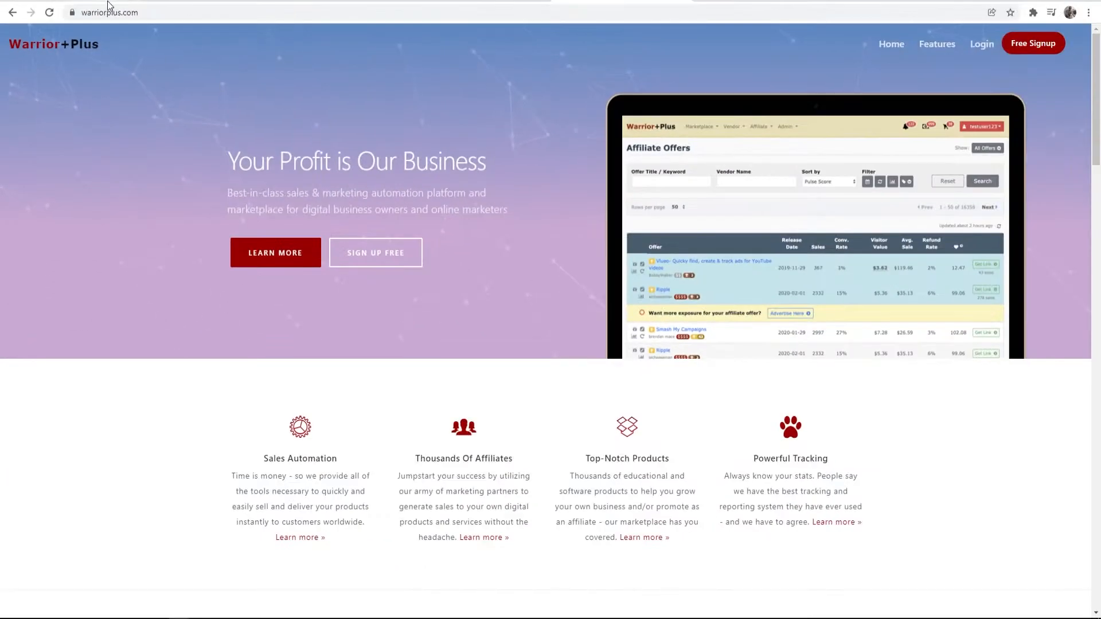
mouse_move(558, 167)
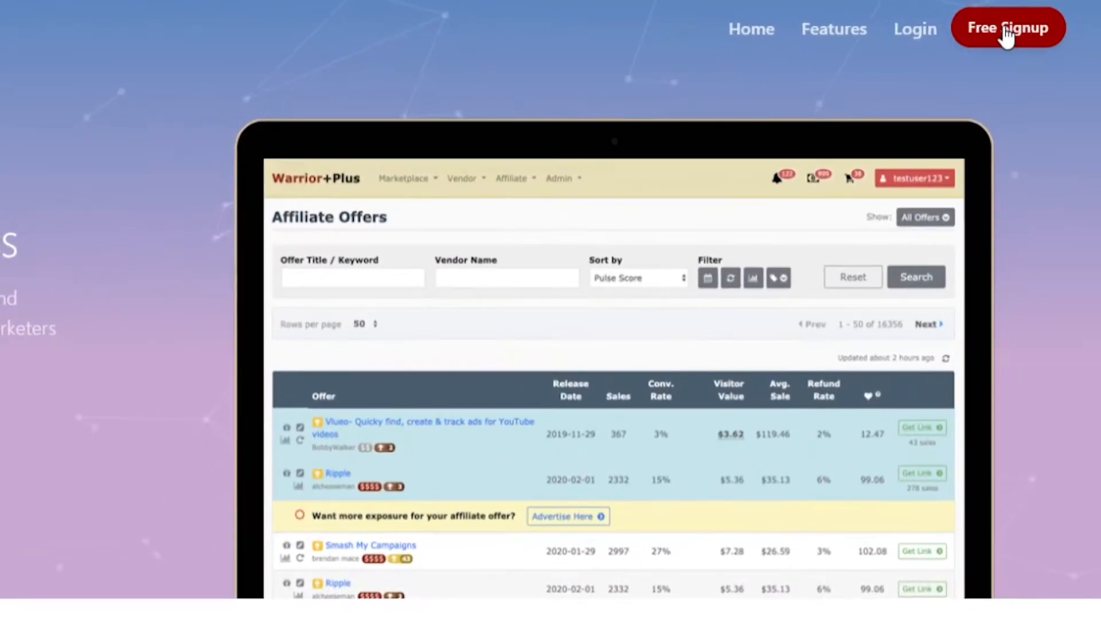
Step: Open Free Signup from the WarriorPlus homepage to reach the empty account creation form
click(1007, 28)
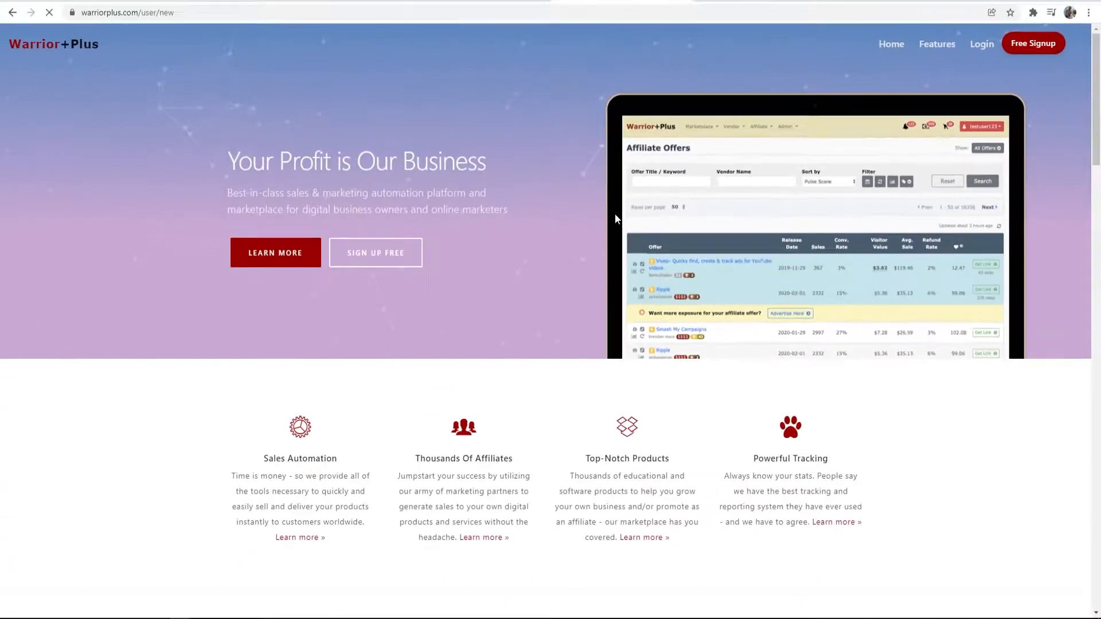
click(374, 252)
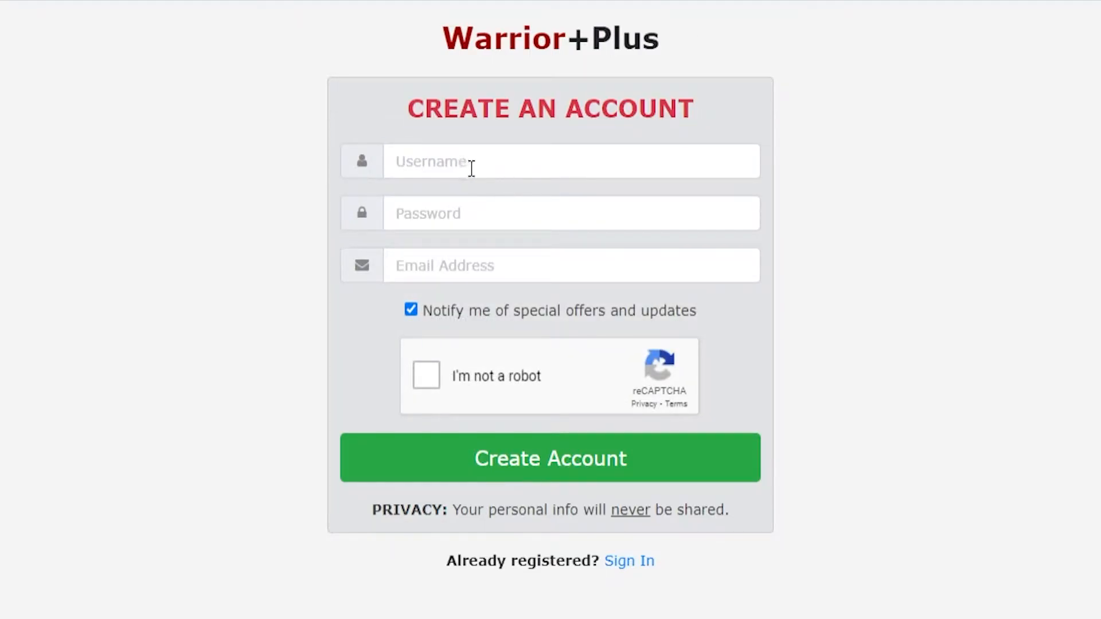
Step: Register with username KnowledgeBaseYT1, pass the robot check, and submit Create Account
text(KnowledgeBaseYT1)
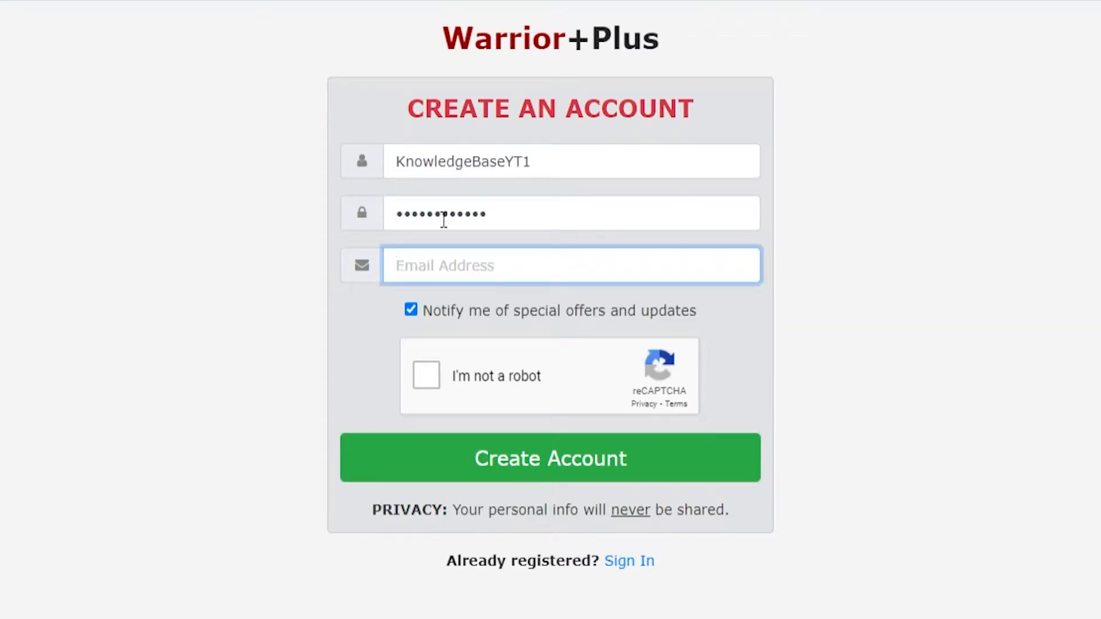
click(425, 375)
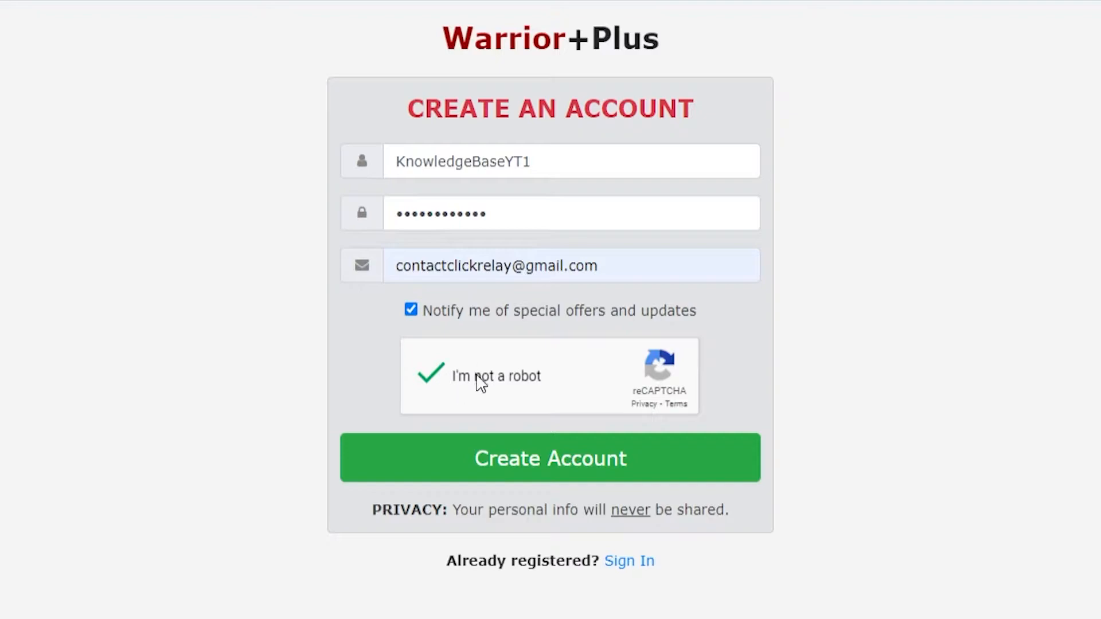
mouse_move(453, 460)
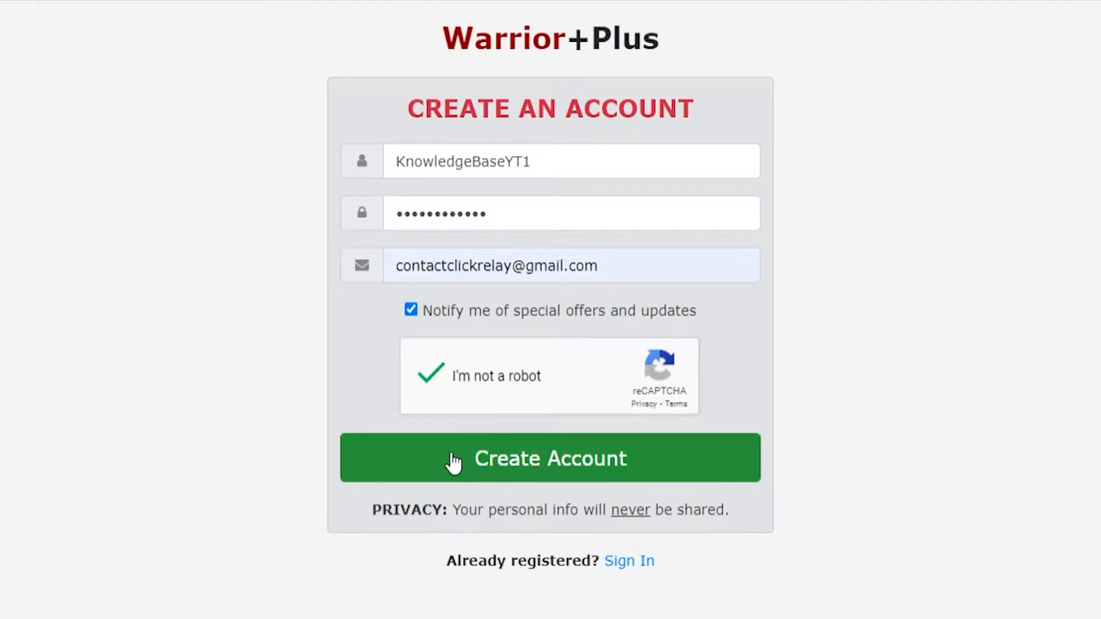
mouse_move(642, 458)
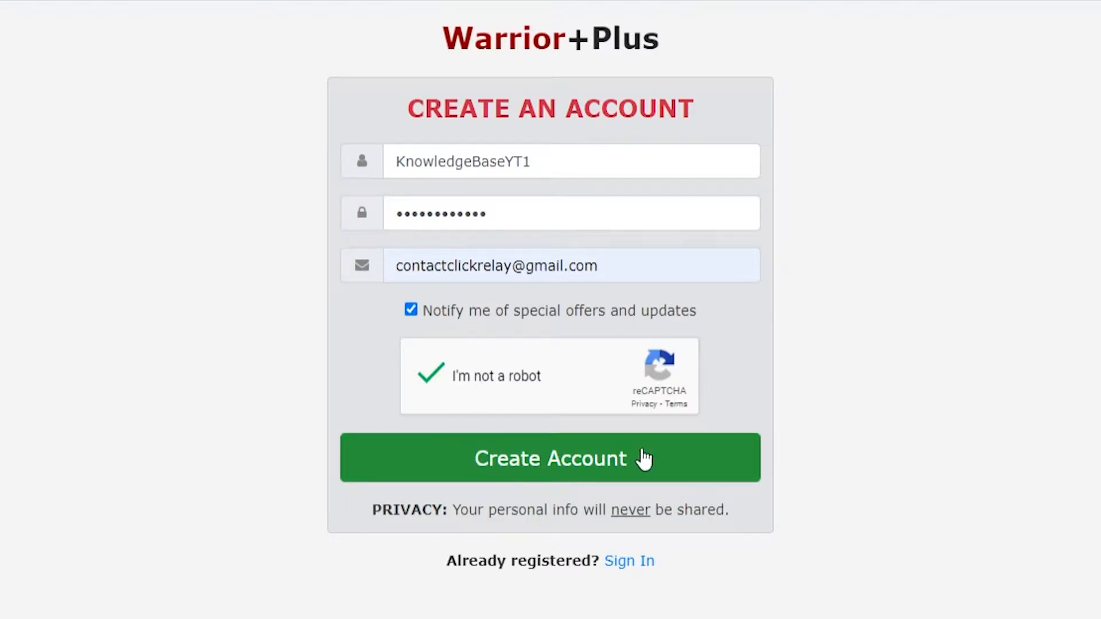
click(550, 458)
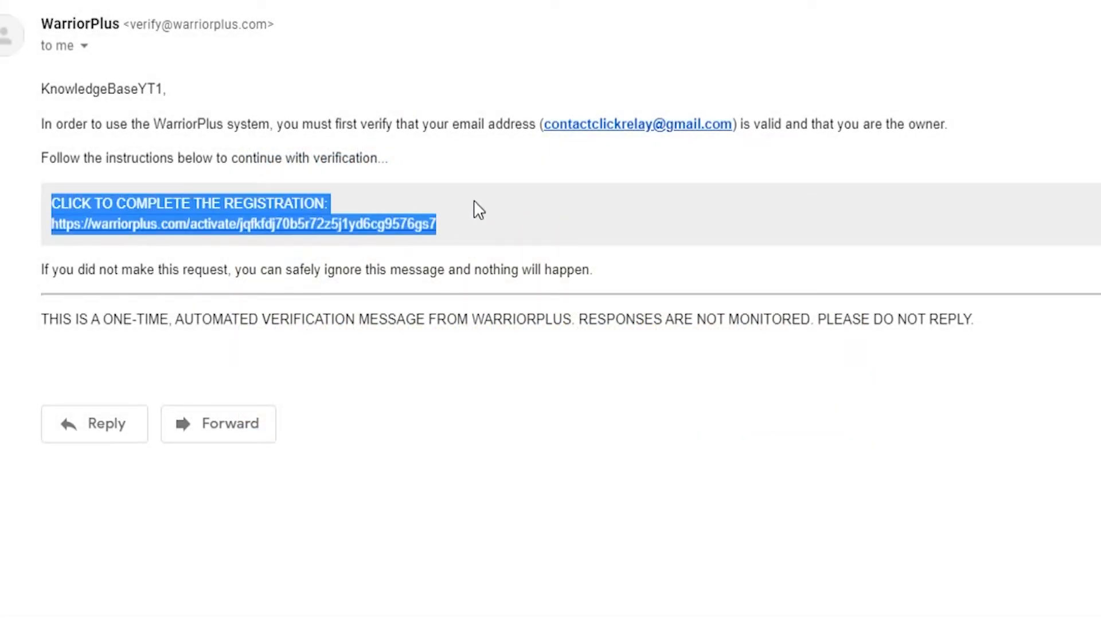
Step: Follow the Gmail activation link and log in to reach the WarriorPlus welcome page
click(242, 225)
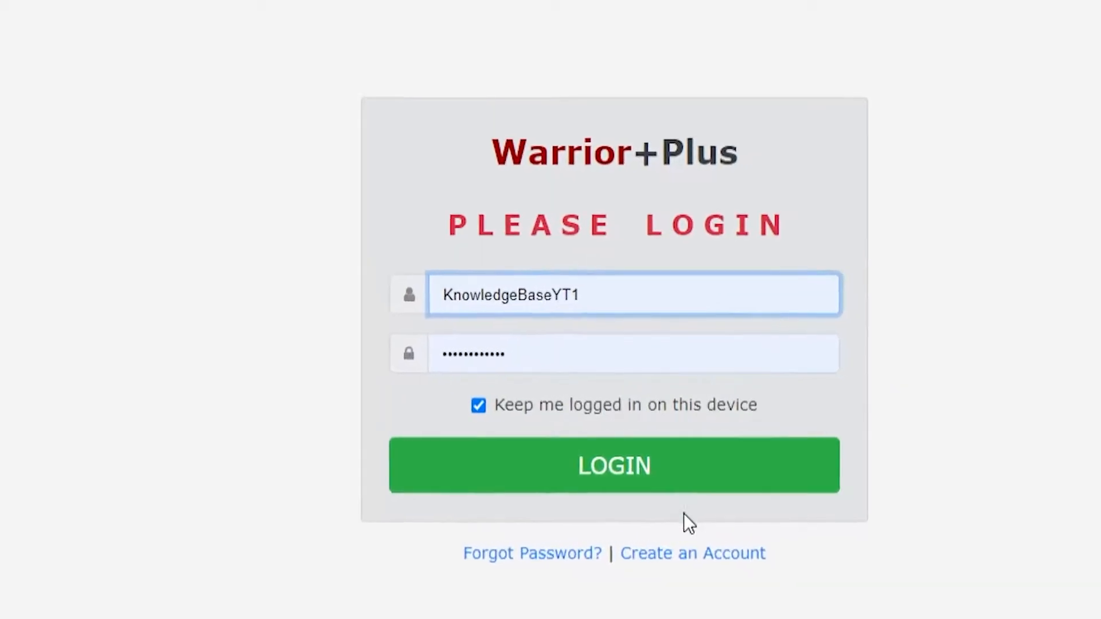
click(613, 466)
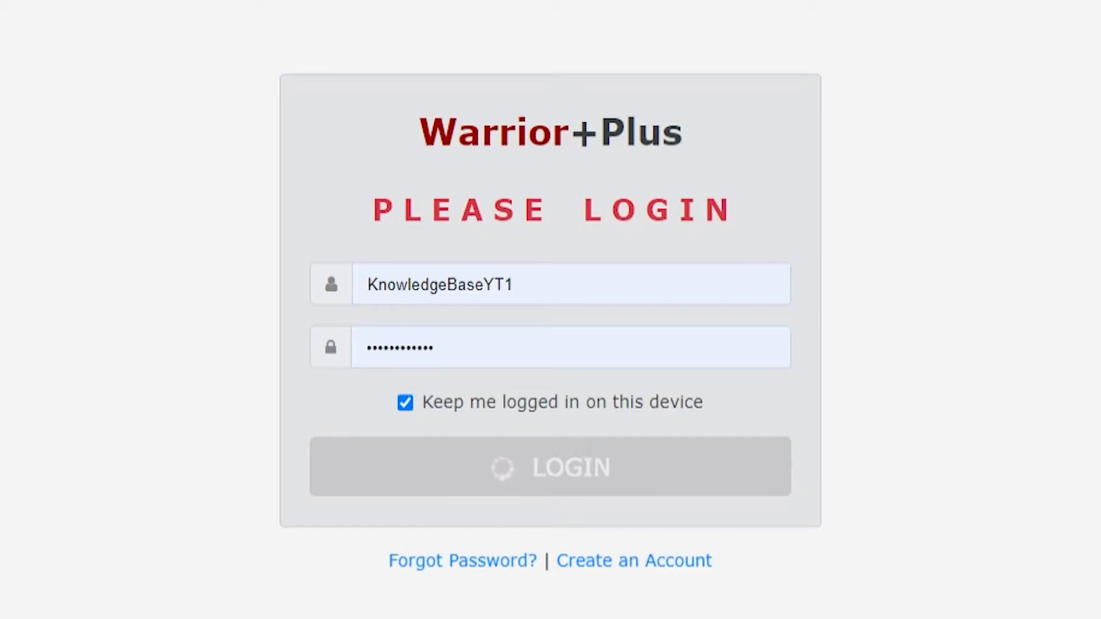
click(549, 466)
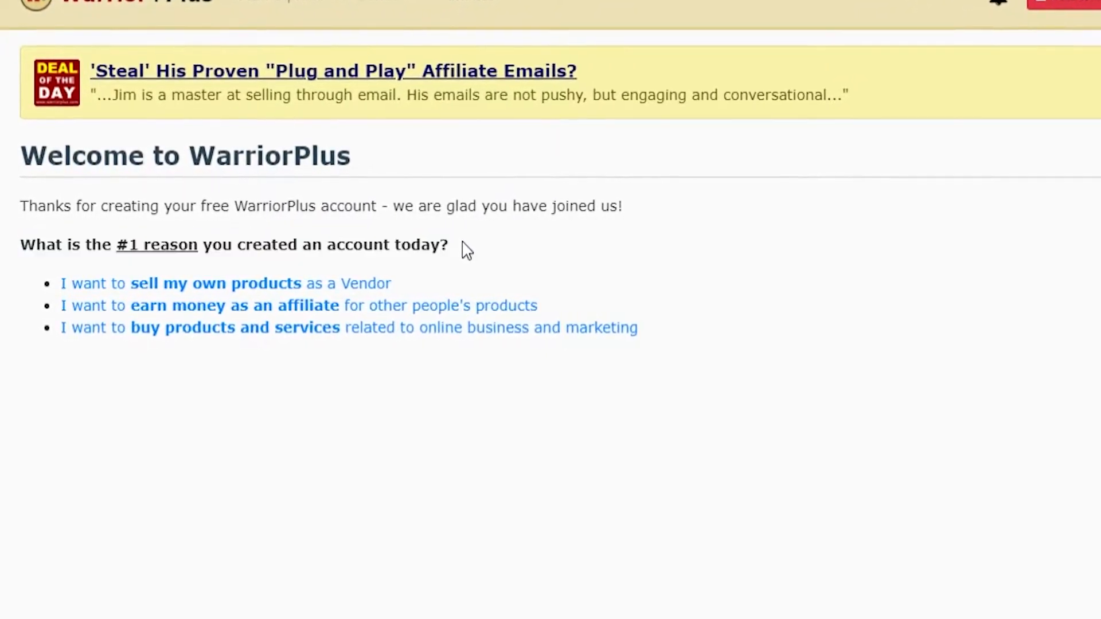
Step: Scroll the affiliate getting-started article, then go back to the WarriorPlus homepage
scroll(up, 3)
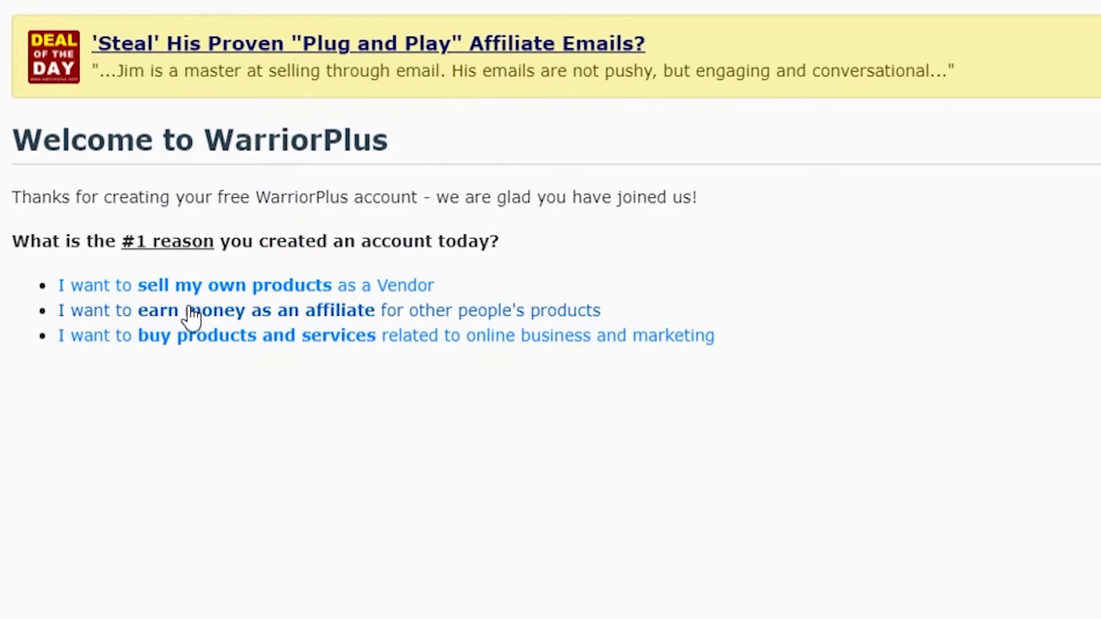
mouse_move(537, 321)
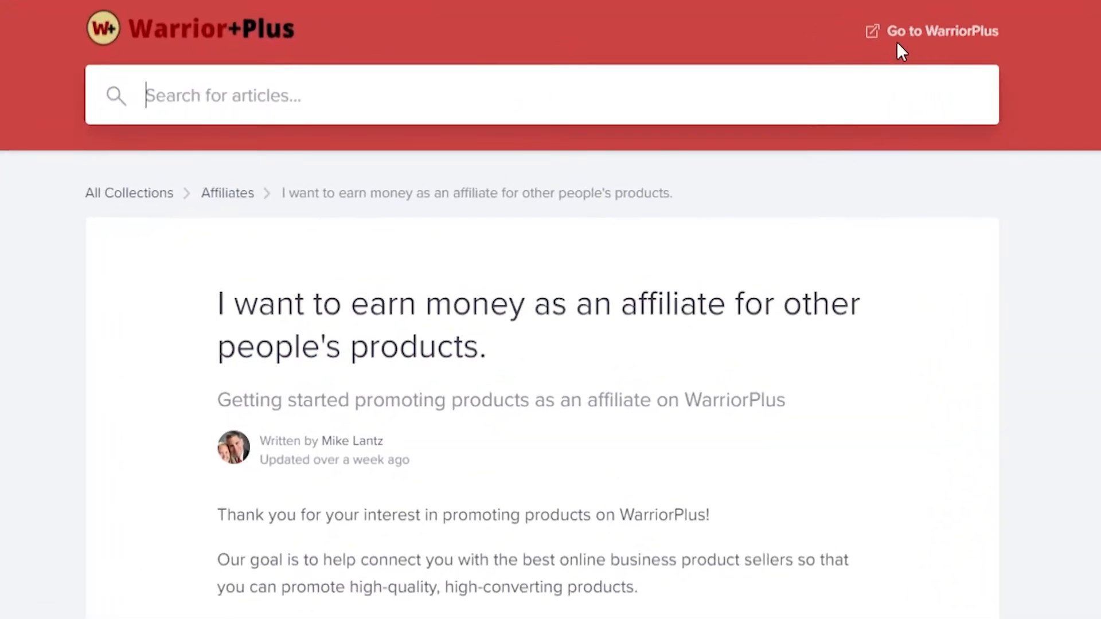
click(942, 31)
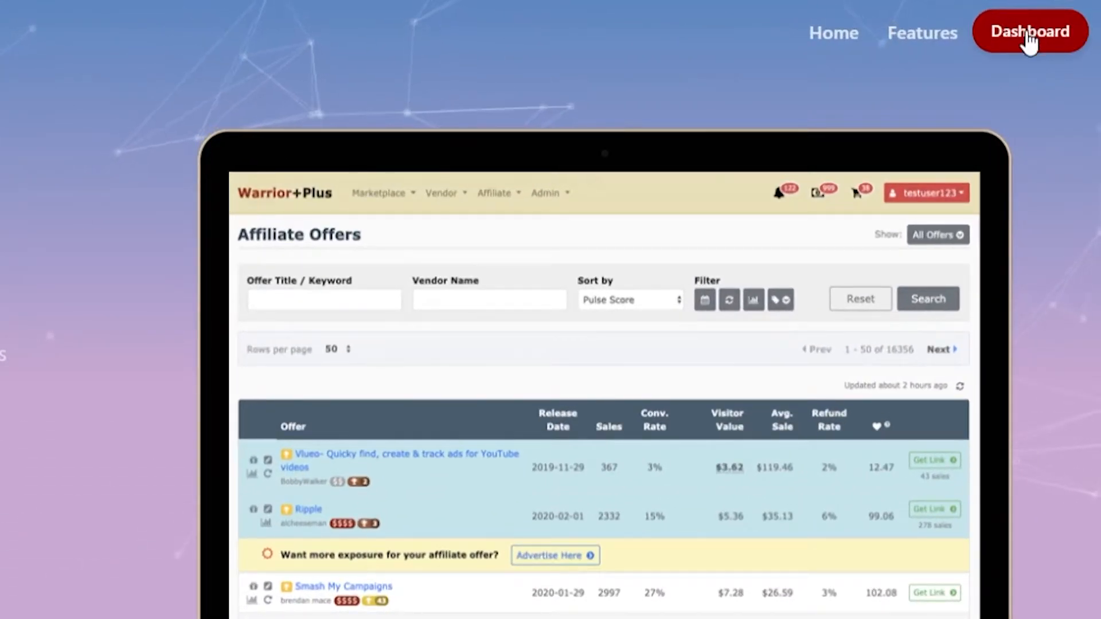
Step: On the Dashboard, view Top Products for Last 7 Days, Last 30 Days, then Today
click(1028, 32)
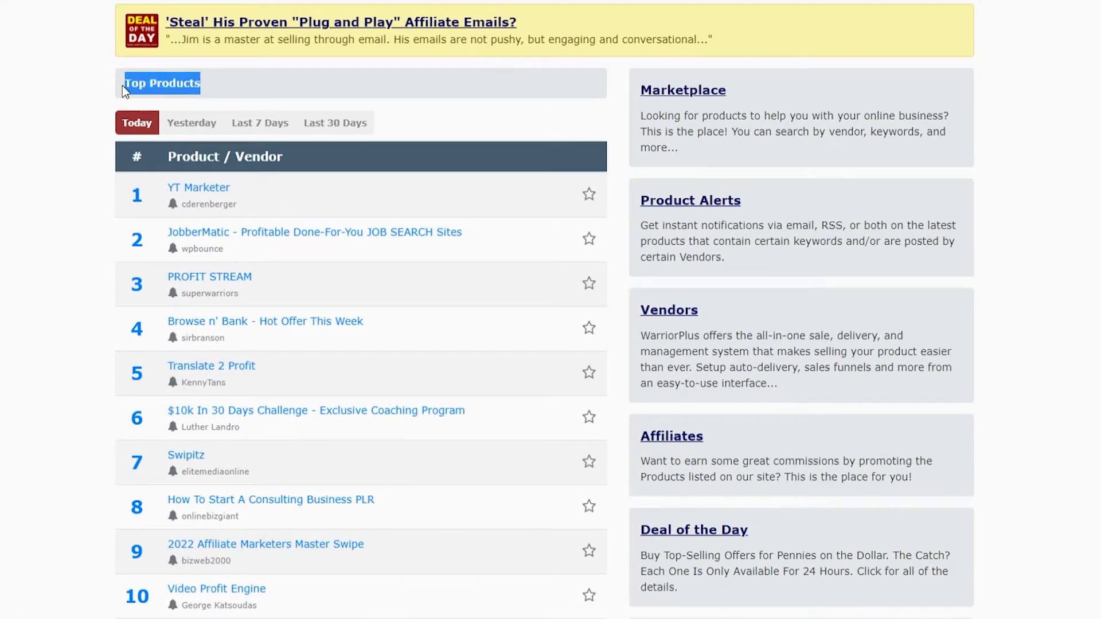
scroll(down, 3)
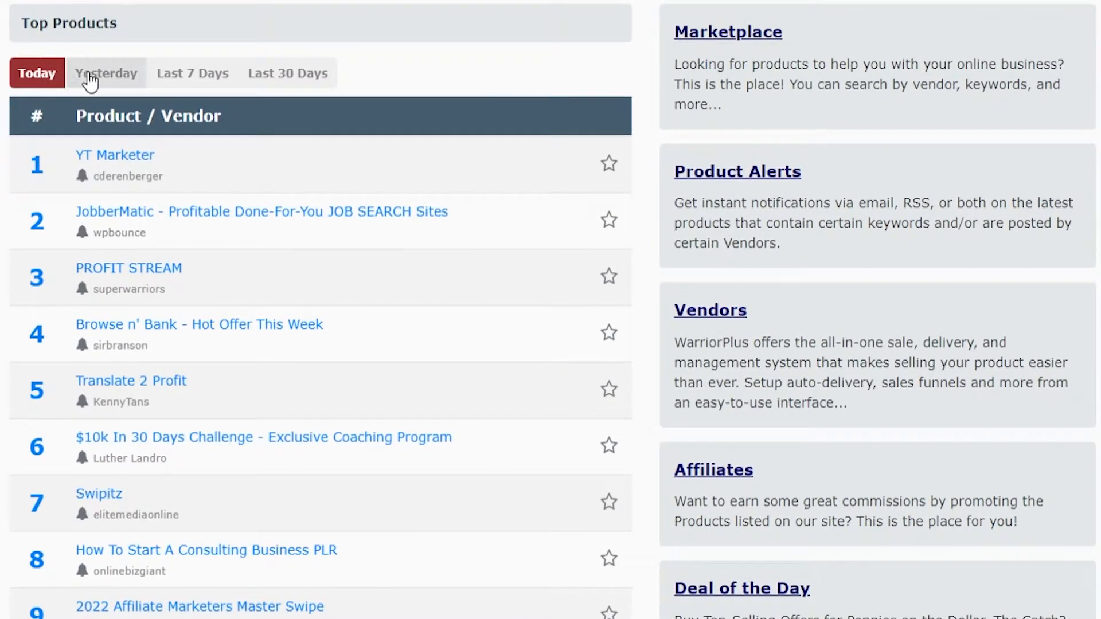
click(193, 73)
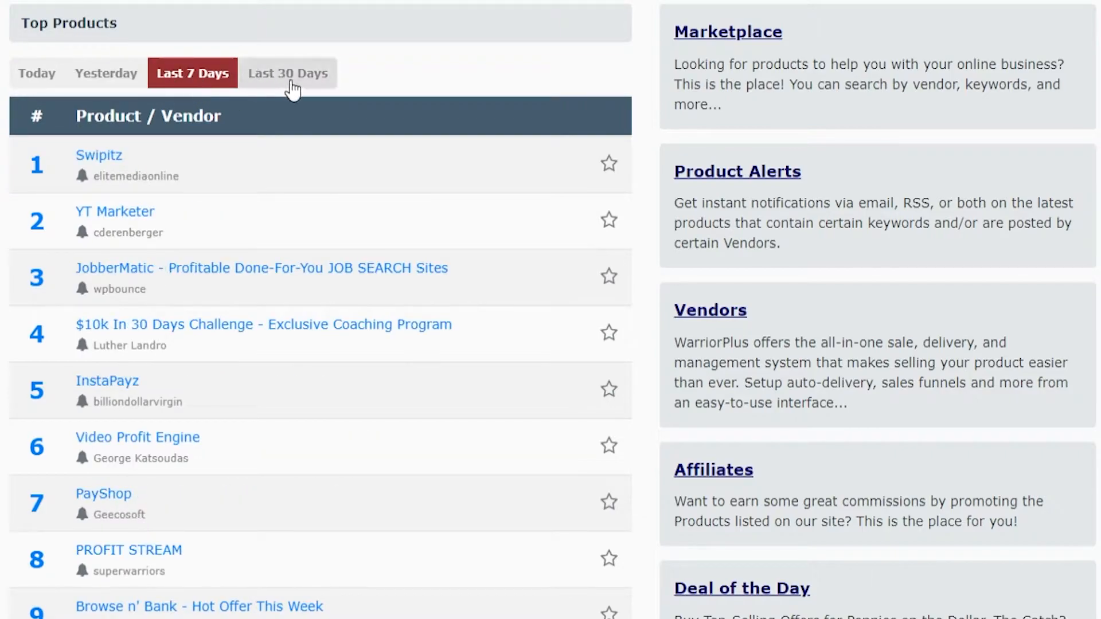
click(287, 72)
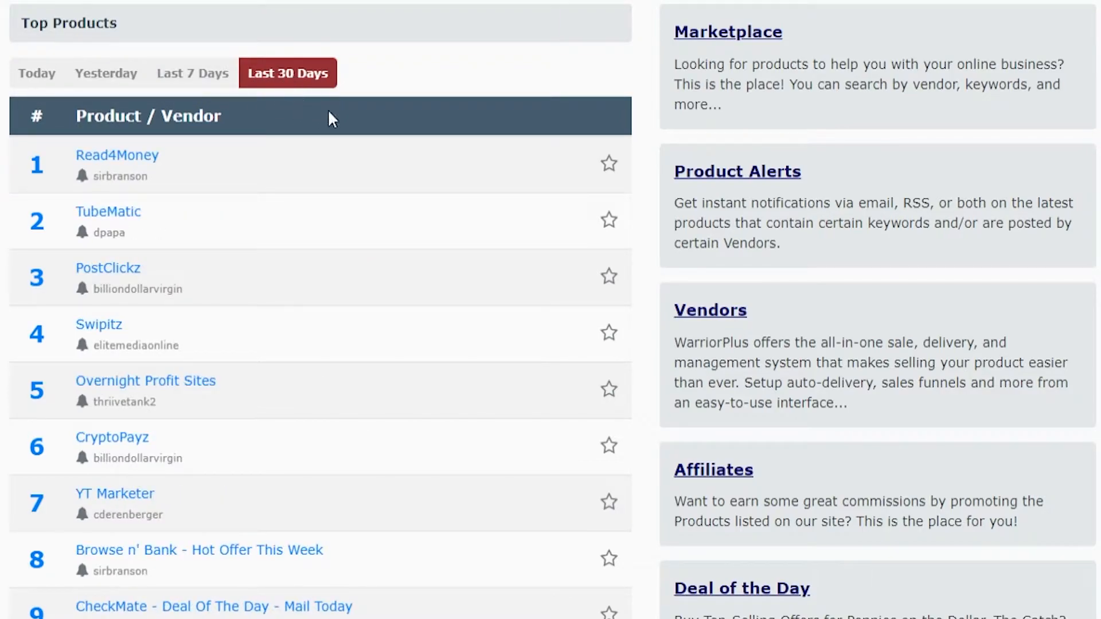
click(36, 73)
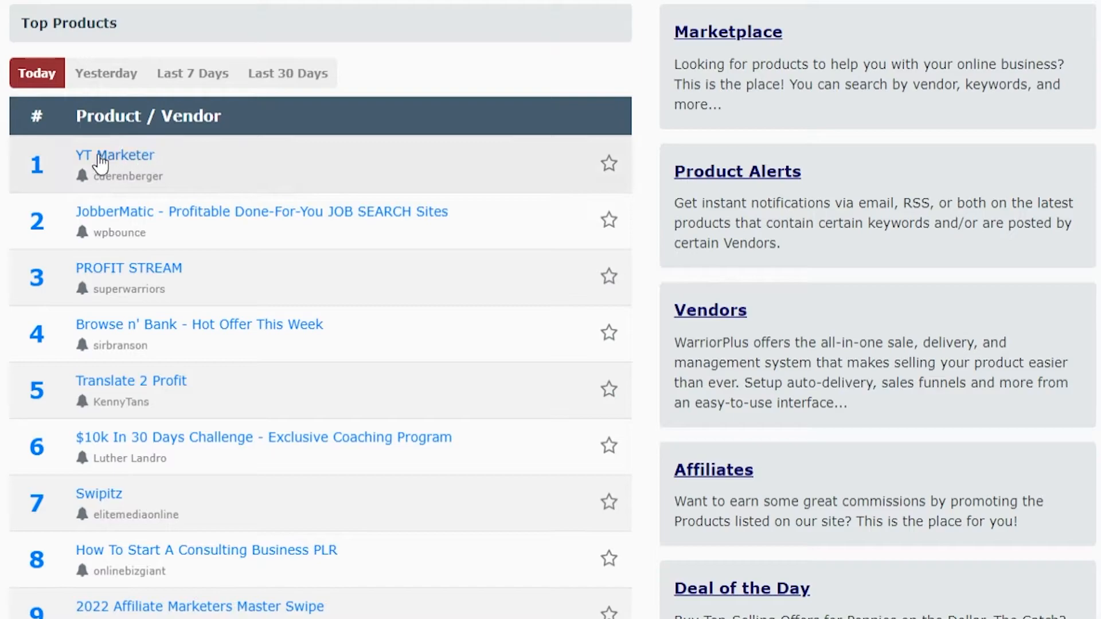
mouse_move(250, 143)
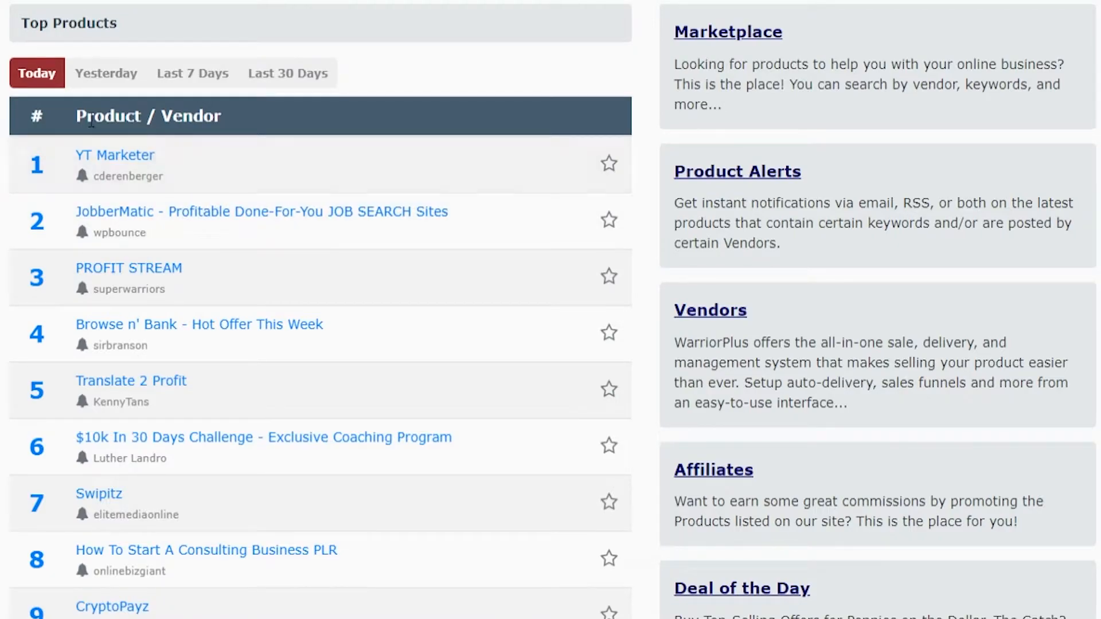
mouse_move(236, 209)
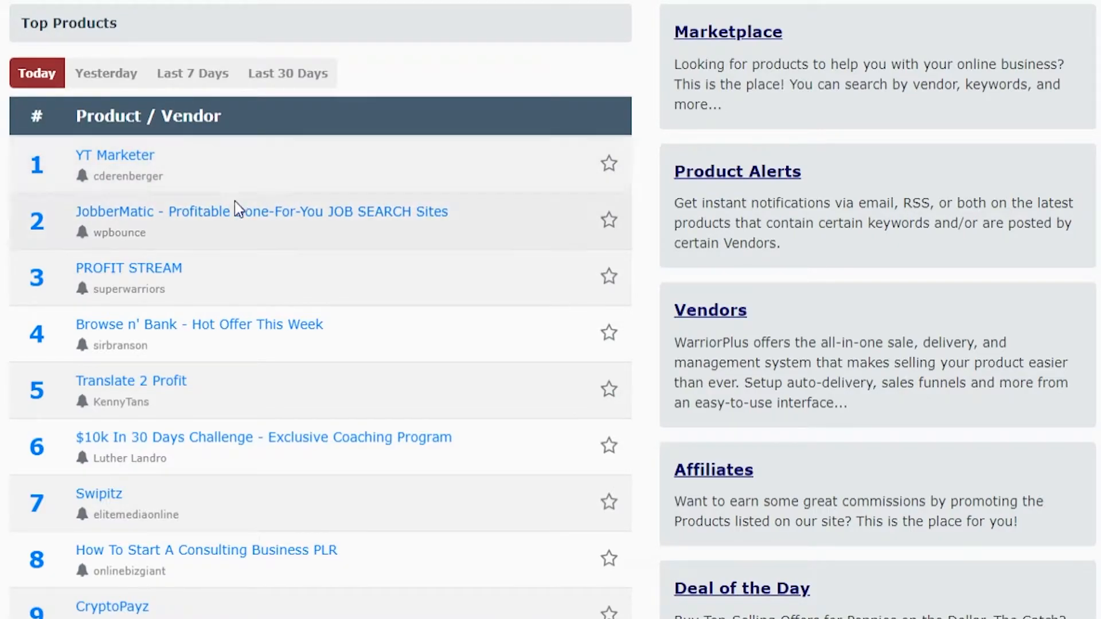
mouse_move(121, 155)
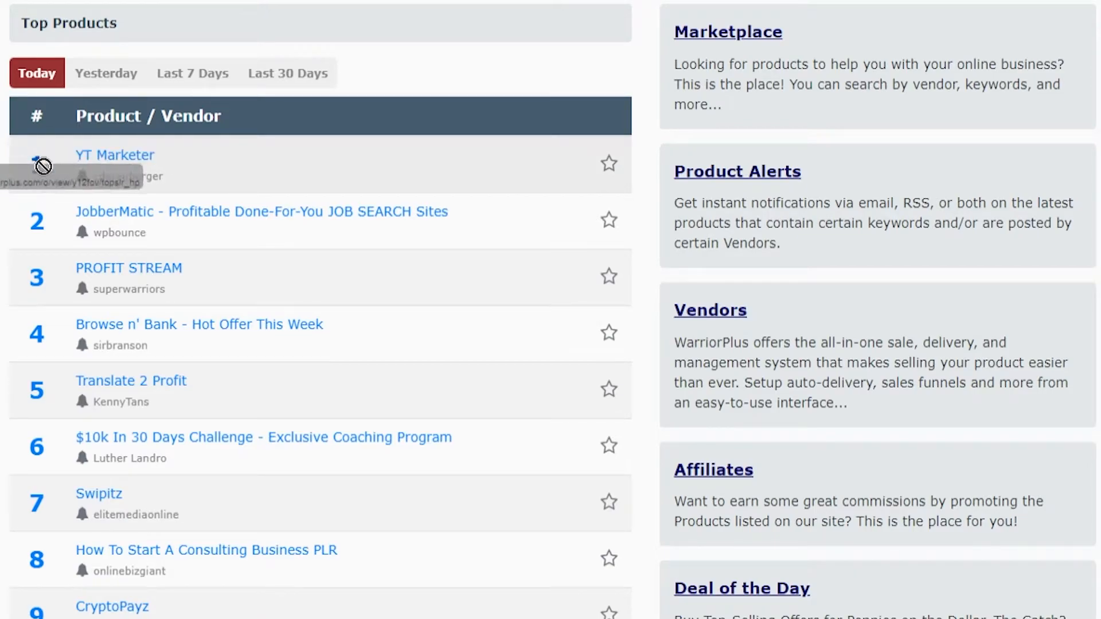
right_click(115, 156)
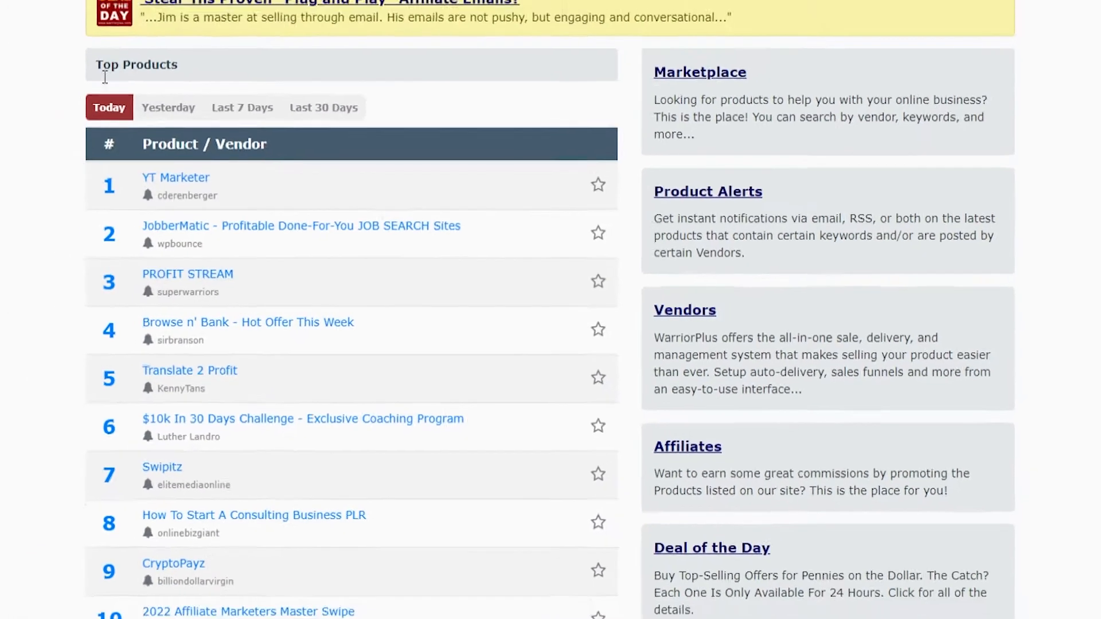
Step: Open Affiliate Offers and search by the keyword 'YT Marketer'
click(381, 35)
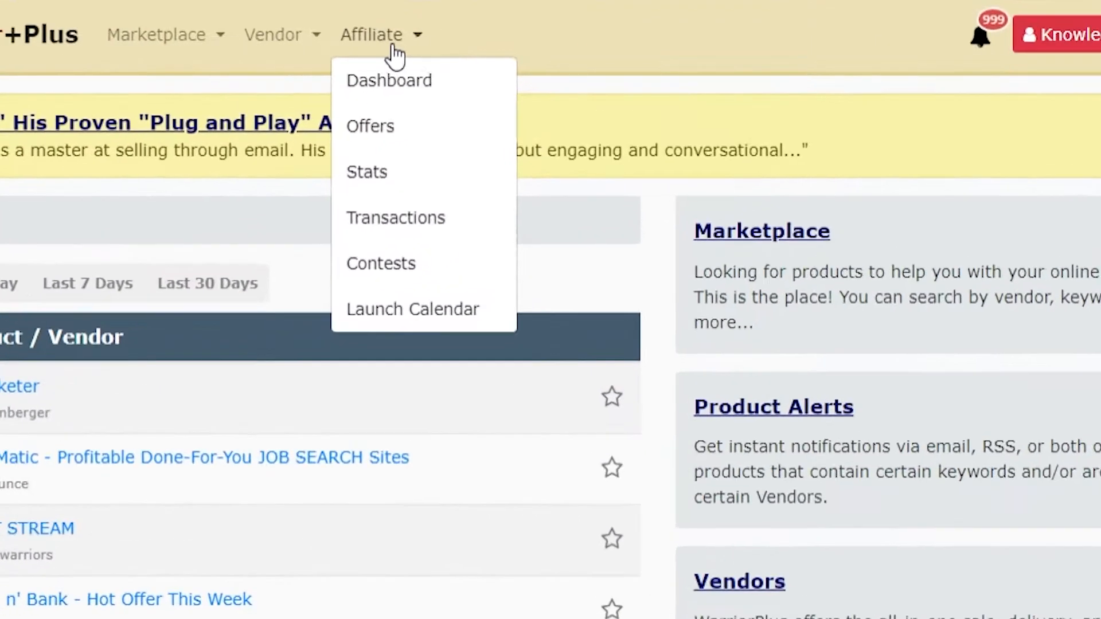
mouse_move(370, 126)
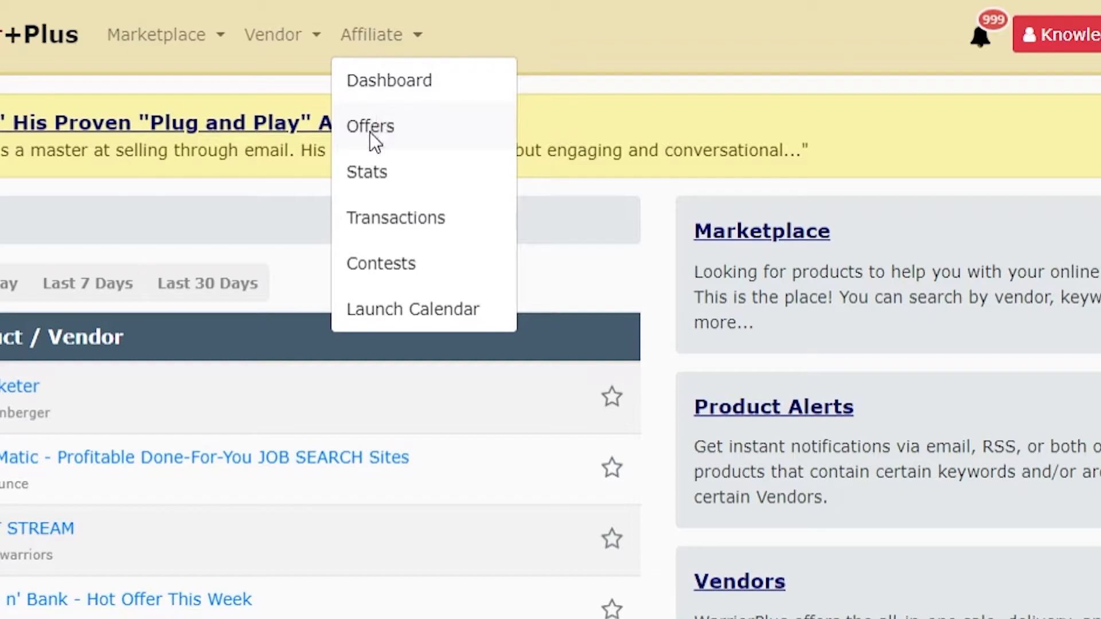
click(369, 126)
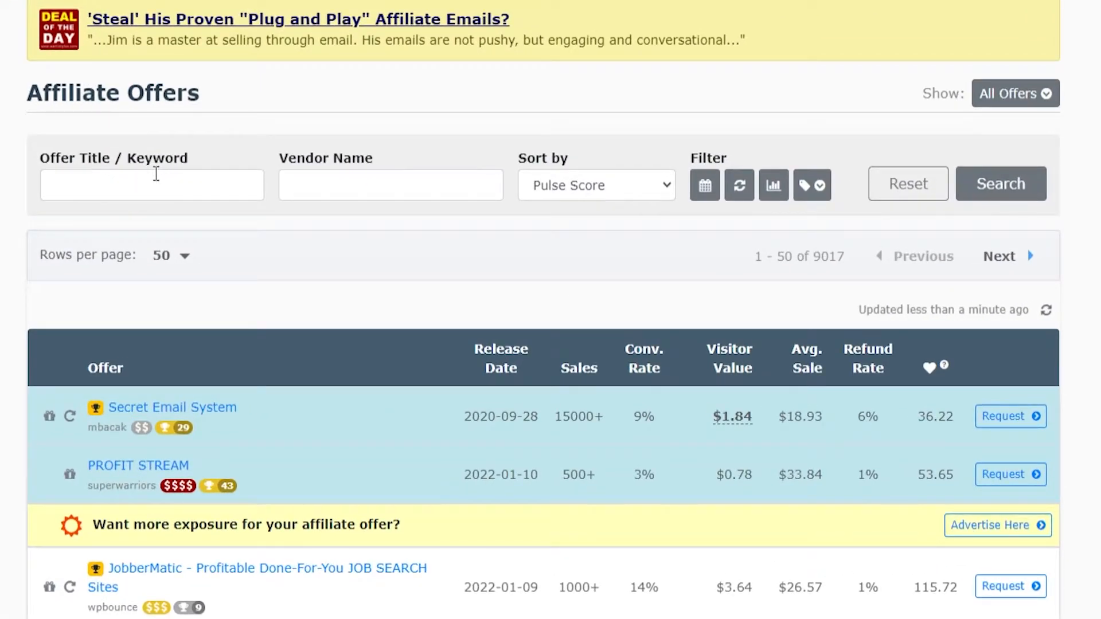
click(151, 184)
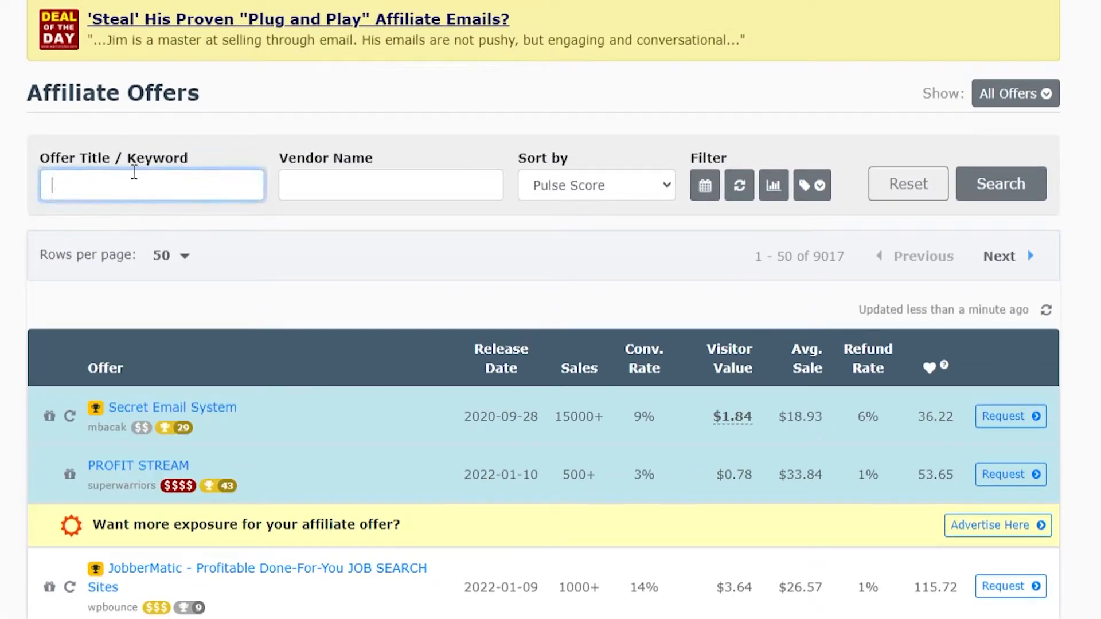
right_click(151, 184)
text(YT Marketer)
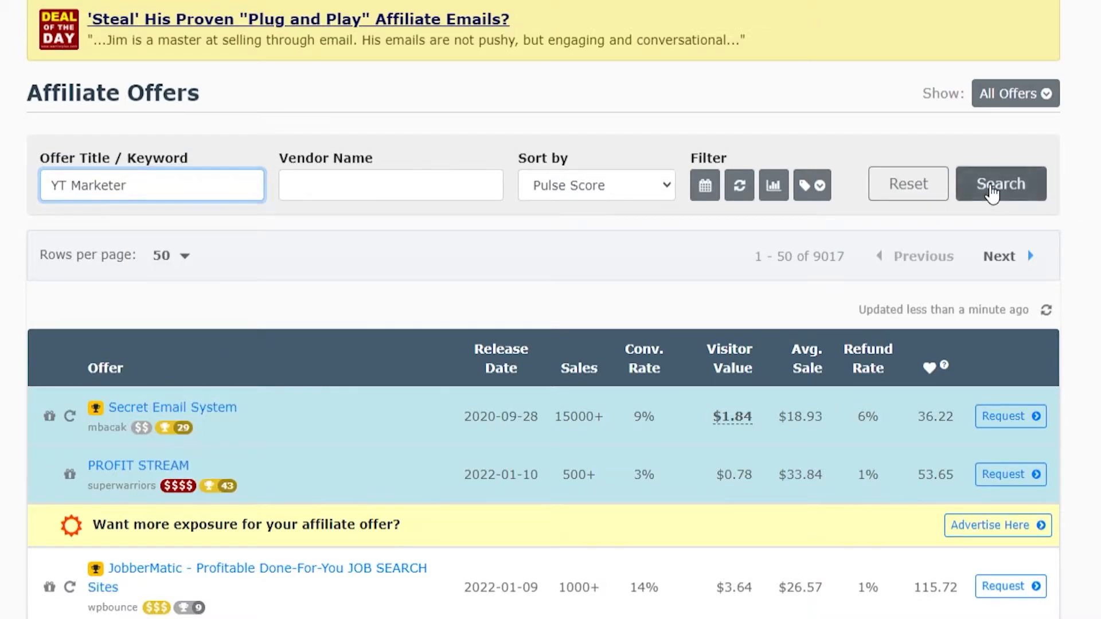
click(1000, 184)
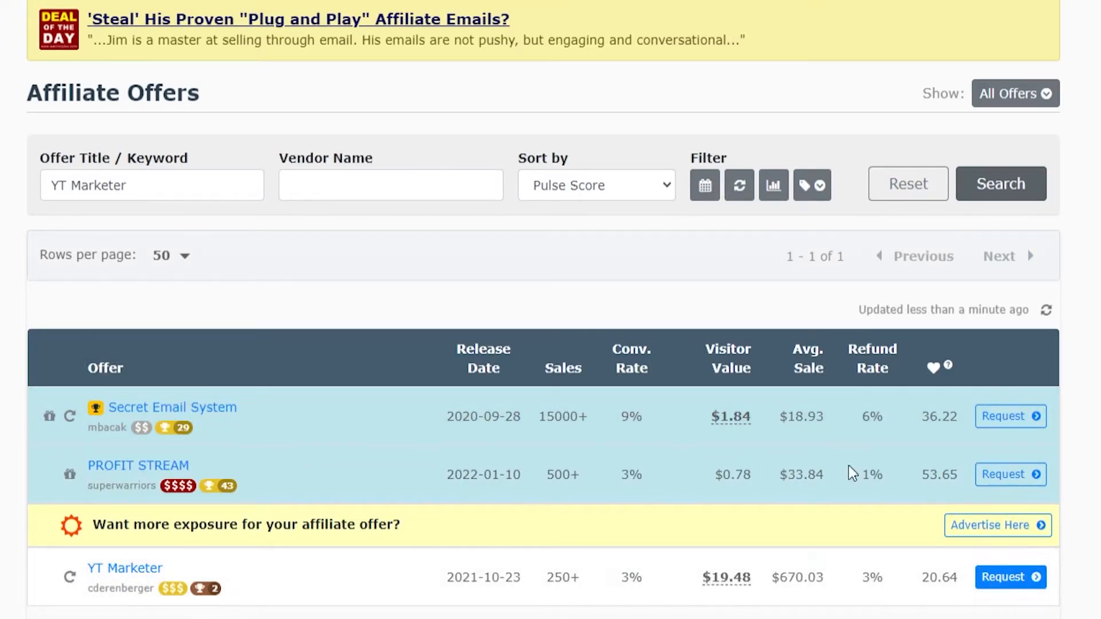
Step: Review the Sort by options and scroll through the full unfiltered offers table
click(595, 184)
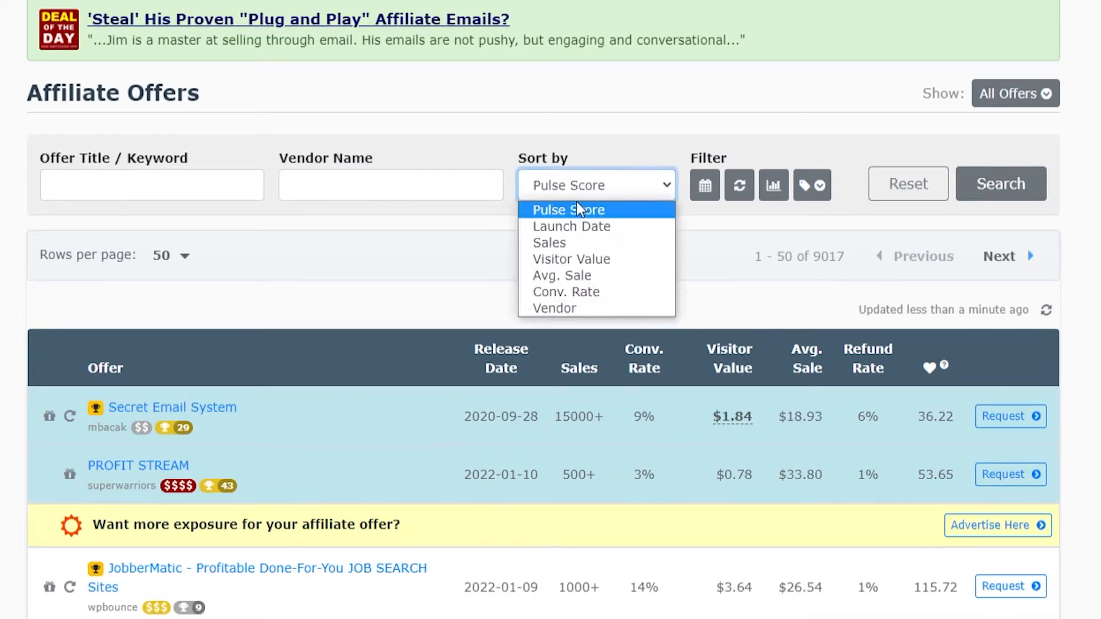
mouse_move(571, 226)
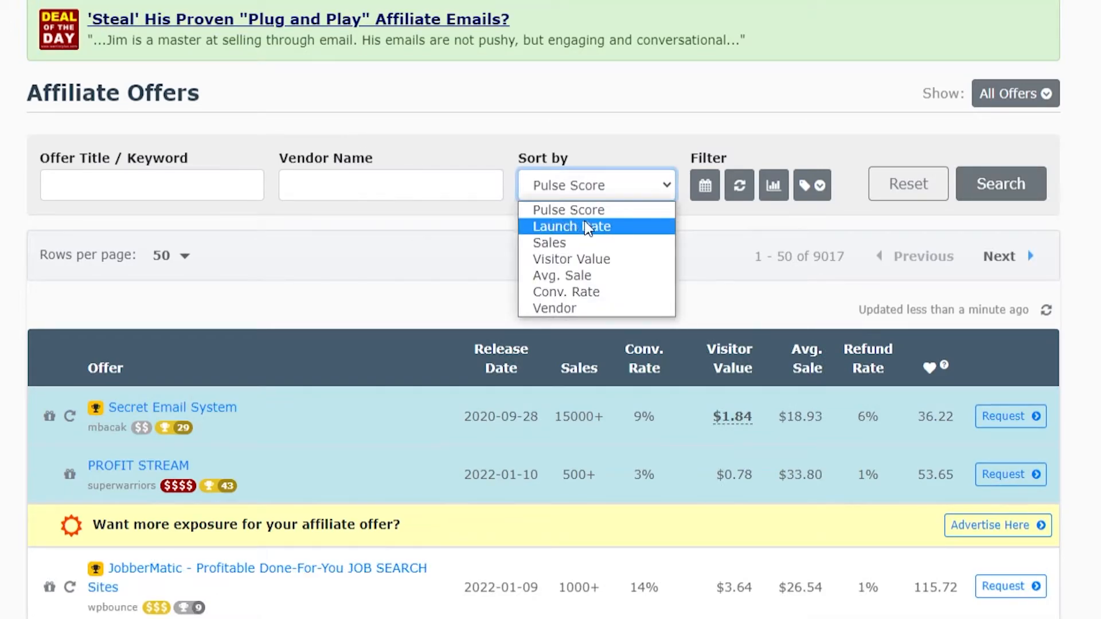
mouse_move(562, 275)
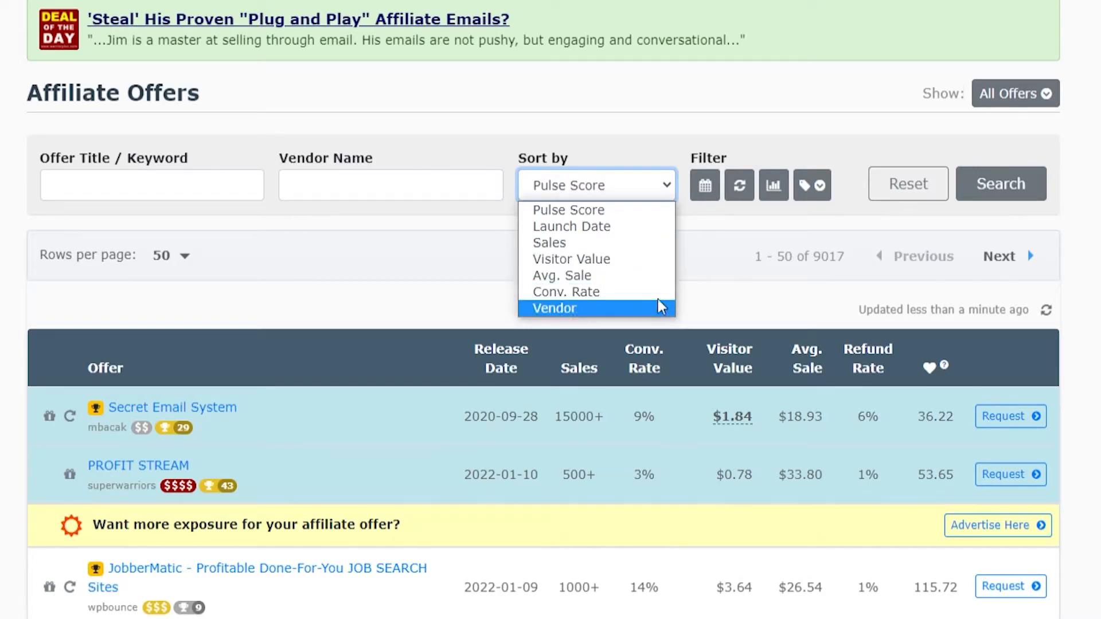
mouse_move(703, 185)
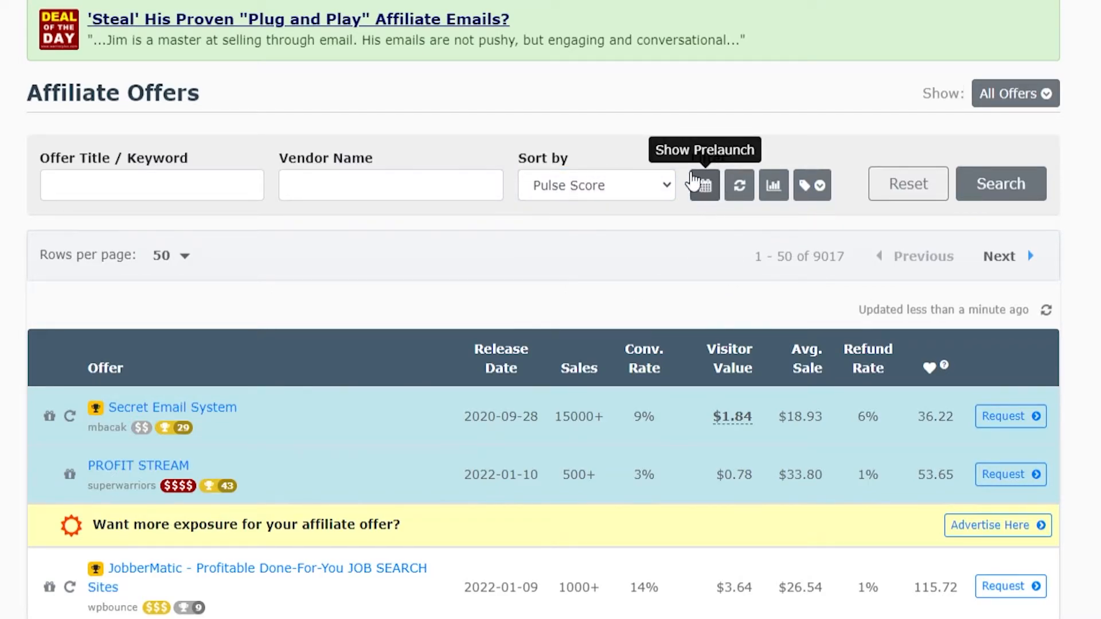
mouse_move(1055, 192)
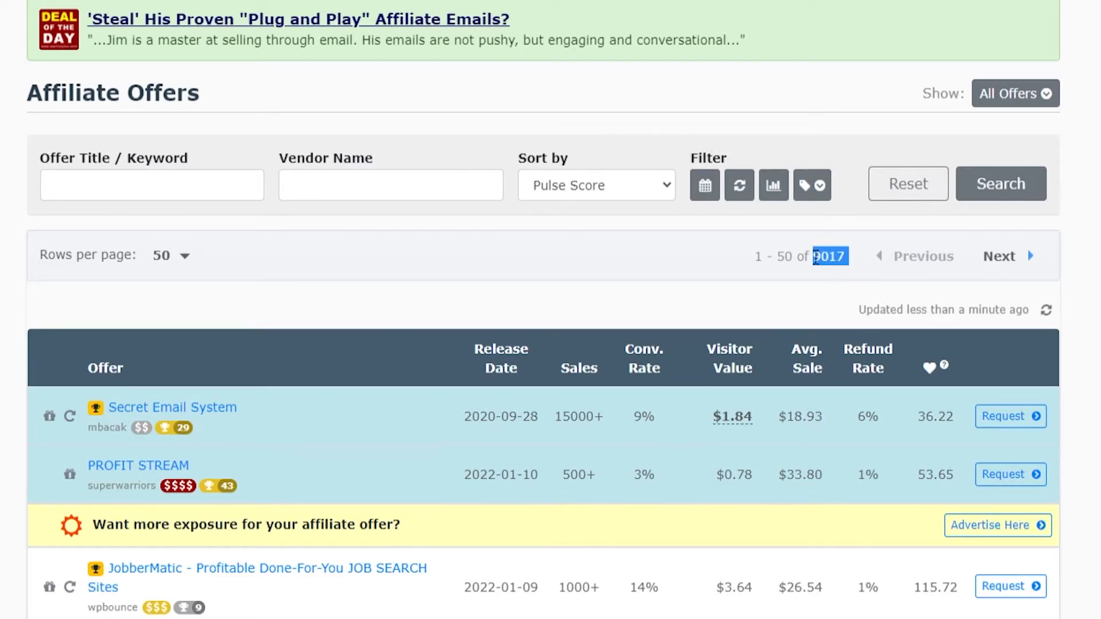
scroll(down, 3)
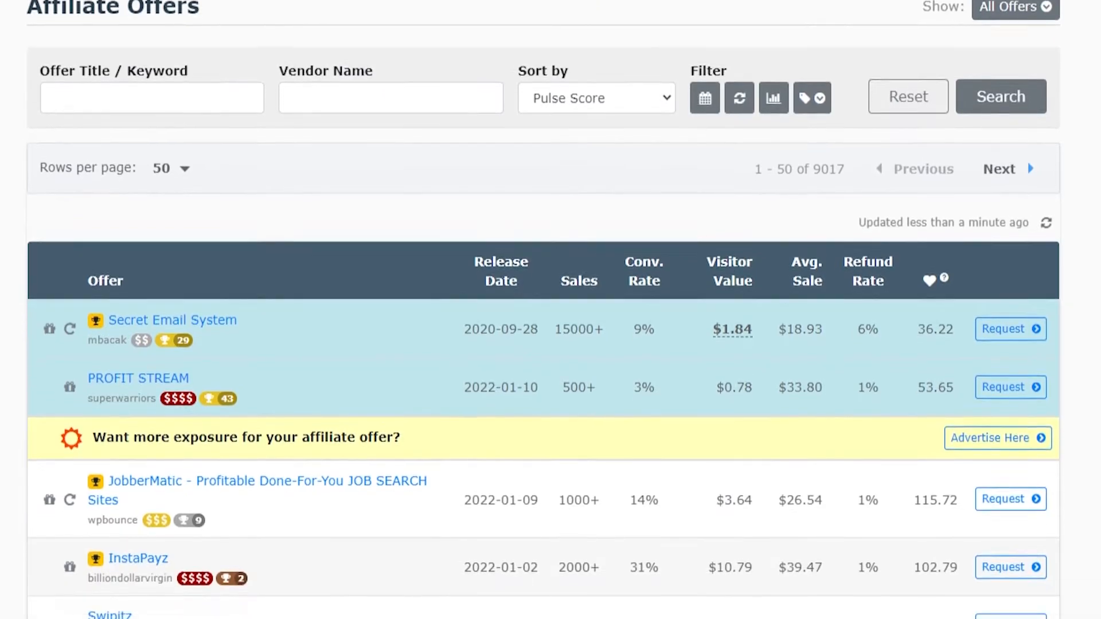
scroll(down, 3)
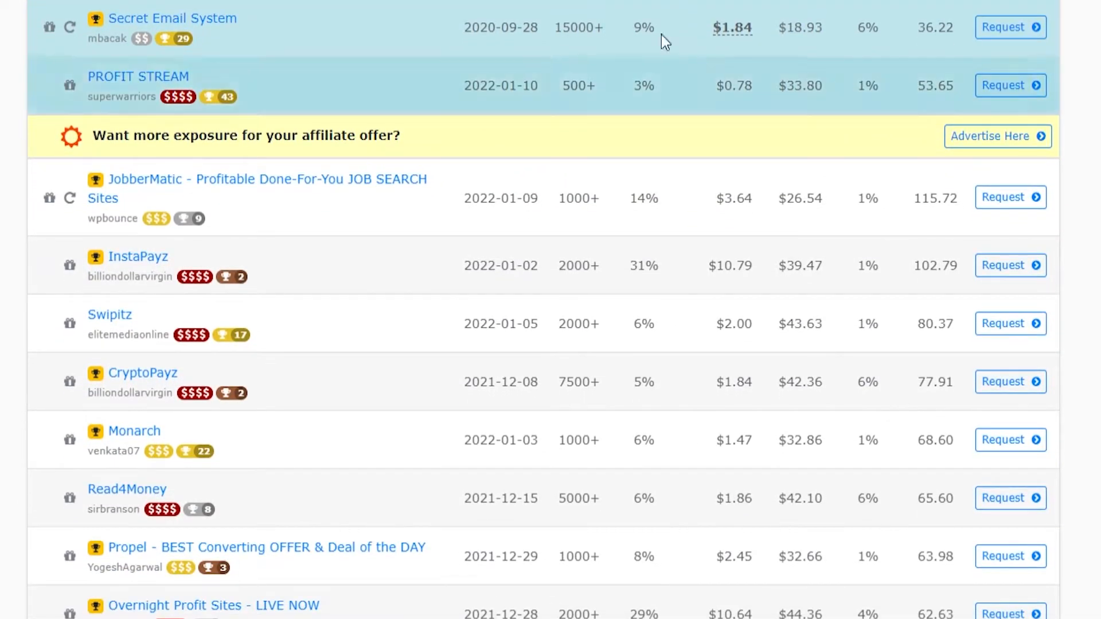
mouse_move(527, 165)
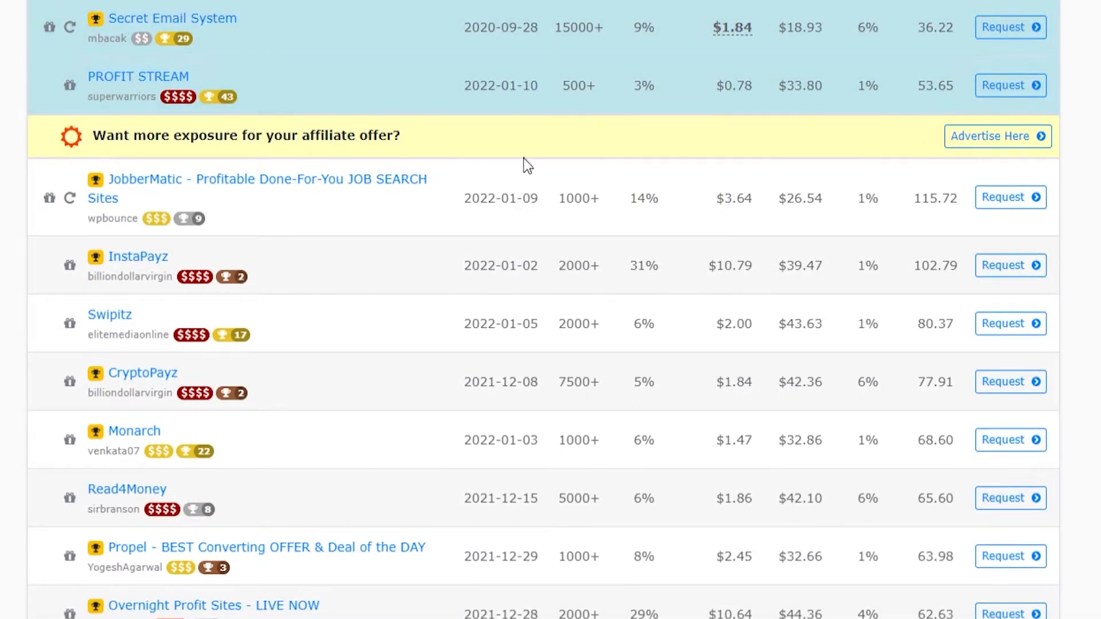
mouse_move(121, 195)
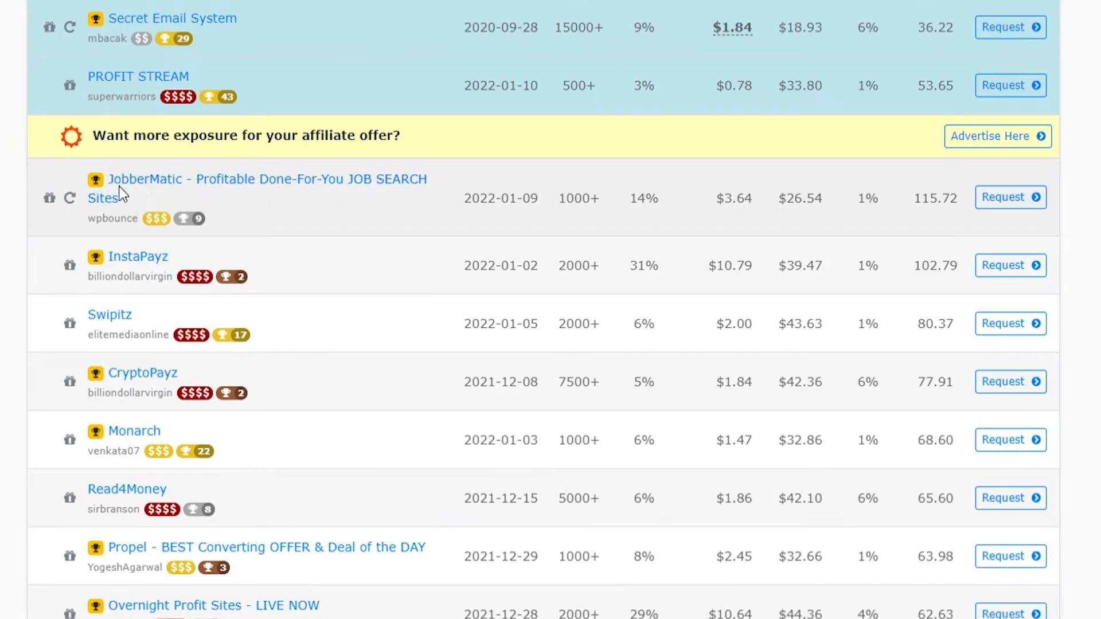
mouse_move(144, 196)
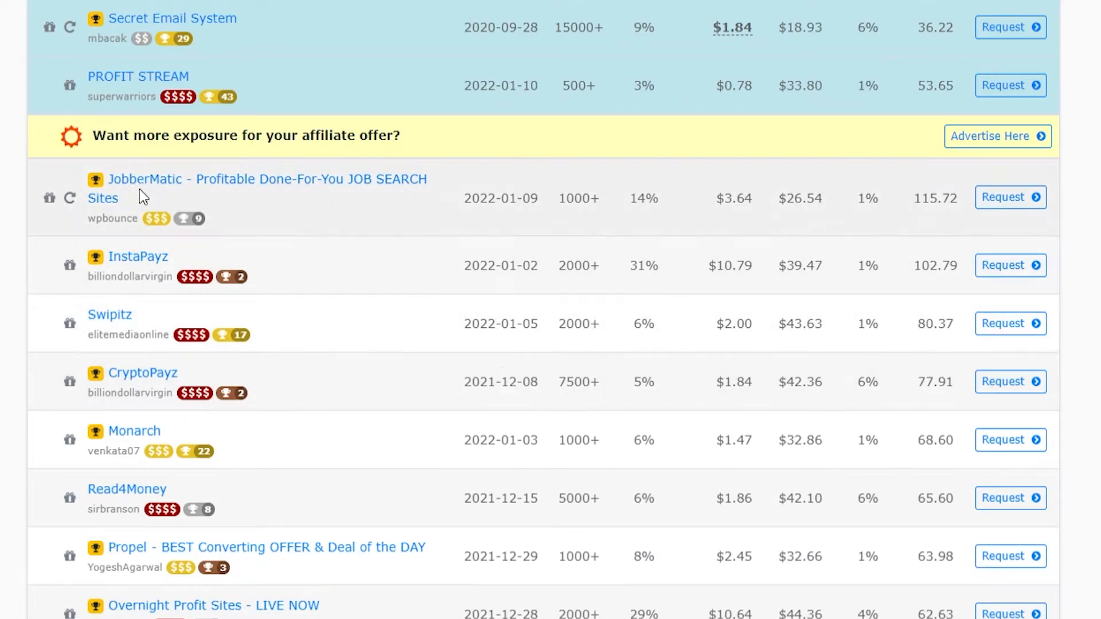
mouse_move(231, 335)
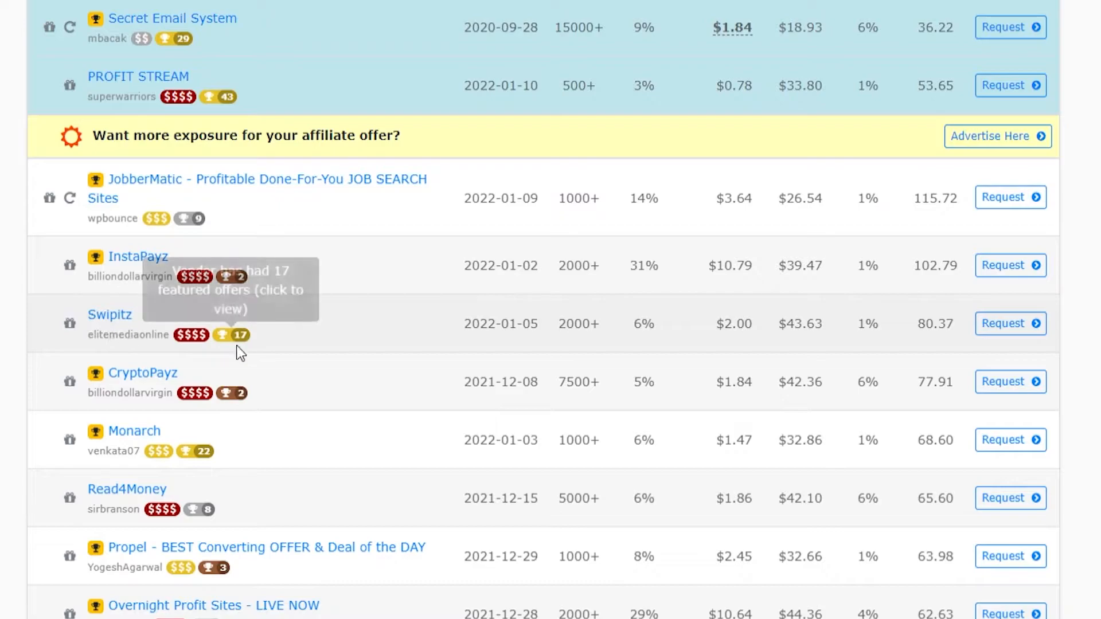
mouse_move(126, 226)
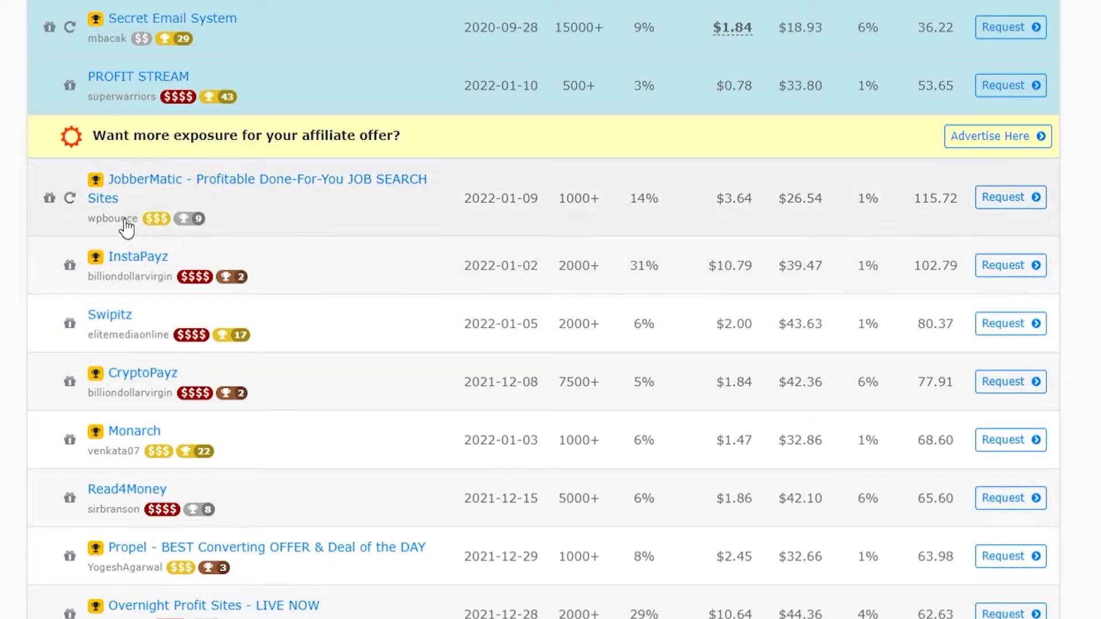
mouse_move(213, 190)
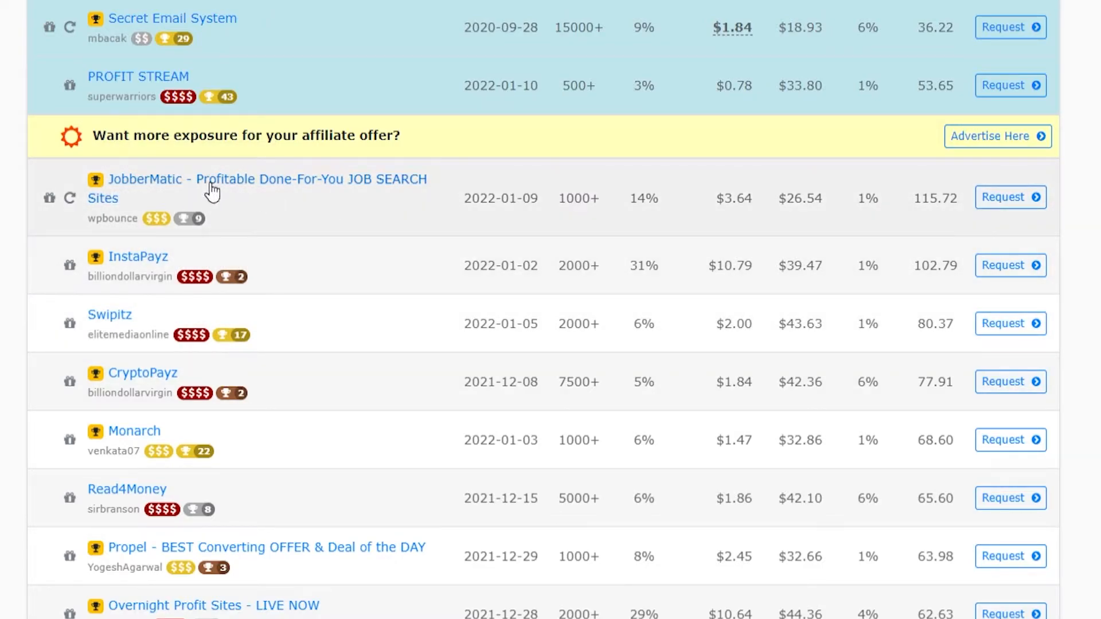
mouse_move(135, 206)
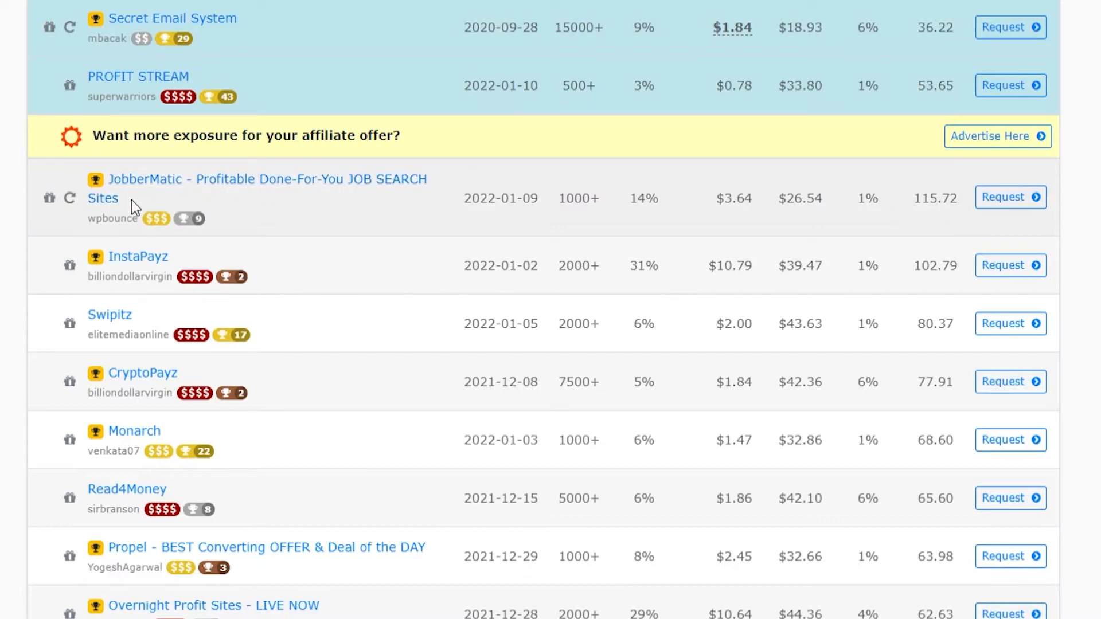
mouse_move(466, 206)
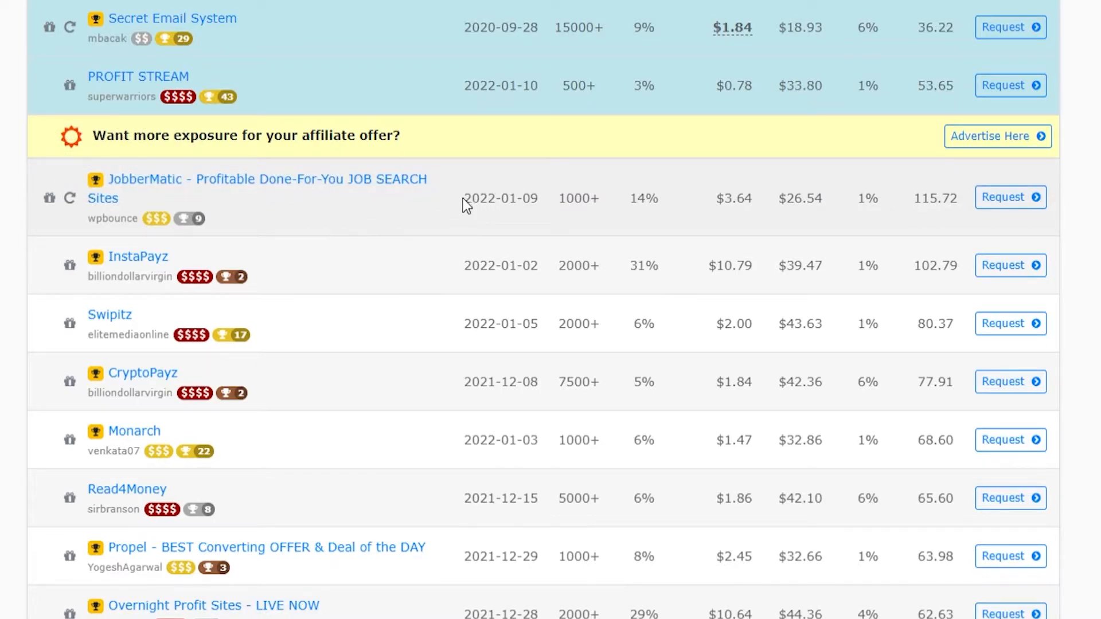
mouse_move(537, 198)
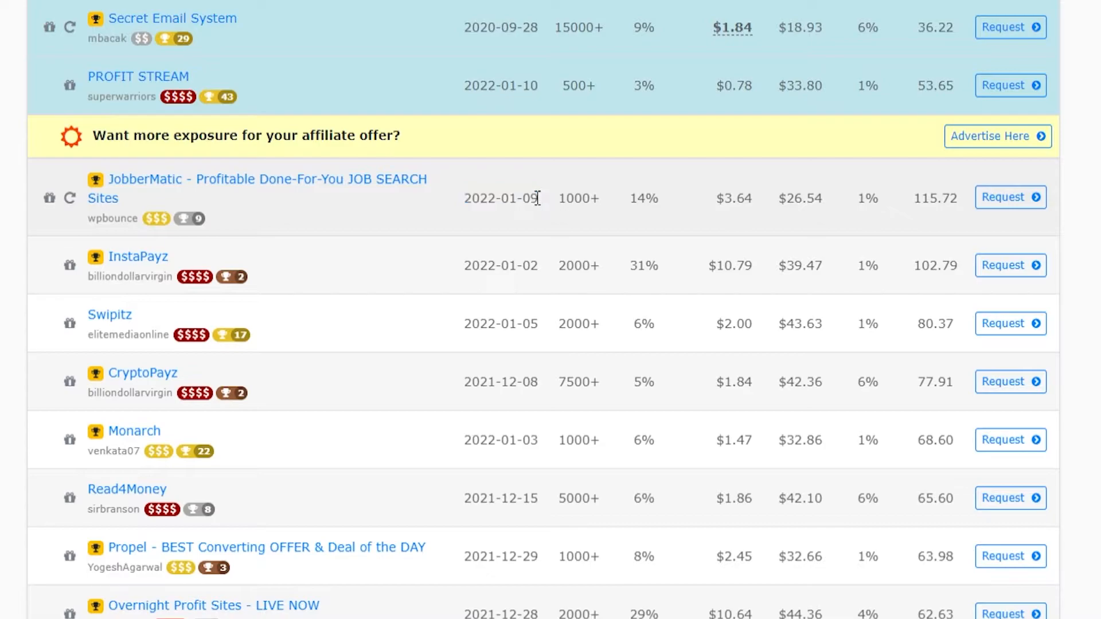
Step: Highlight JobberMatic's release date, visitor value and refund rate
double_click(572, 198)
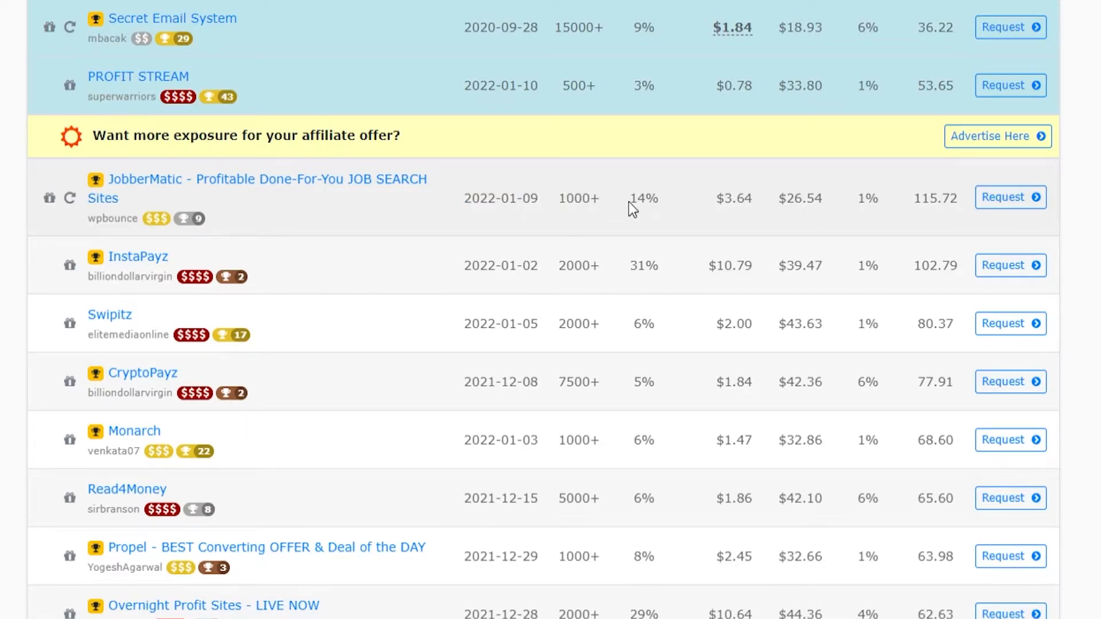
mouse_move(744, 198)
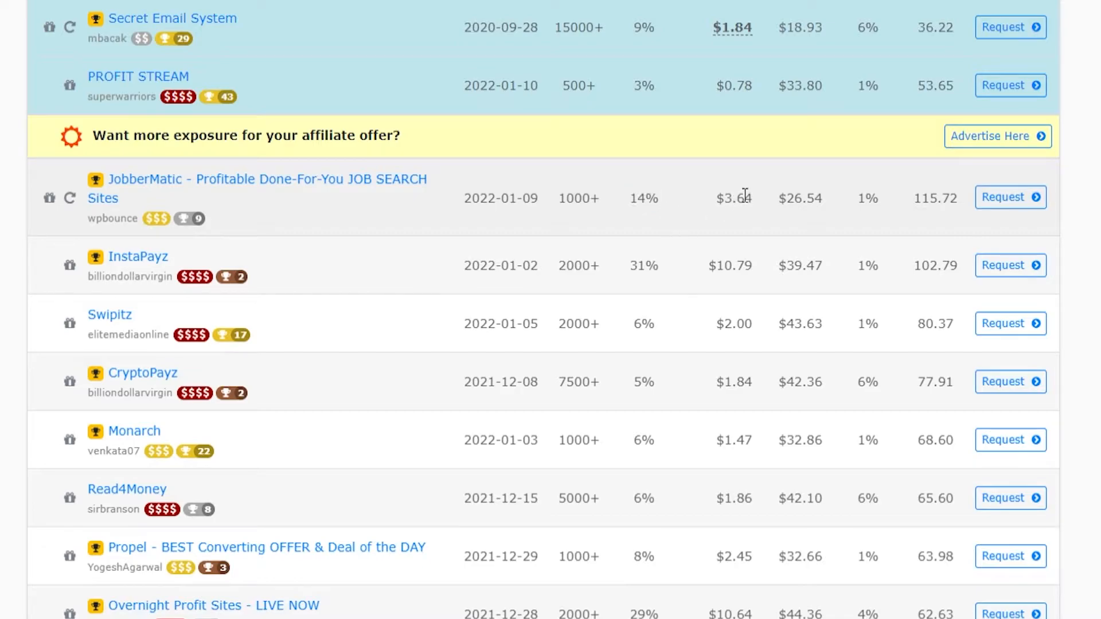
double_click(732, 197)
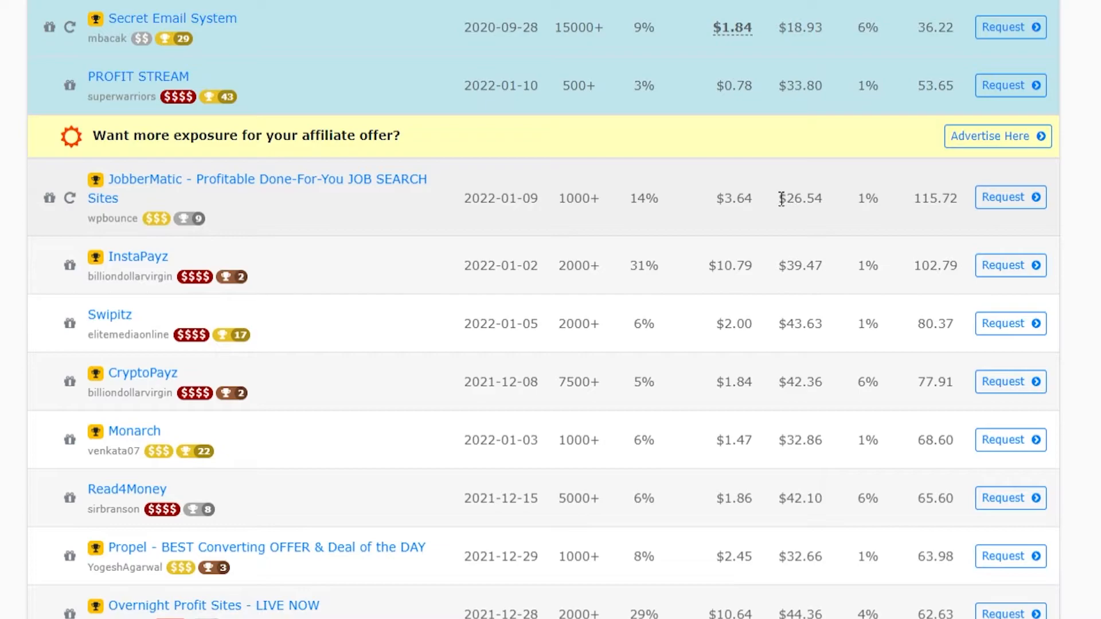
mouse_move(810, 199)
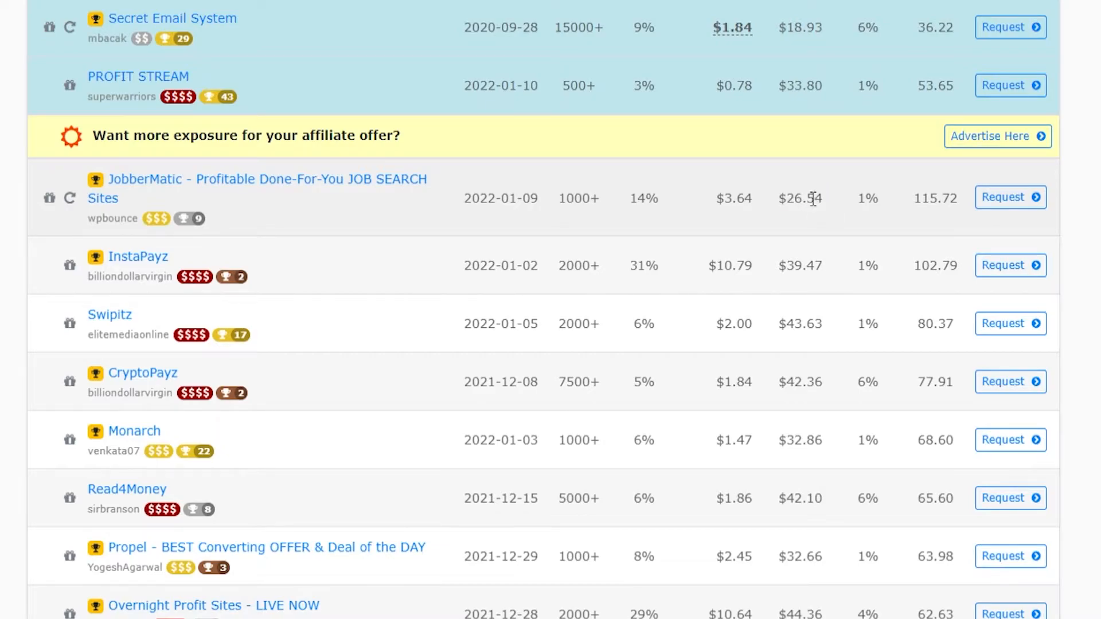
double_click(867, 197)
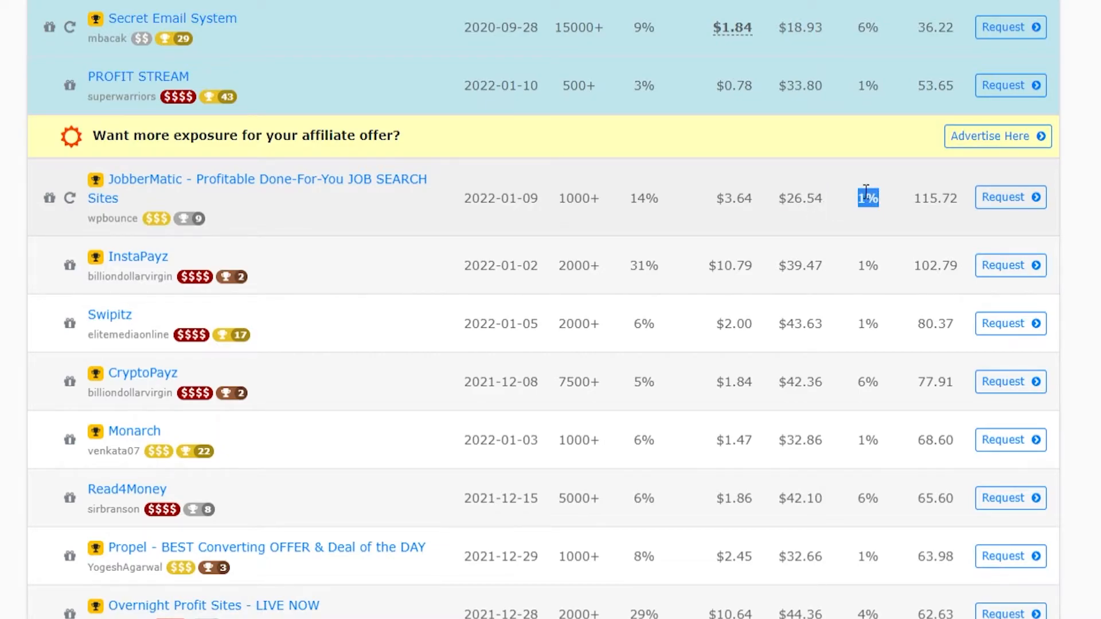
scroll(up, 3)
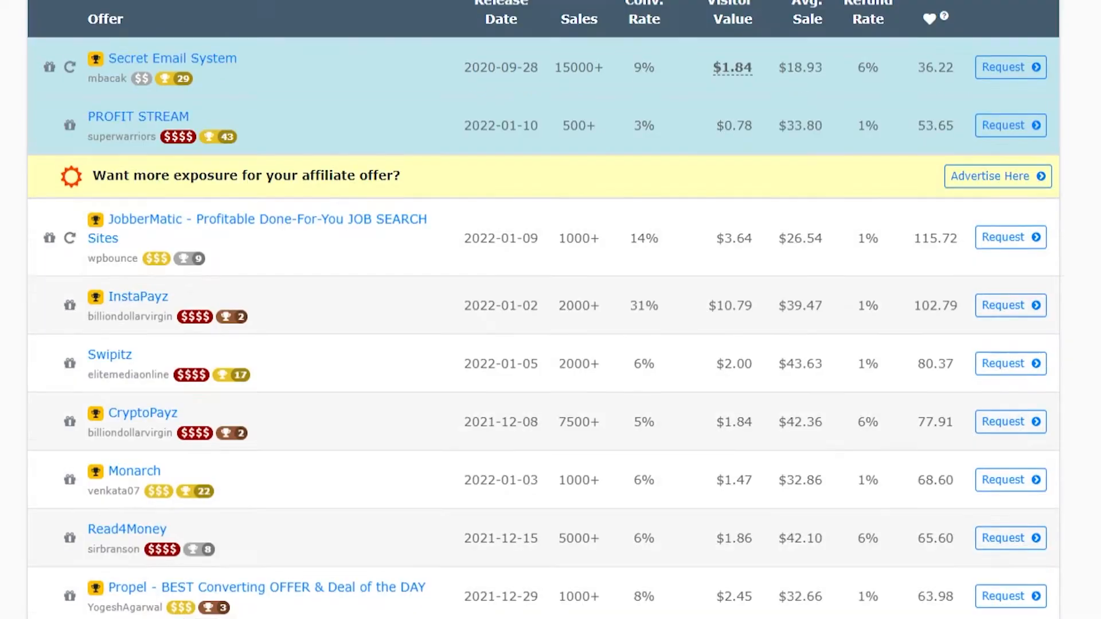
scroll(down, 3)
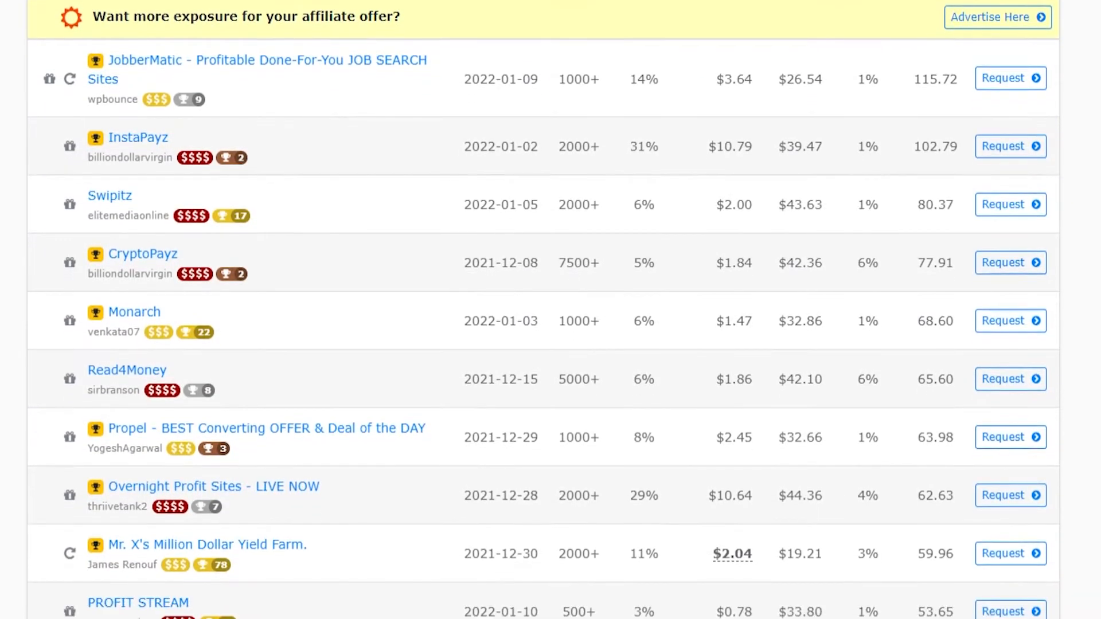
mouse_move(713, 285)
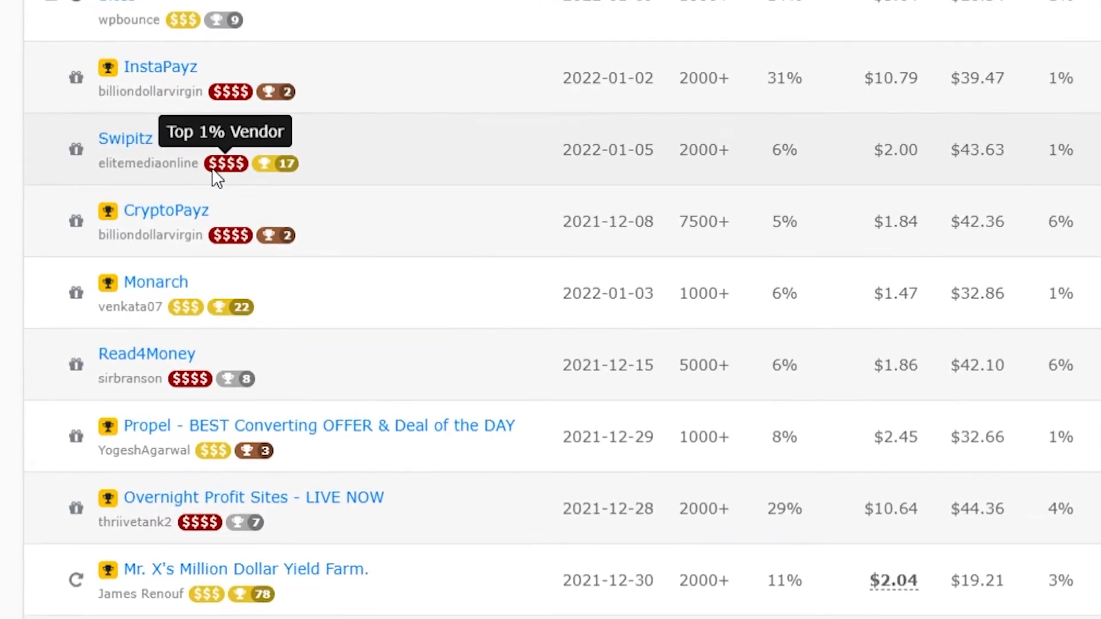
mouse_move(223, 175)
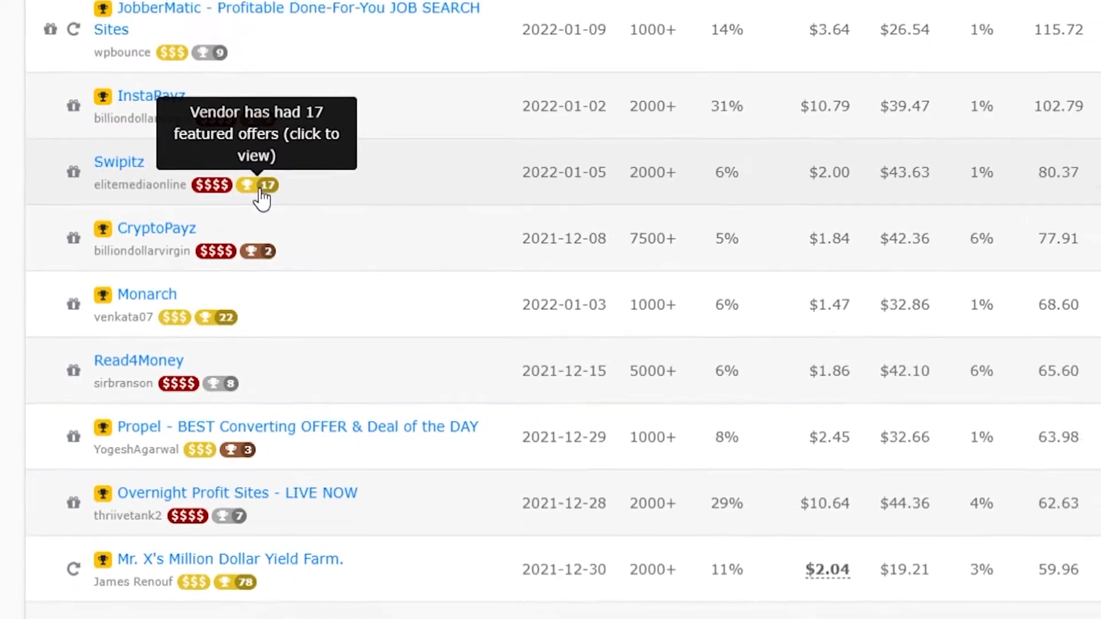
scroll(up, 3)
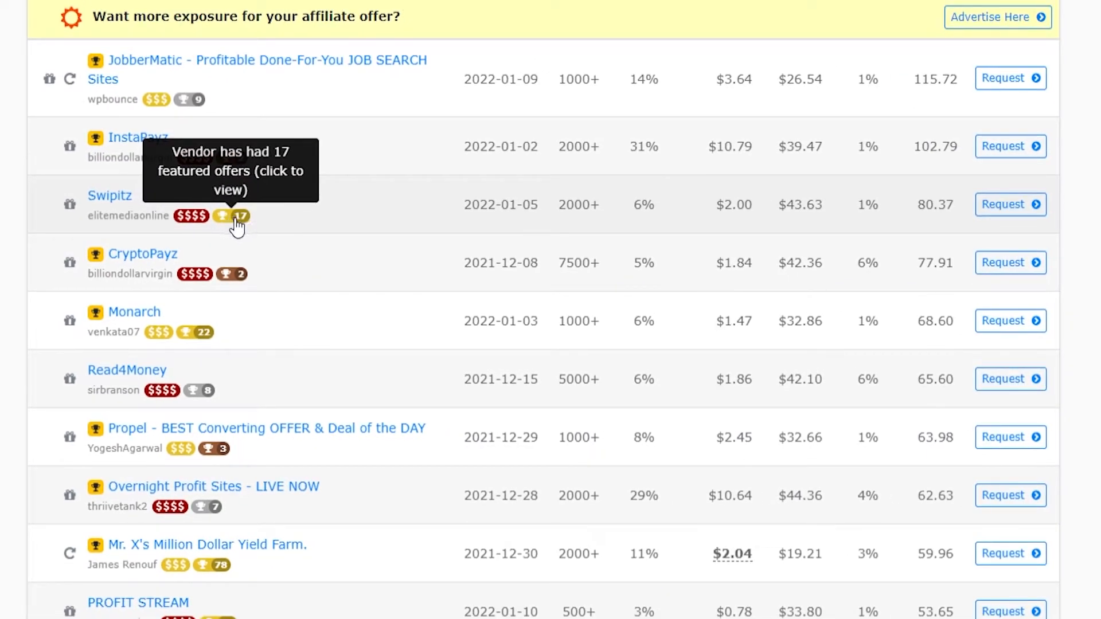
mouse_move(60, 203)
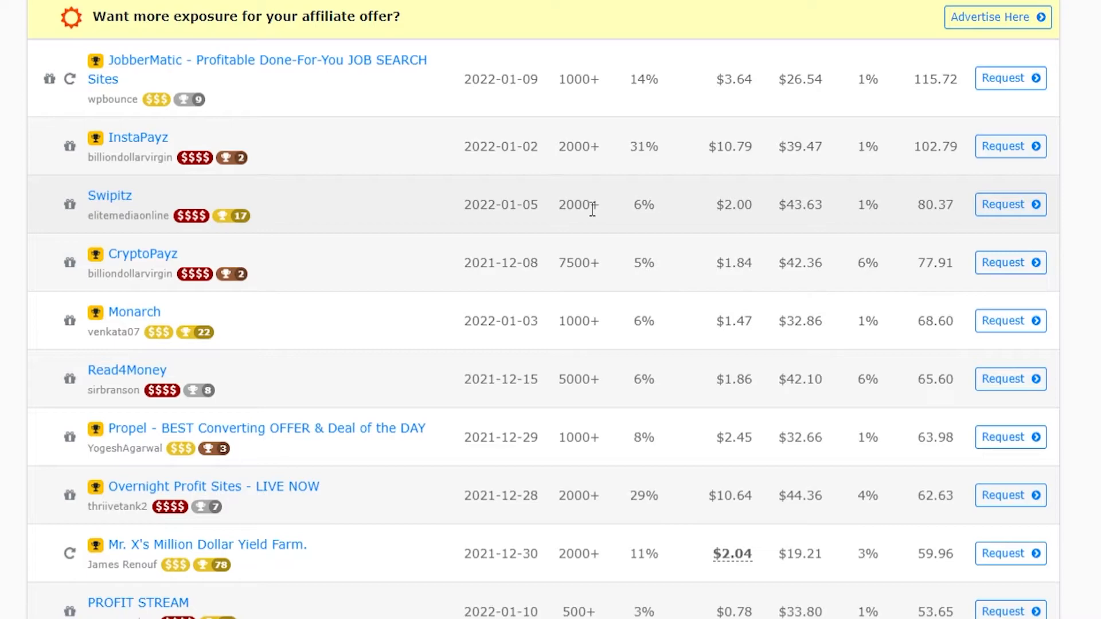
double_click(578, 204)
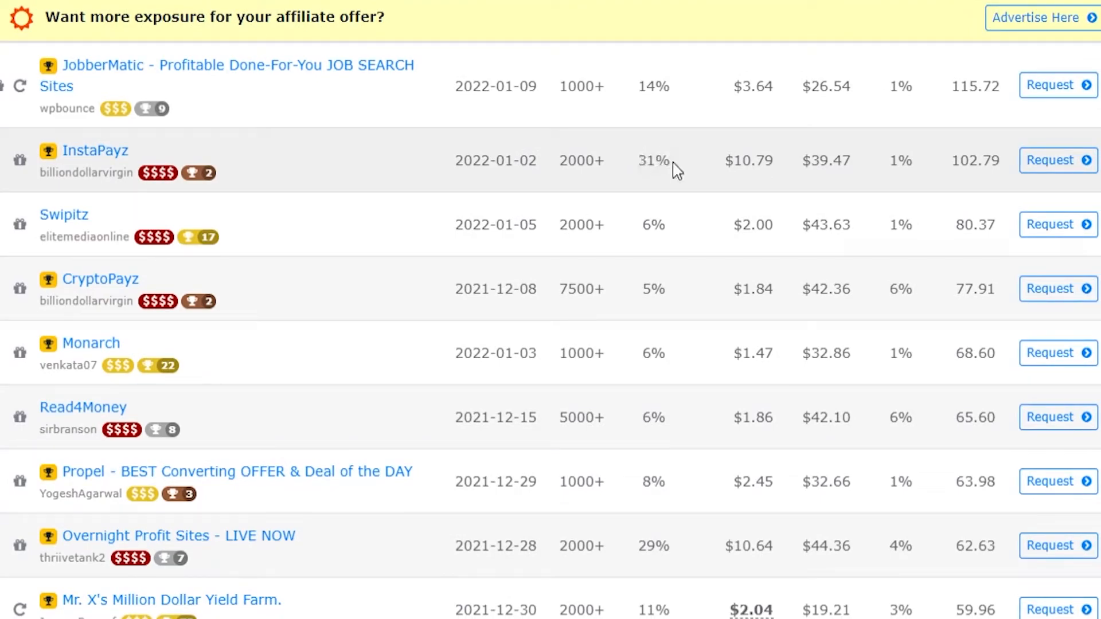
mouse_move(668, 171)
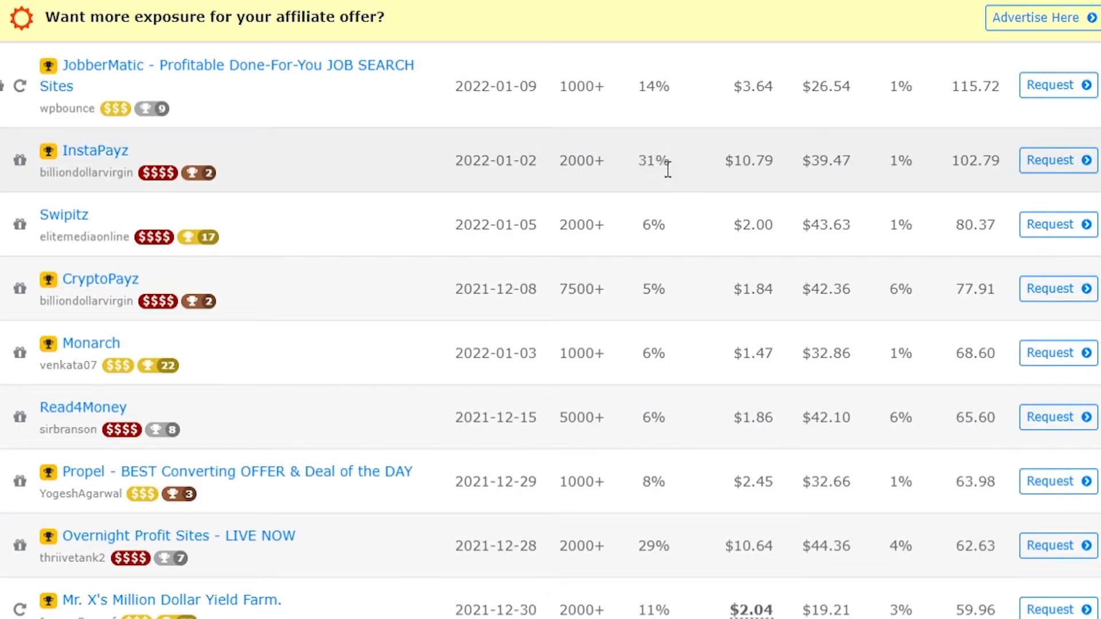
double_click(640, 160)
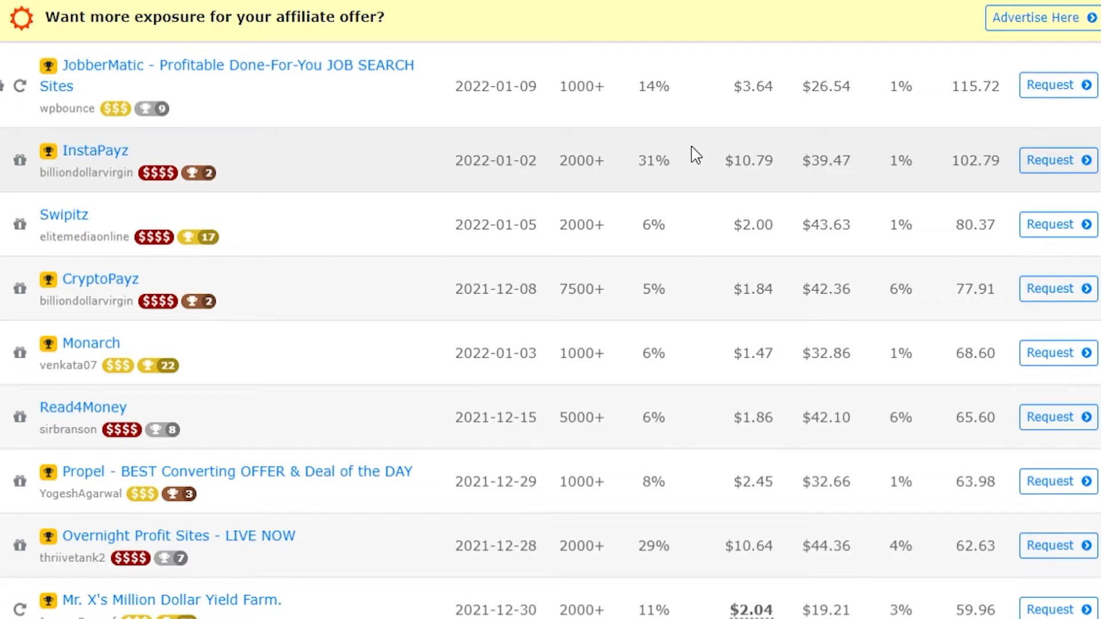
double_click(748, 160)
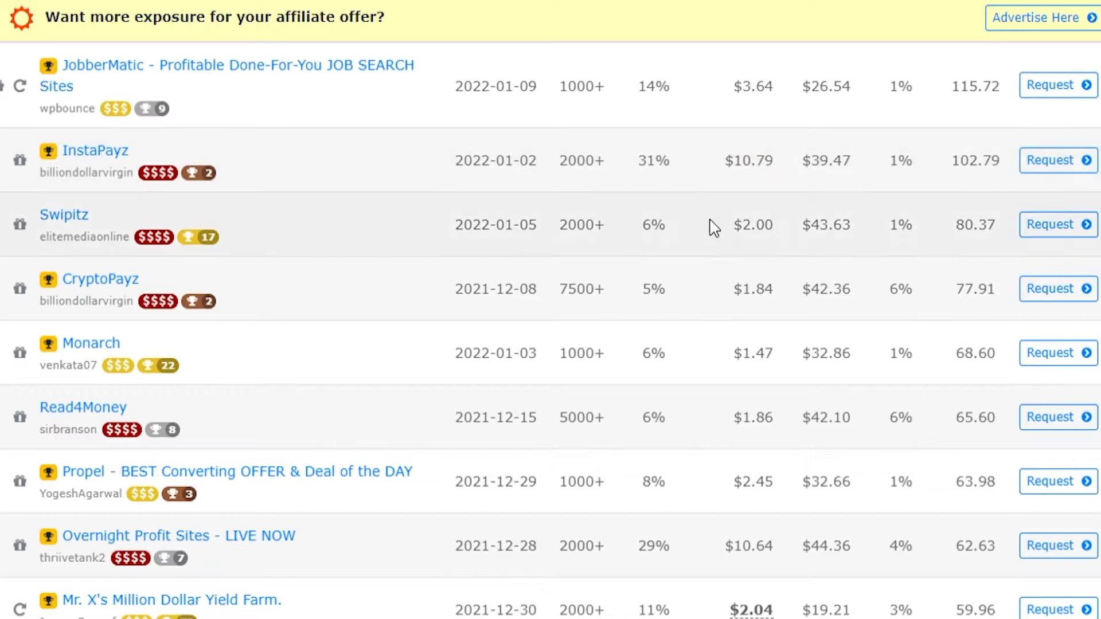
double_click(753, 225)
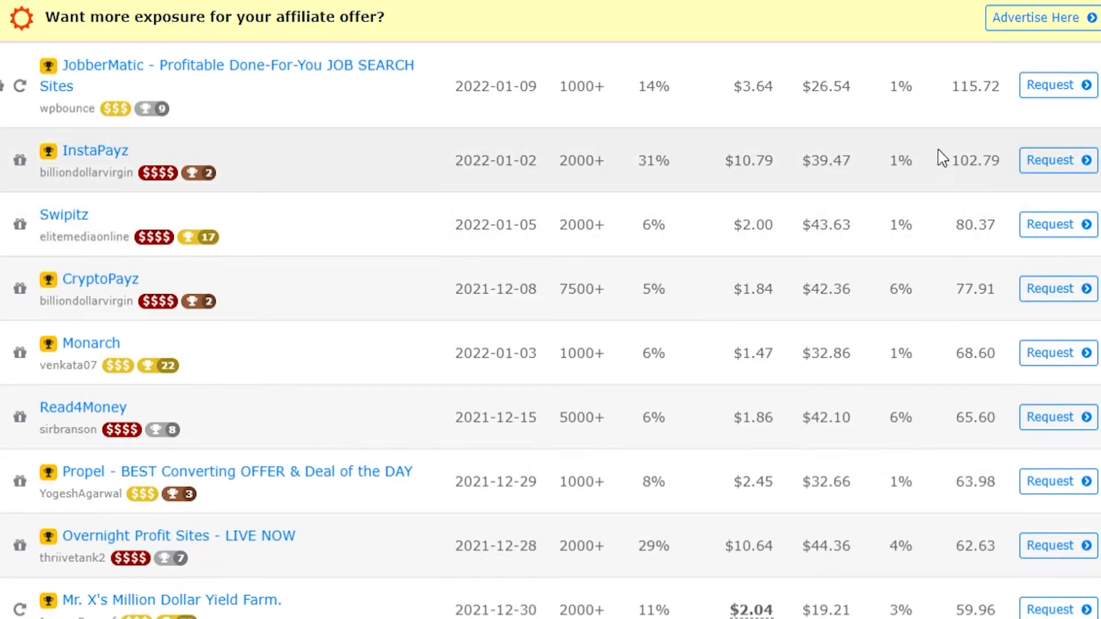
mouse_move(906, 167)
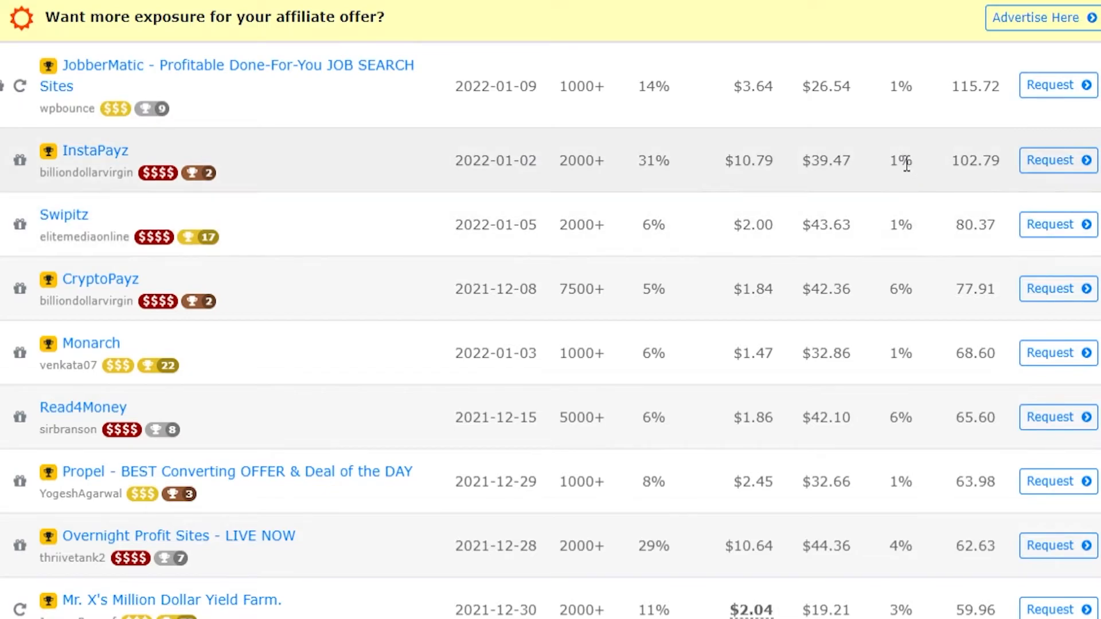
mouse_move(925, 173)
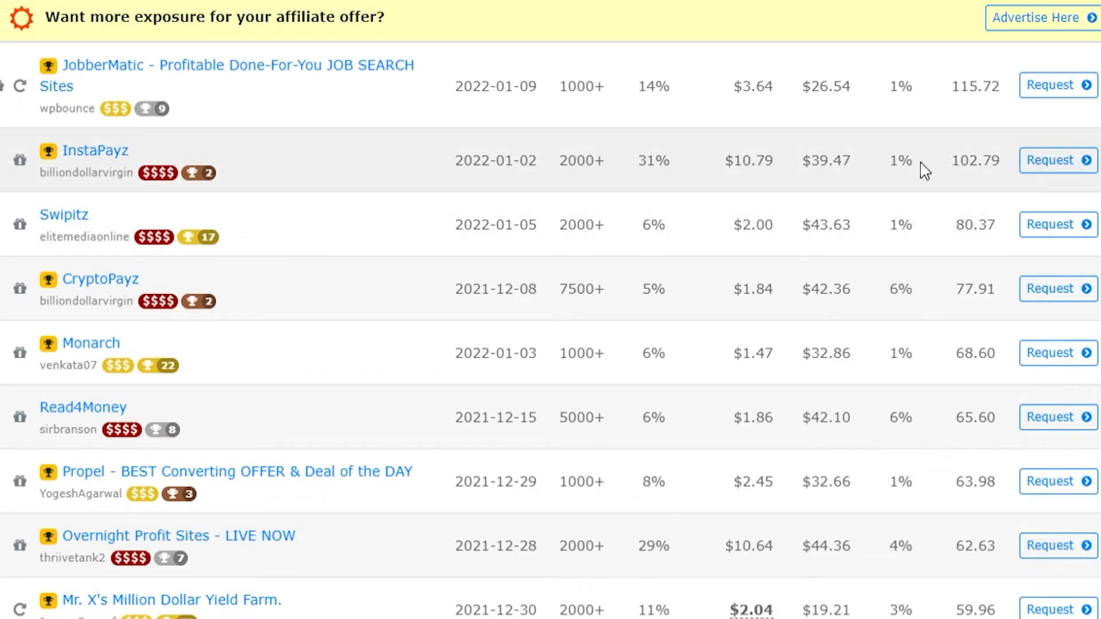
mouse_move(902, 167)
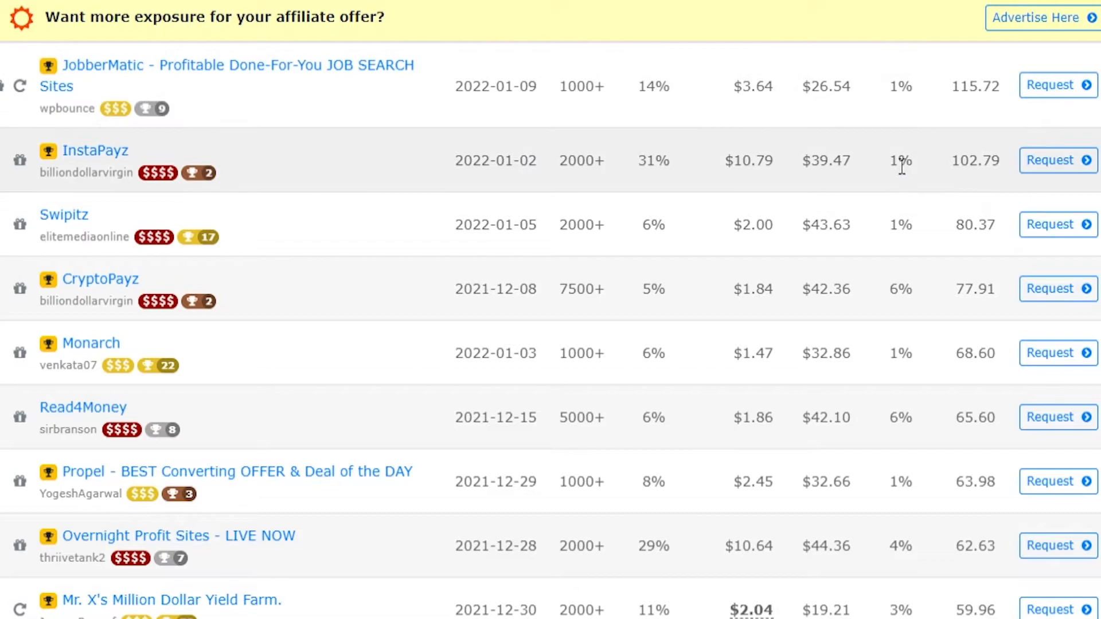
mouse_move(913, 325)
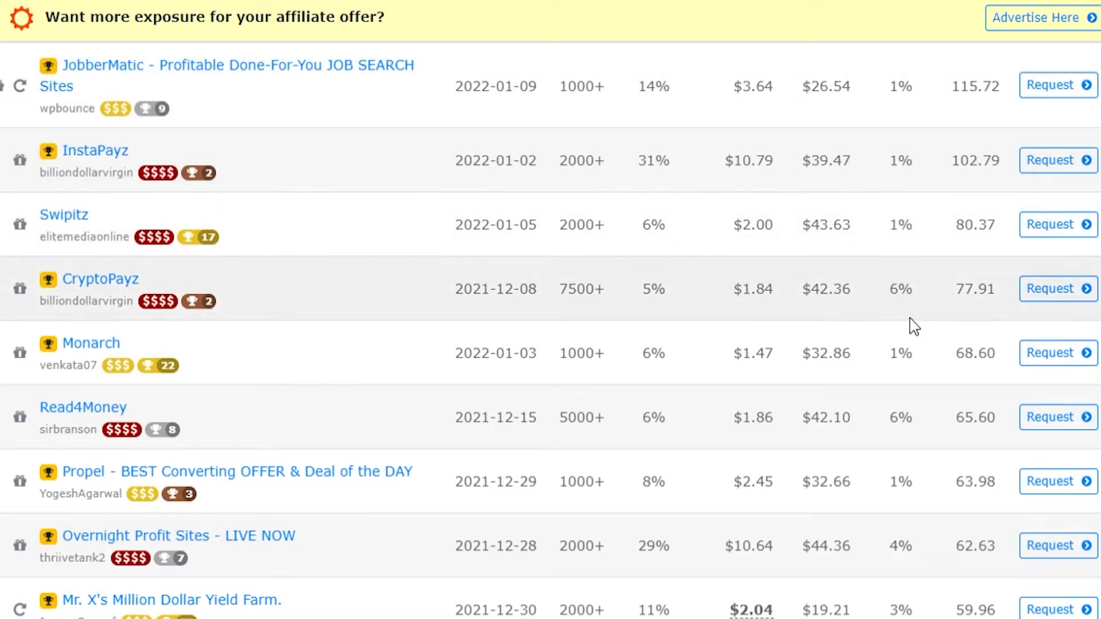
scroll(down, 3)
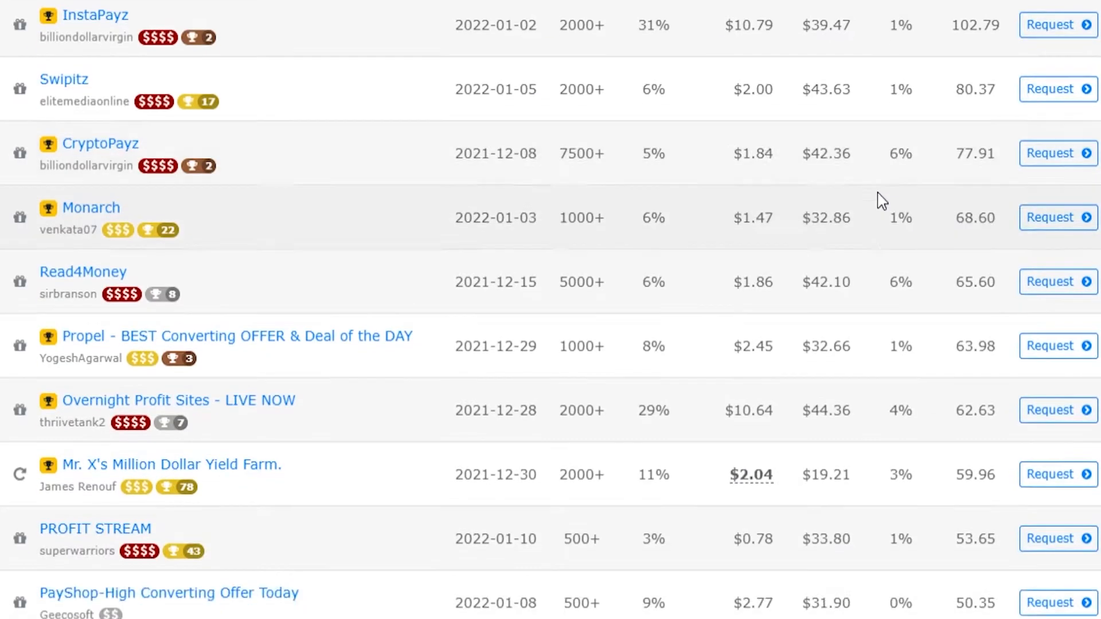
scroll(down, 3)
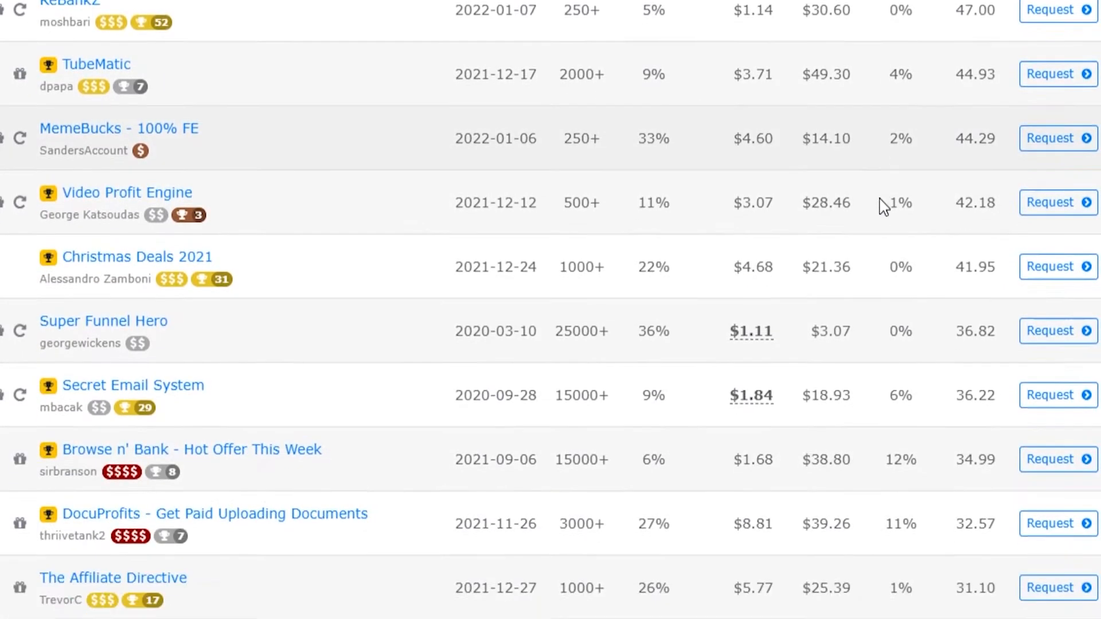
scroll(down, 3)
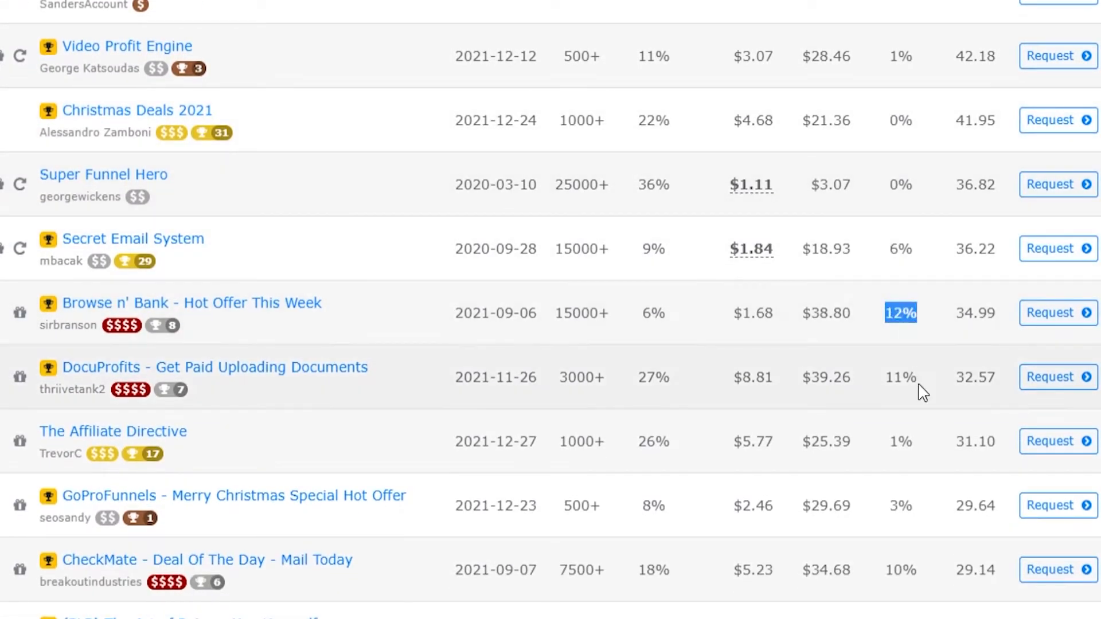
mouse_move(921, 322)
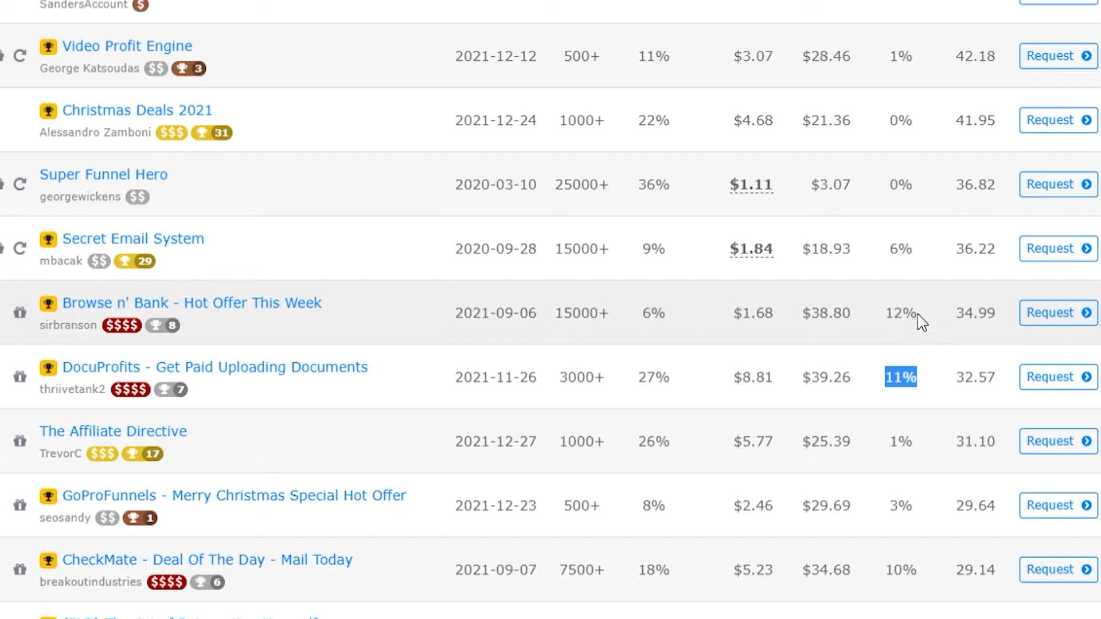
mouse_move(901, 319)
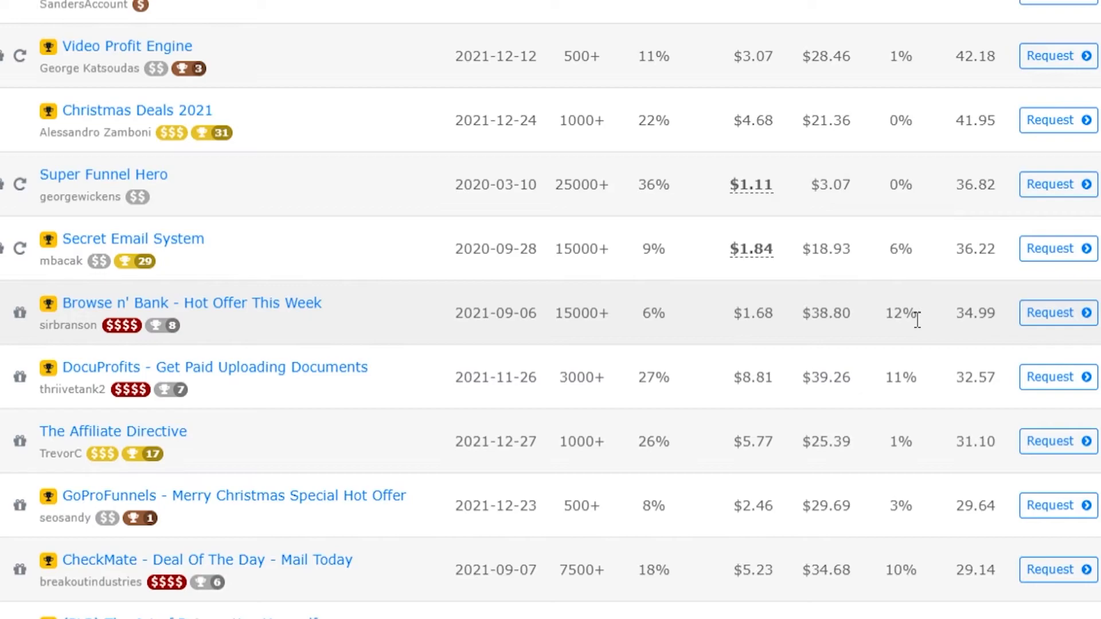
scroll(up, 3)
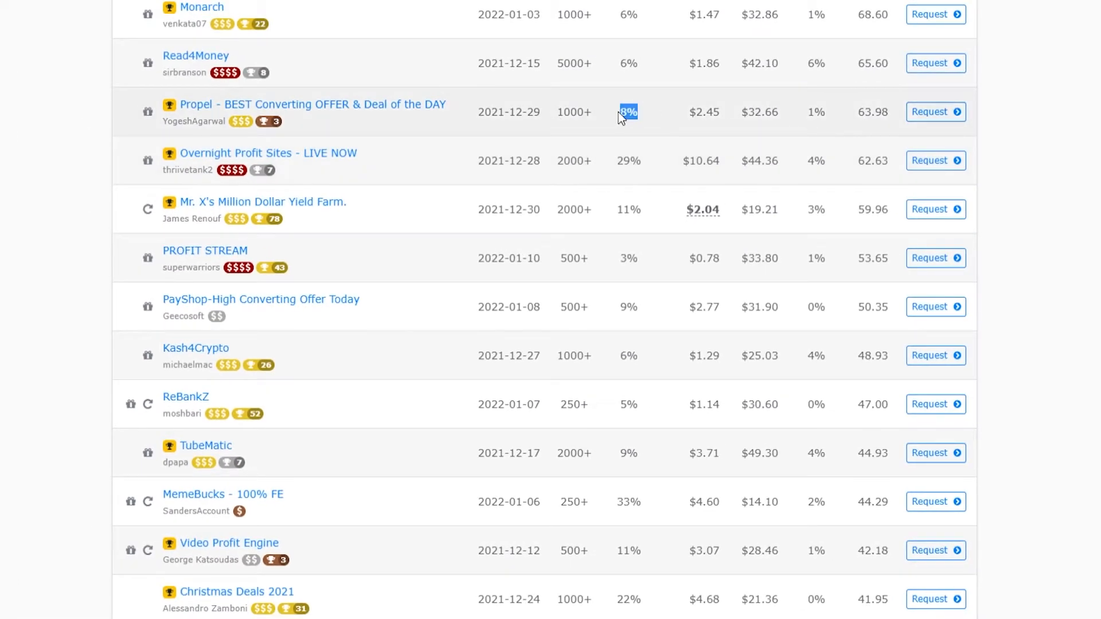
Step: Open the Propel offer and scroll through its overview, vendor stats and Affiliate Information
click(311, 104)
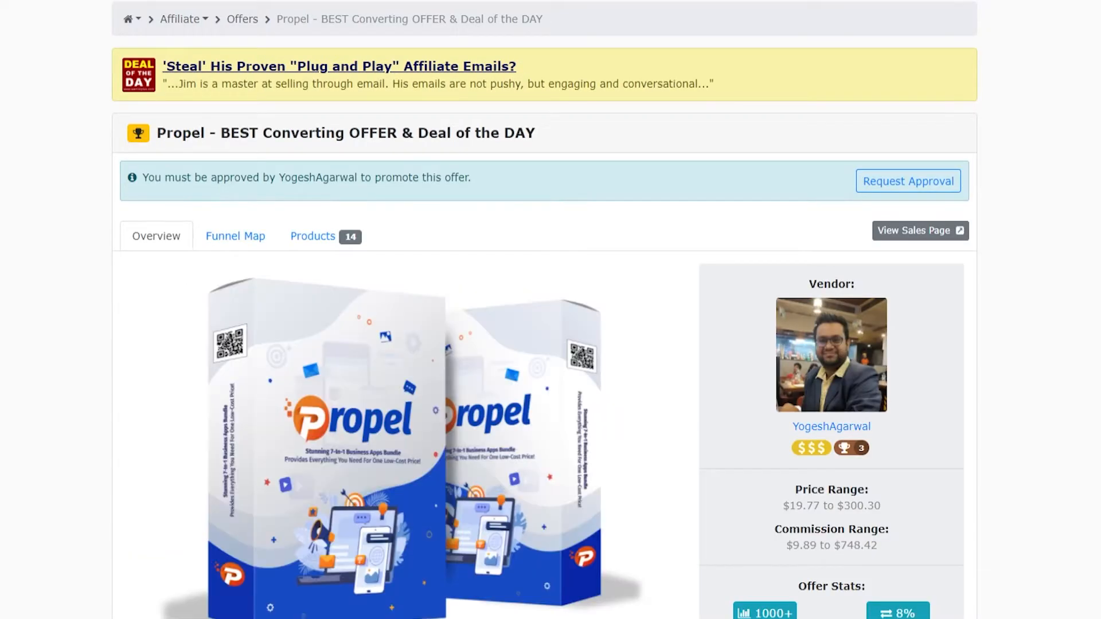
scroll(down, 3)
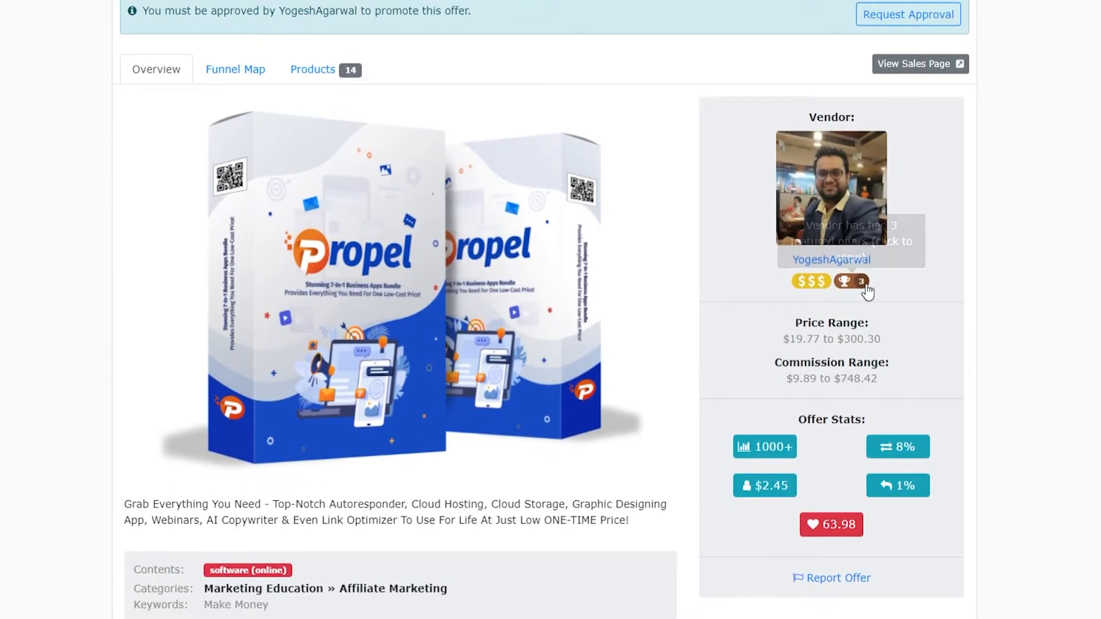
scroll(down, 3)
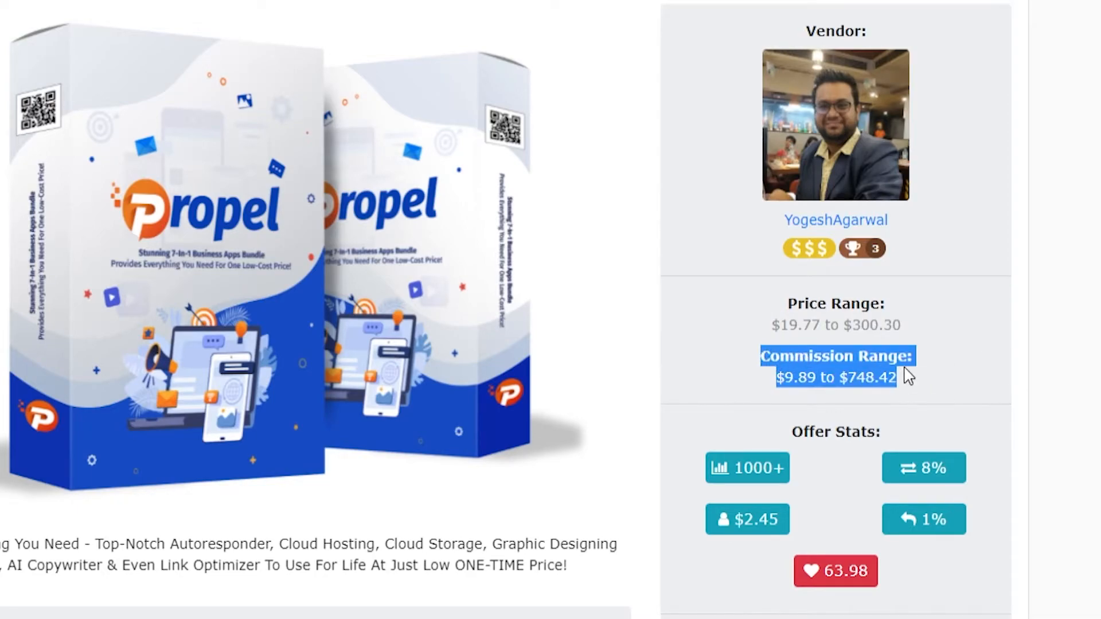
mouse_move(923, 467)
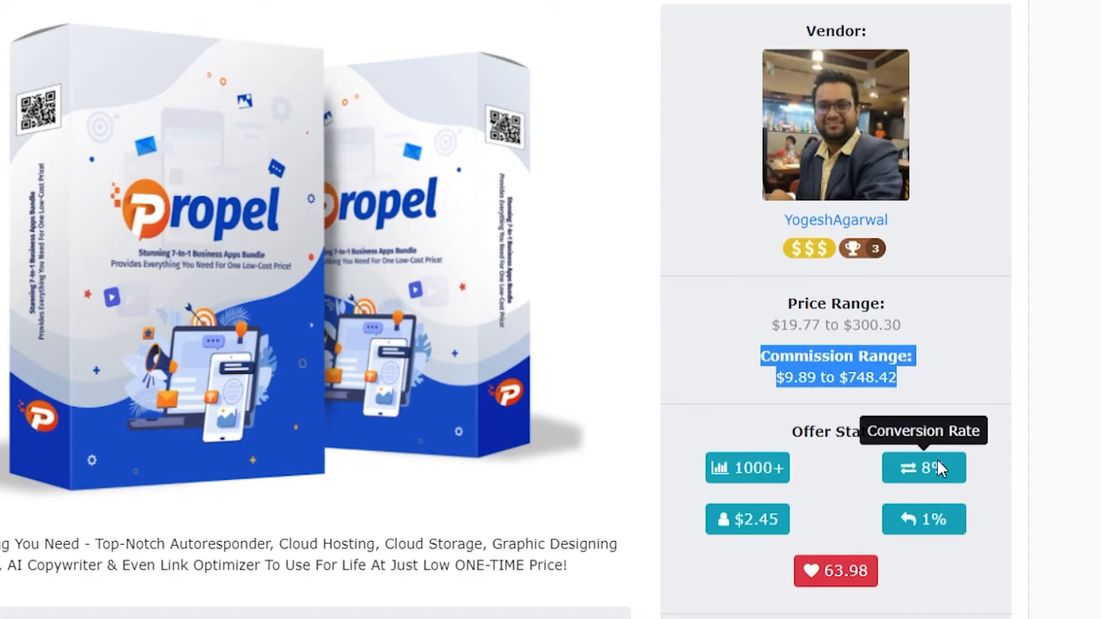
mouse_move(775, 522)
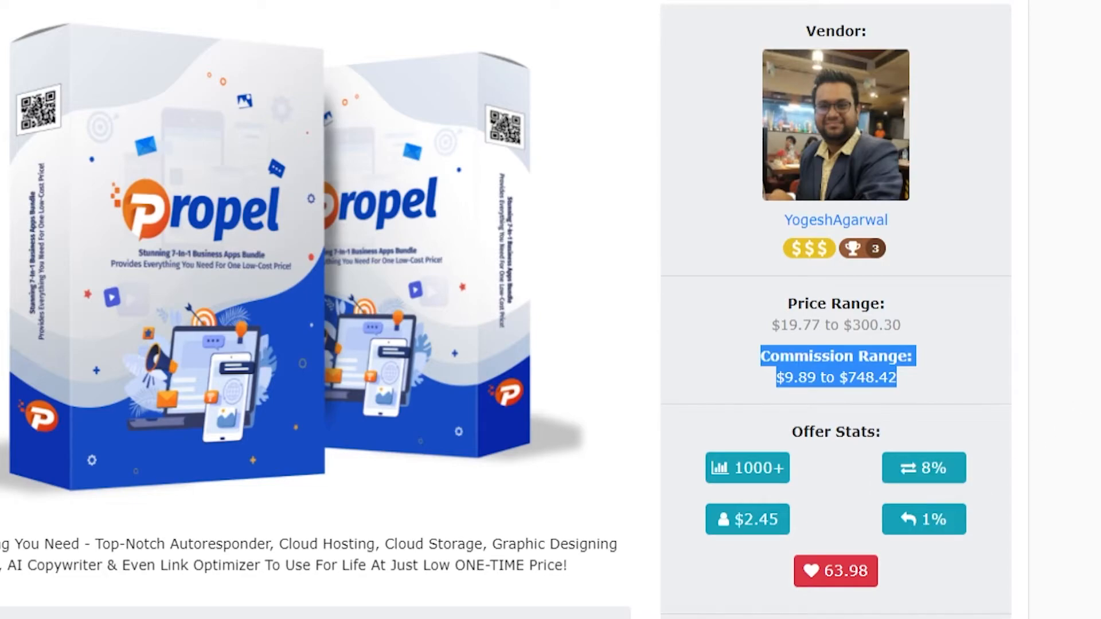
scroll(down, 3)
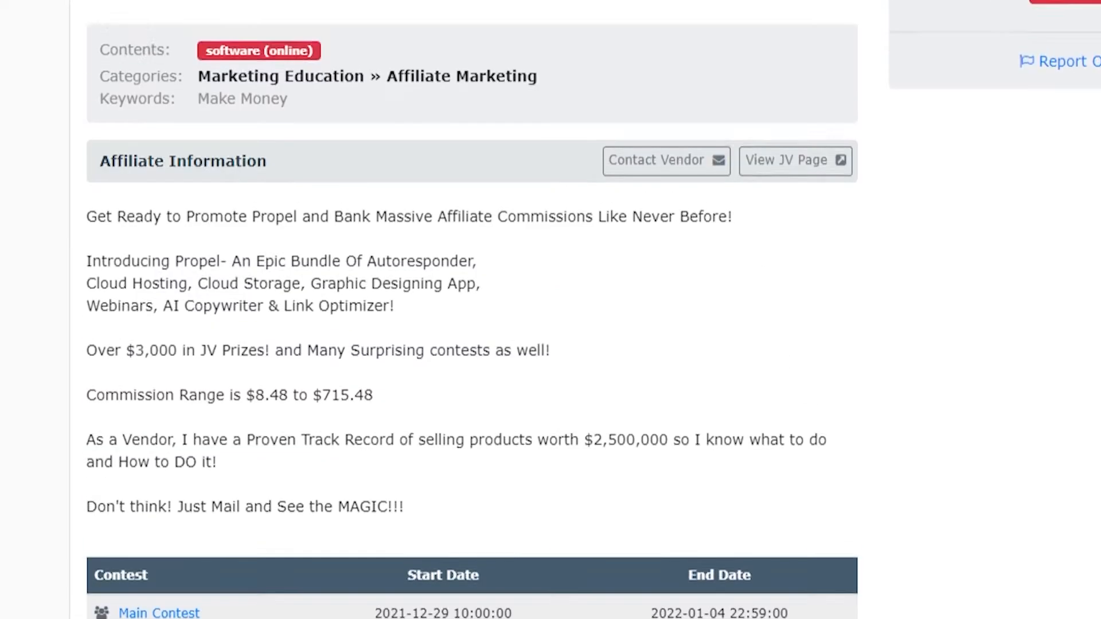
click(349, 40)
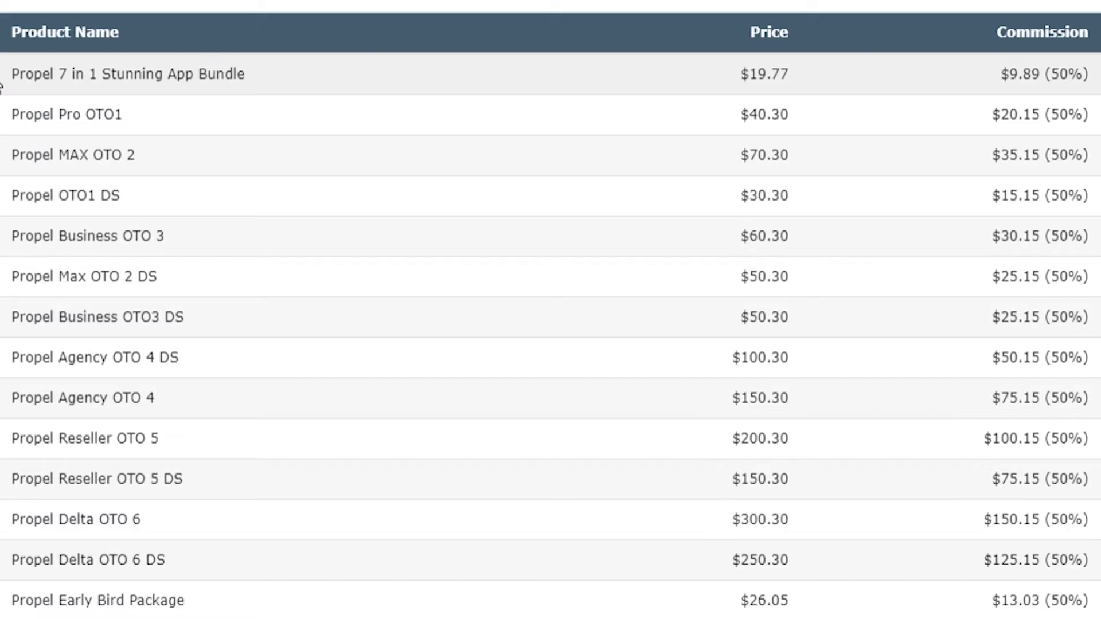
double_click(126, 74)
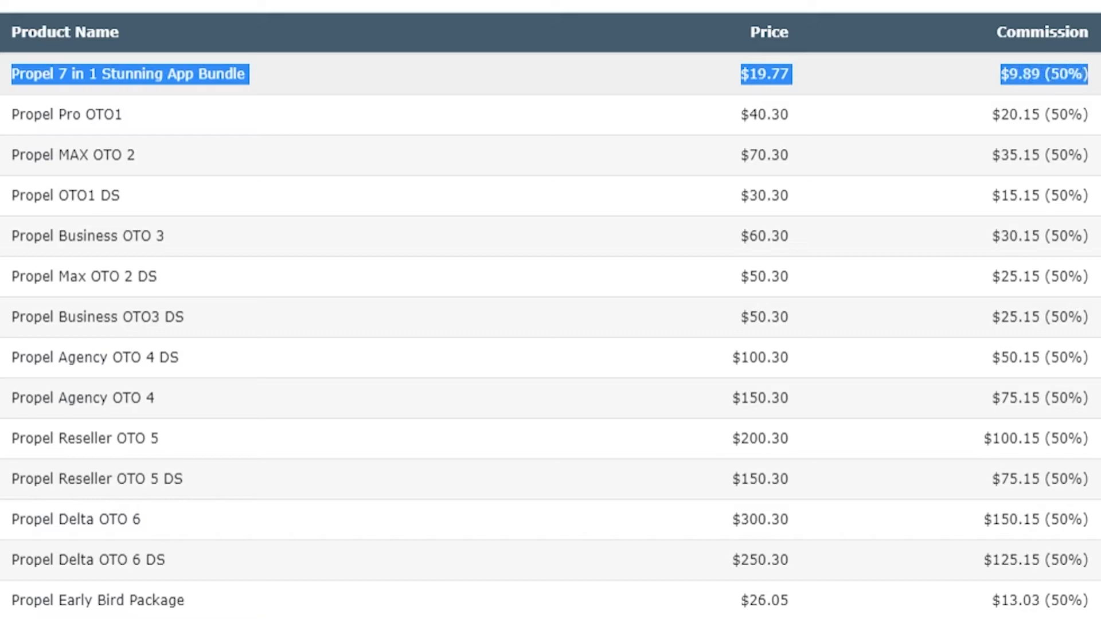
click(807, 76)
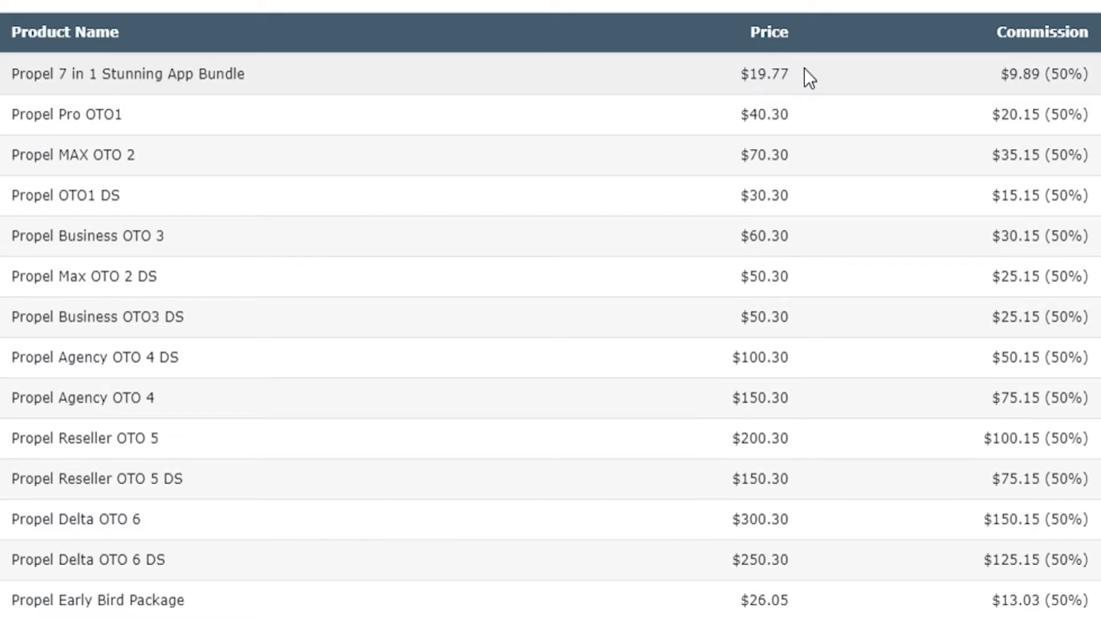
double_click(763, 74)
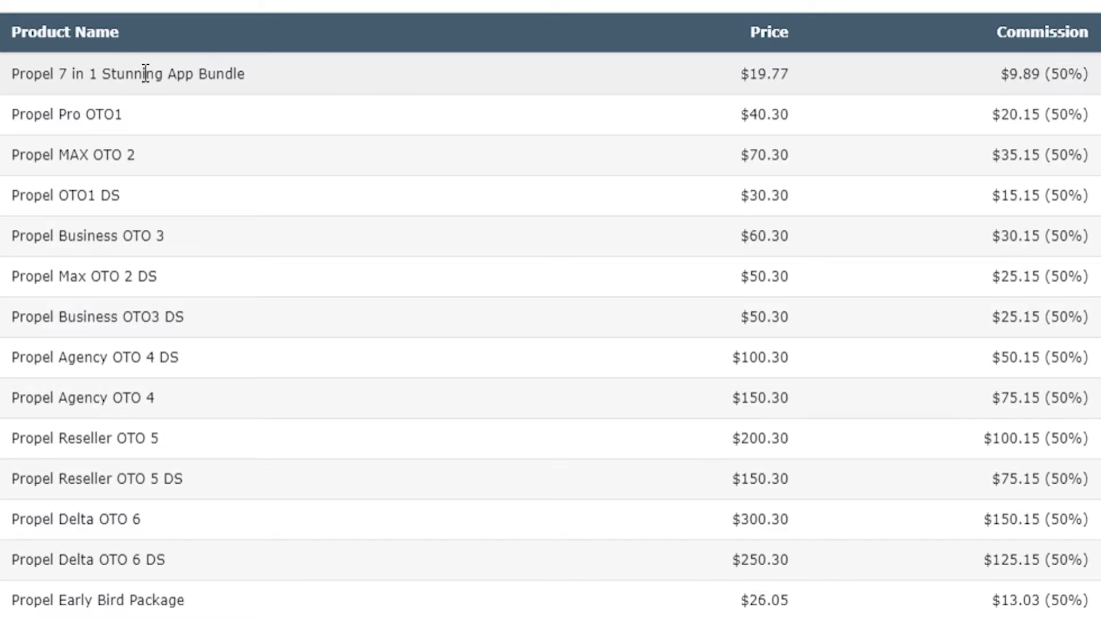
mouse_move(234, 80)
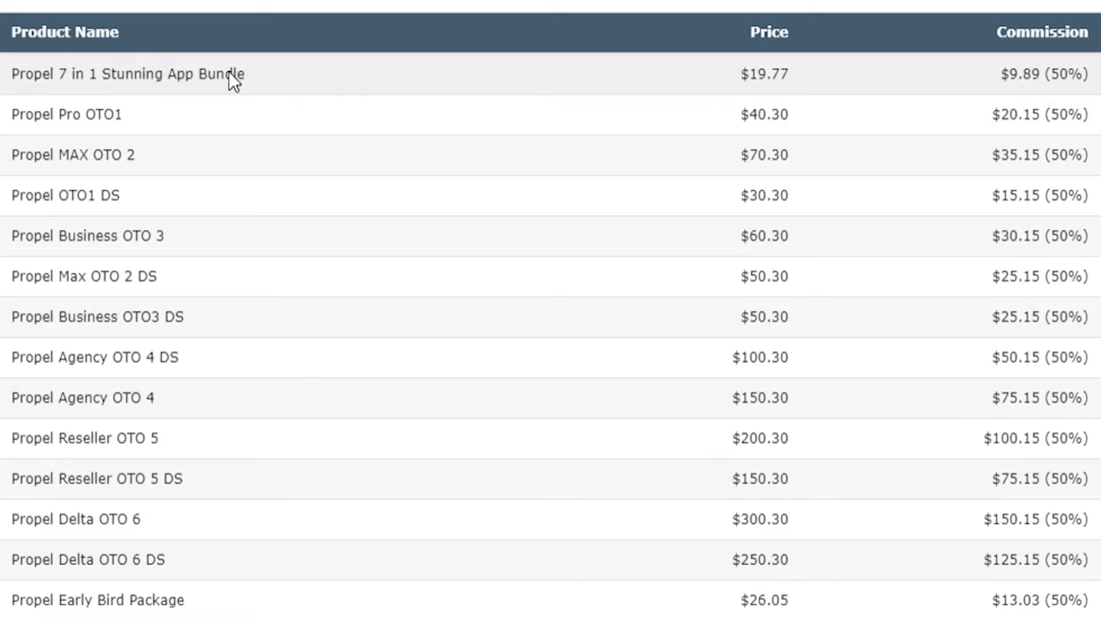
double_click(764, 114)
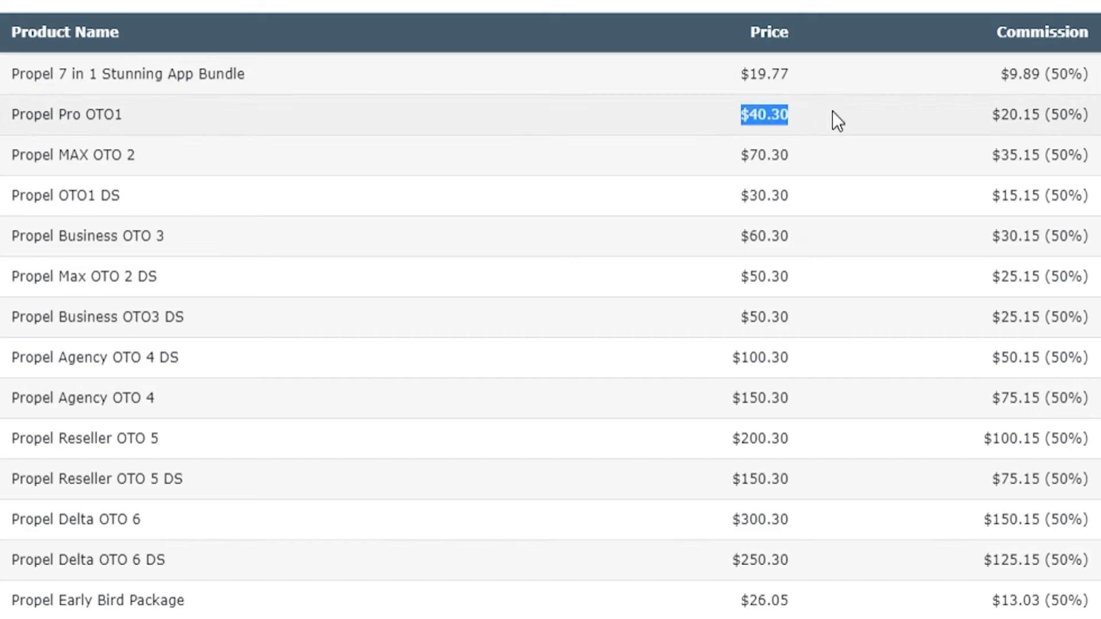
double_click(1038, 114)
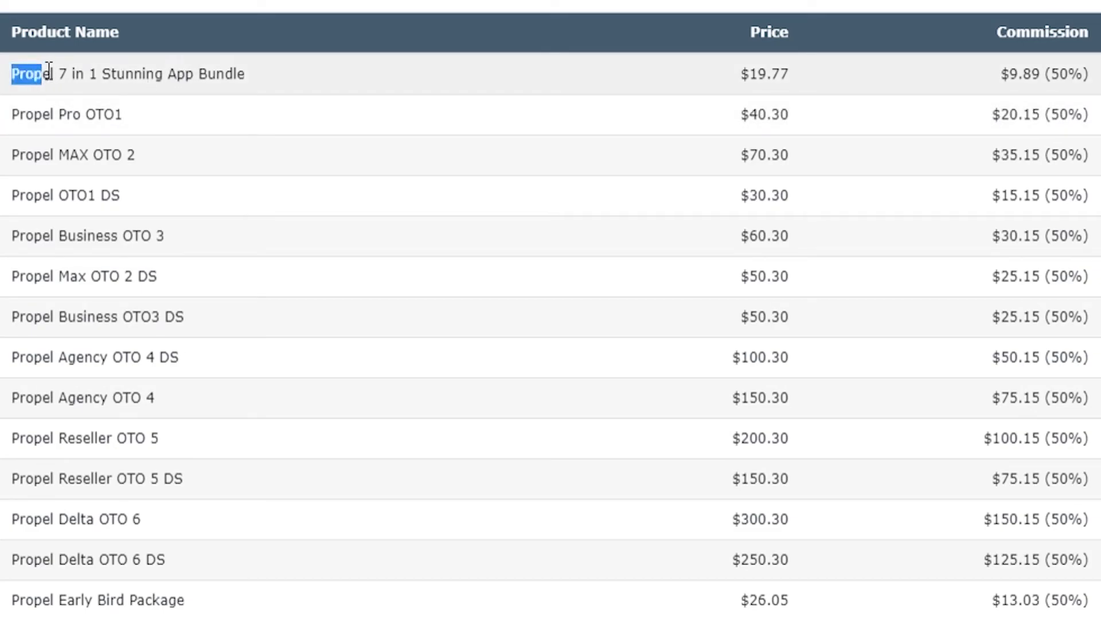
double_click(66, 114)
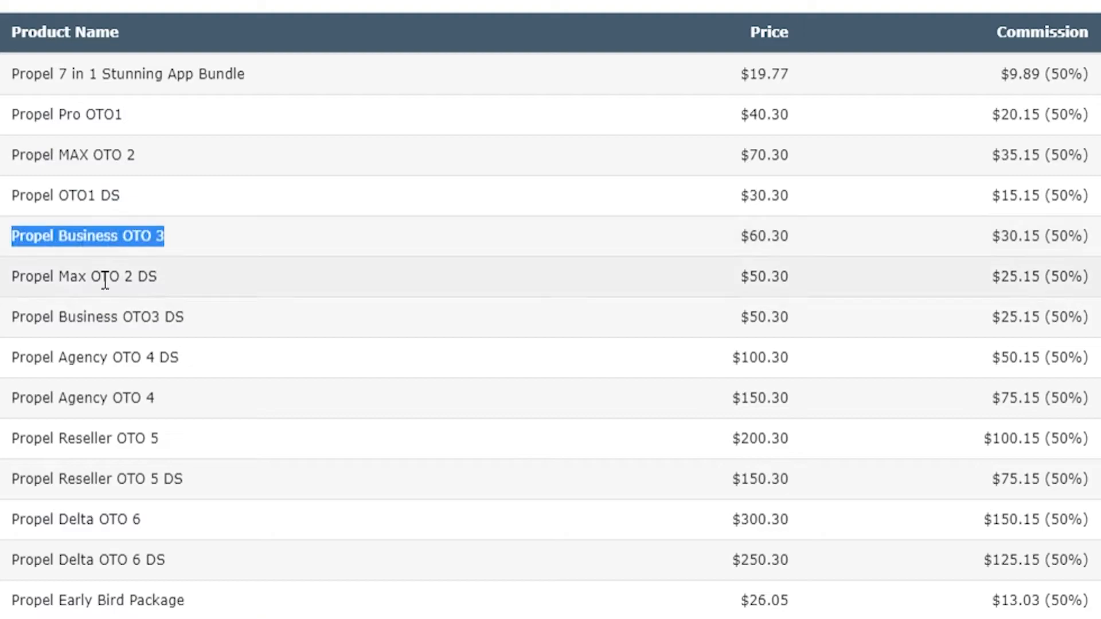
scroll(up, 3)
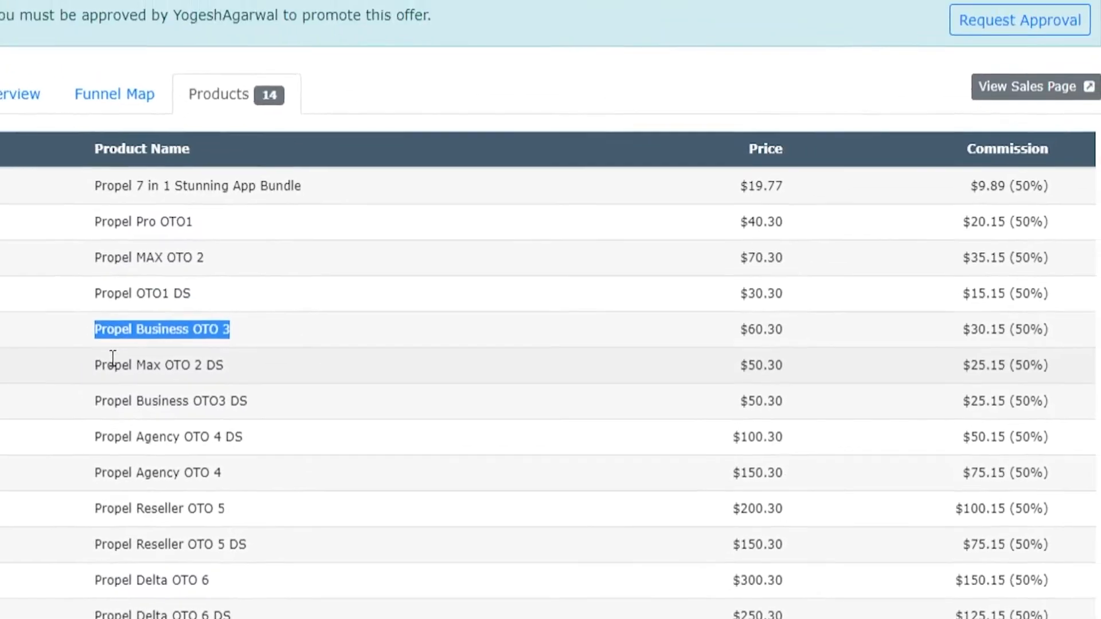
scroll(up, 3)
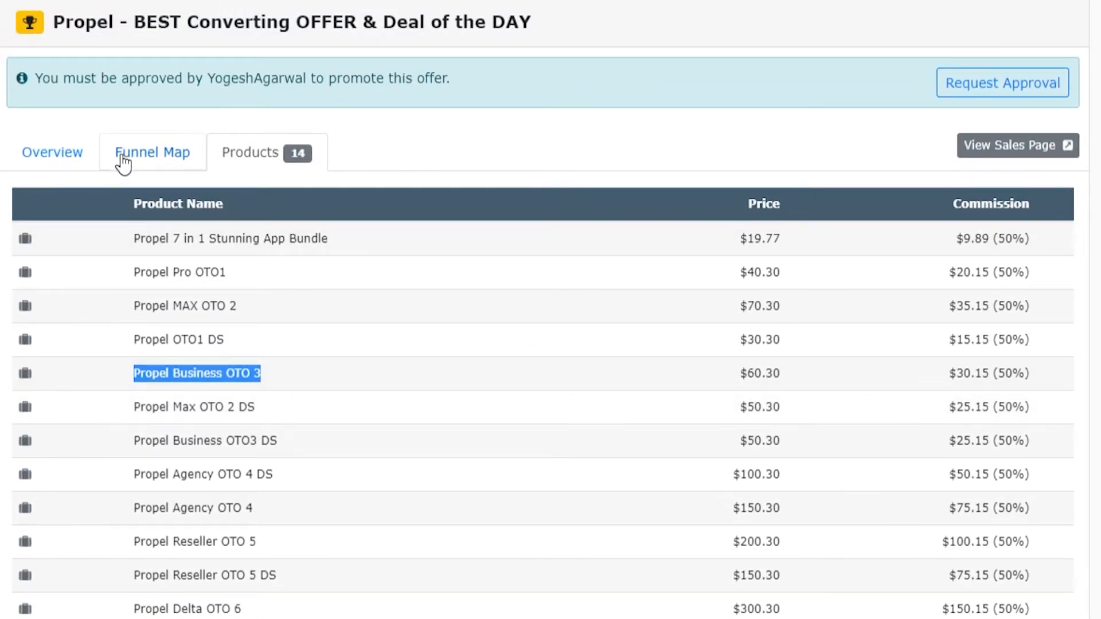
Step: Switch the Propel offer page back to its Overview tab
click(152, 151)
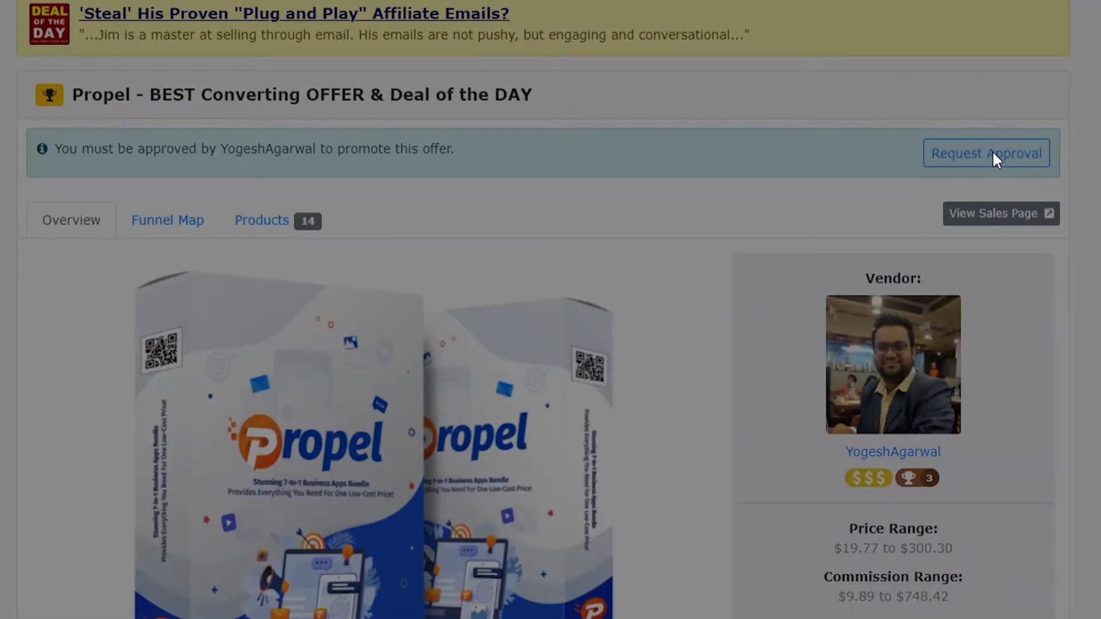
Step: Request approval for Propel with empty notes and the offer-updates subscription kept checked
click(986, 153)
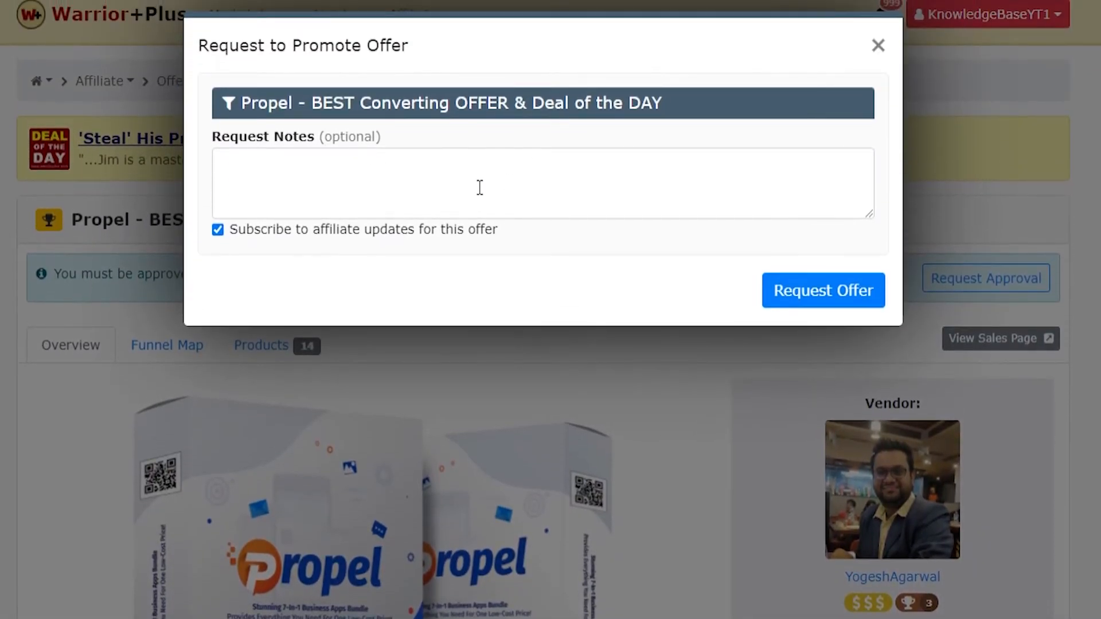
mouse_move(823, 291)
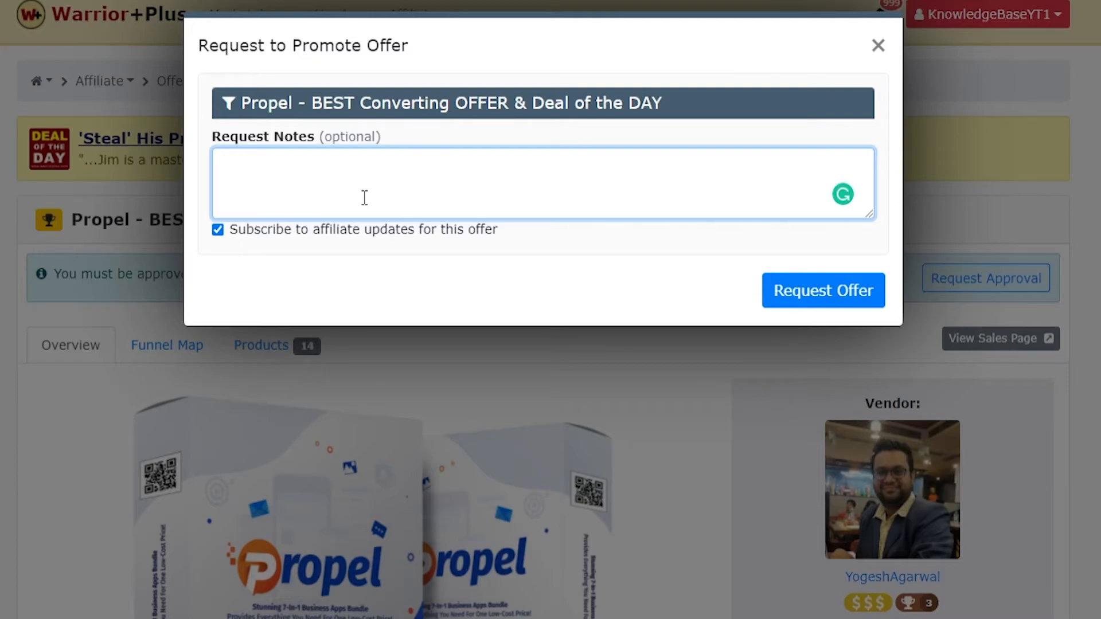
mouse_move(501, 188)
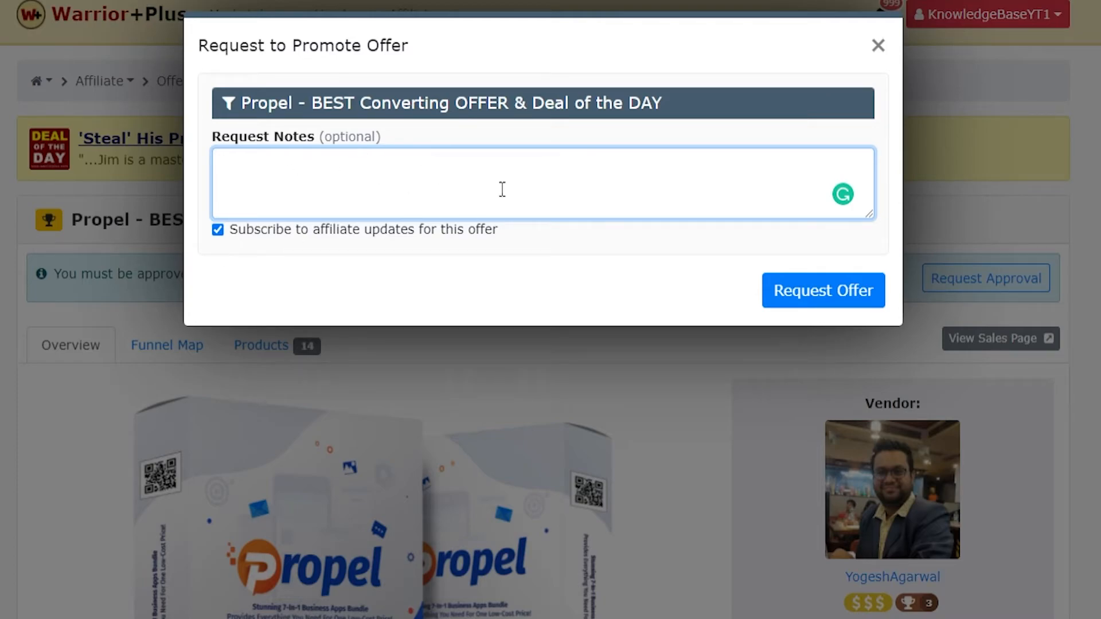
mouse_move(496, 153)
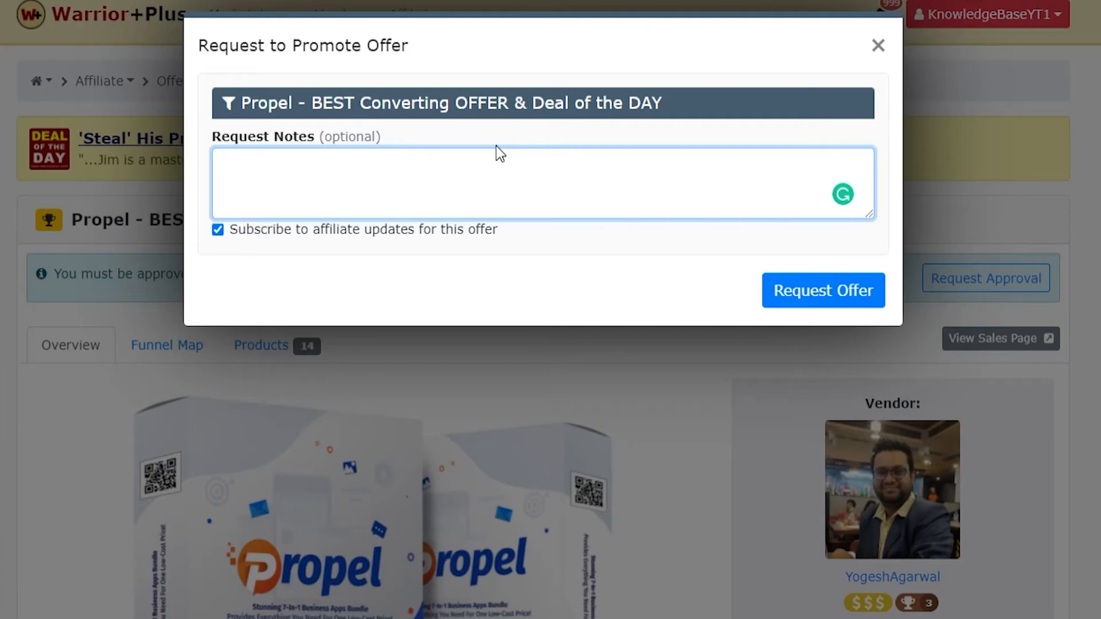
click(491, 182)
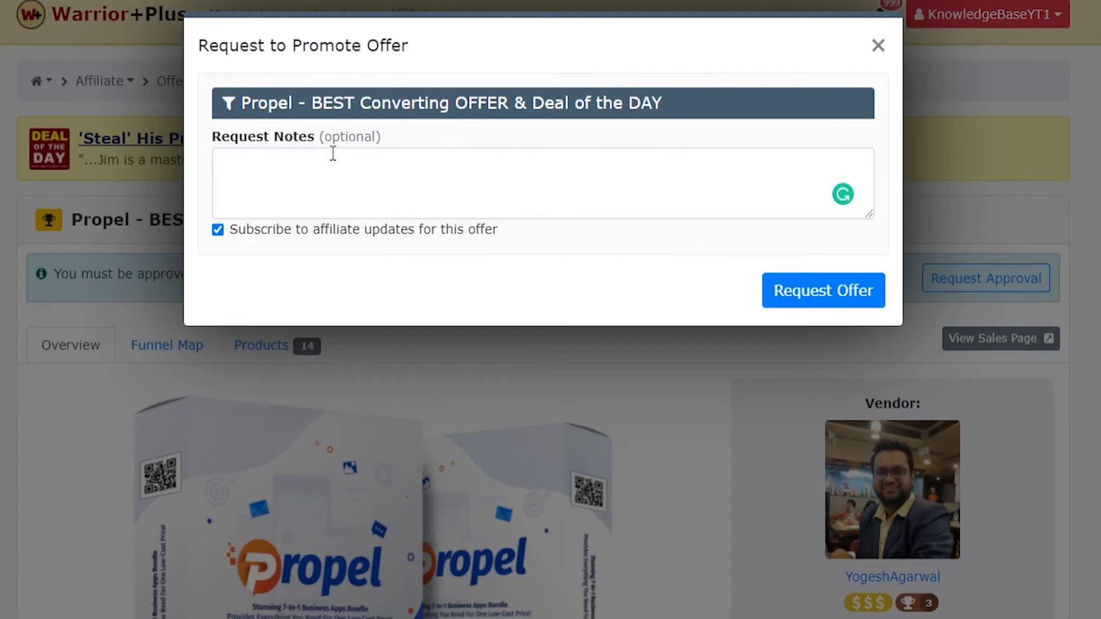
click(986, 14)
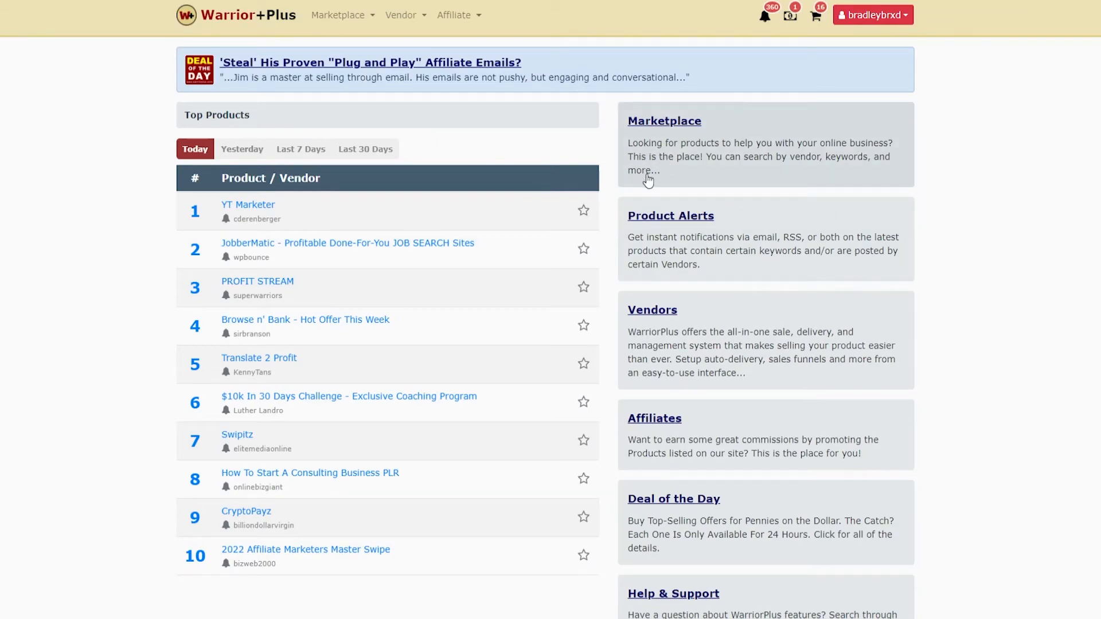
mouse_move(724, 190)
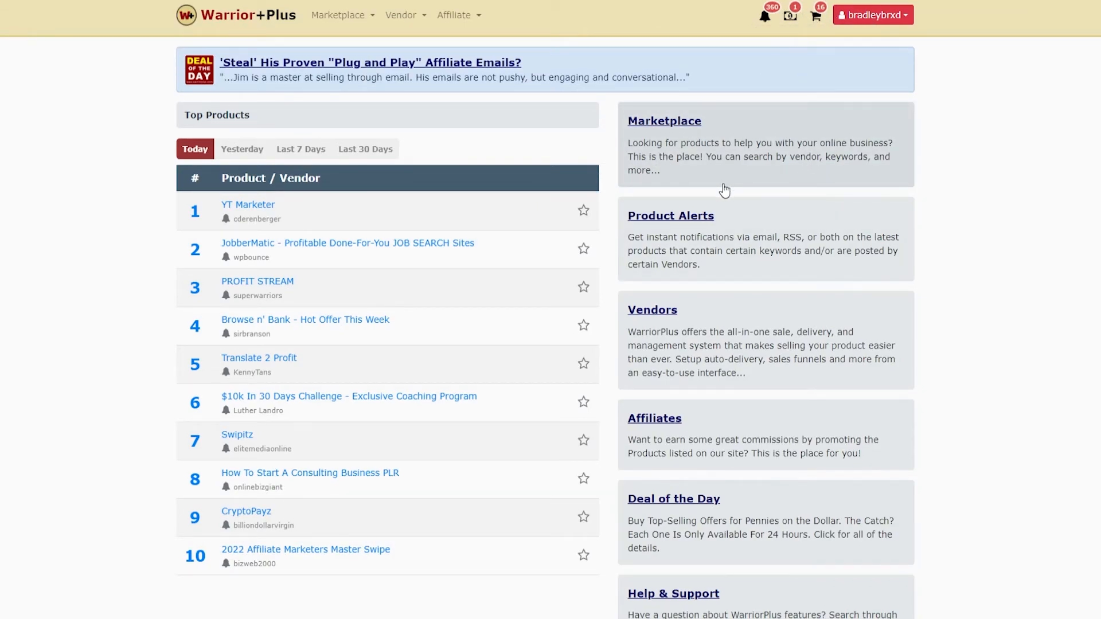
mouse_move(159, 50)
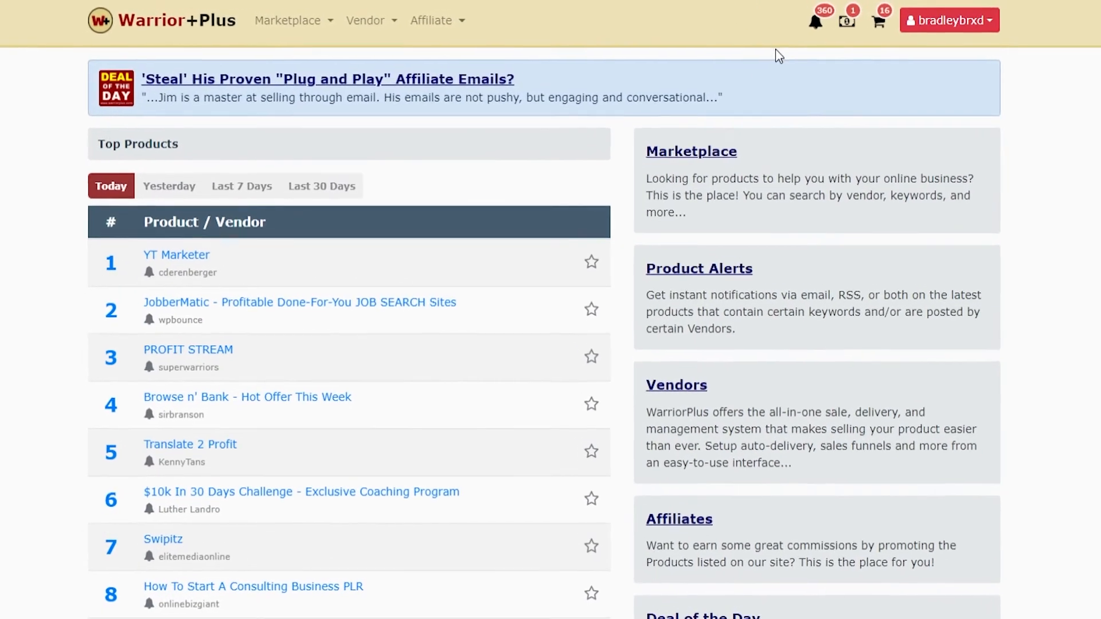
Step: Filter the Affiliate Offers list to show approved offers only
click(432, 19)
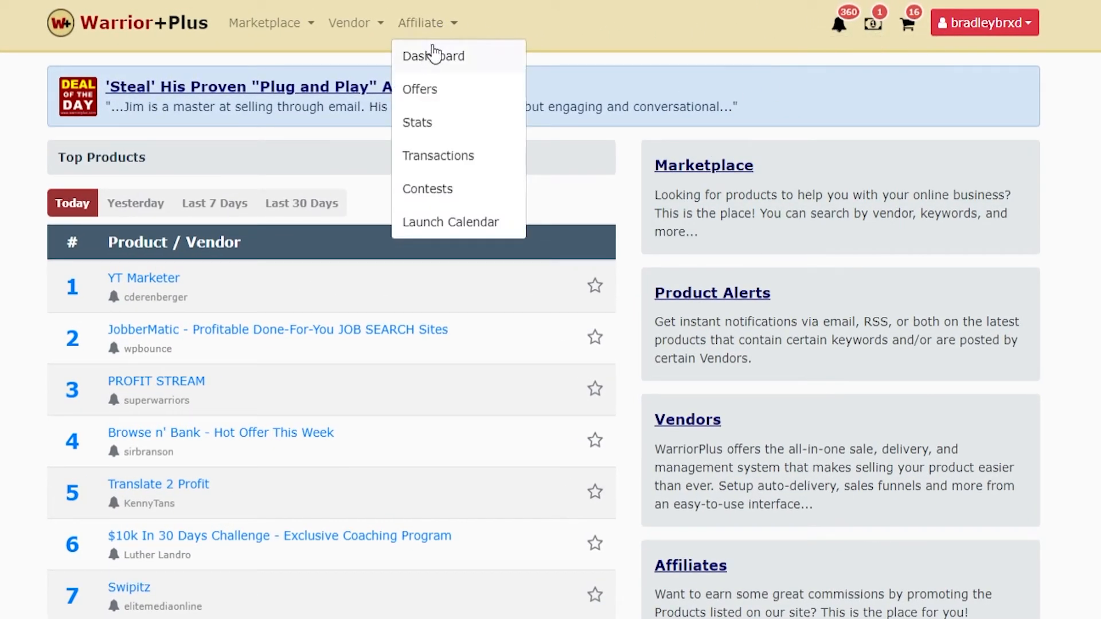
mouse_move(419, 89)
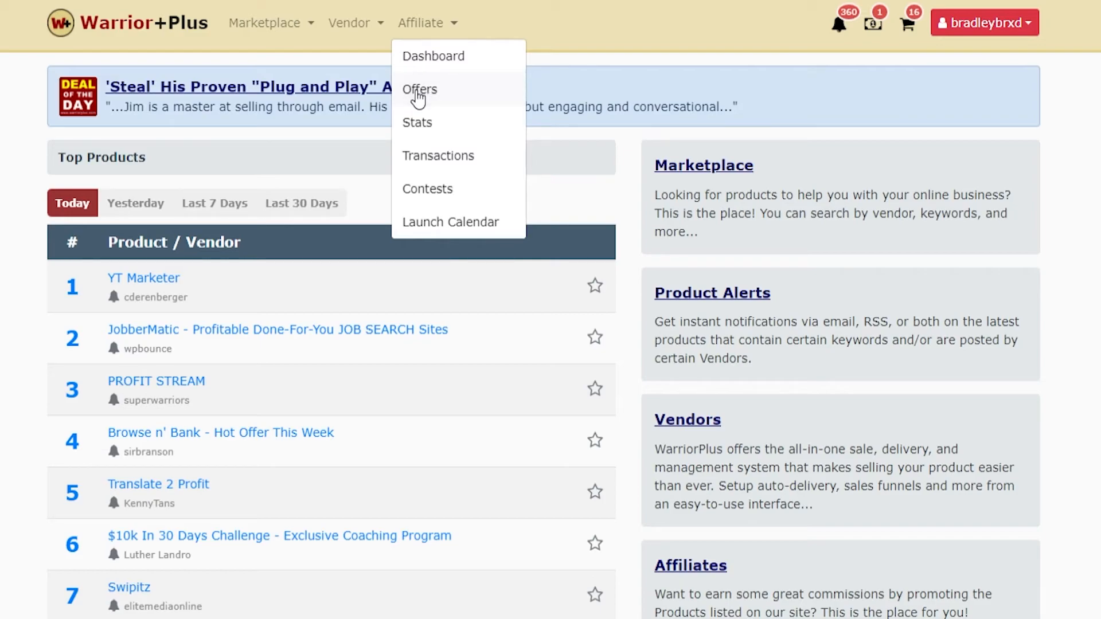
click(419, 90)
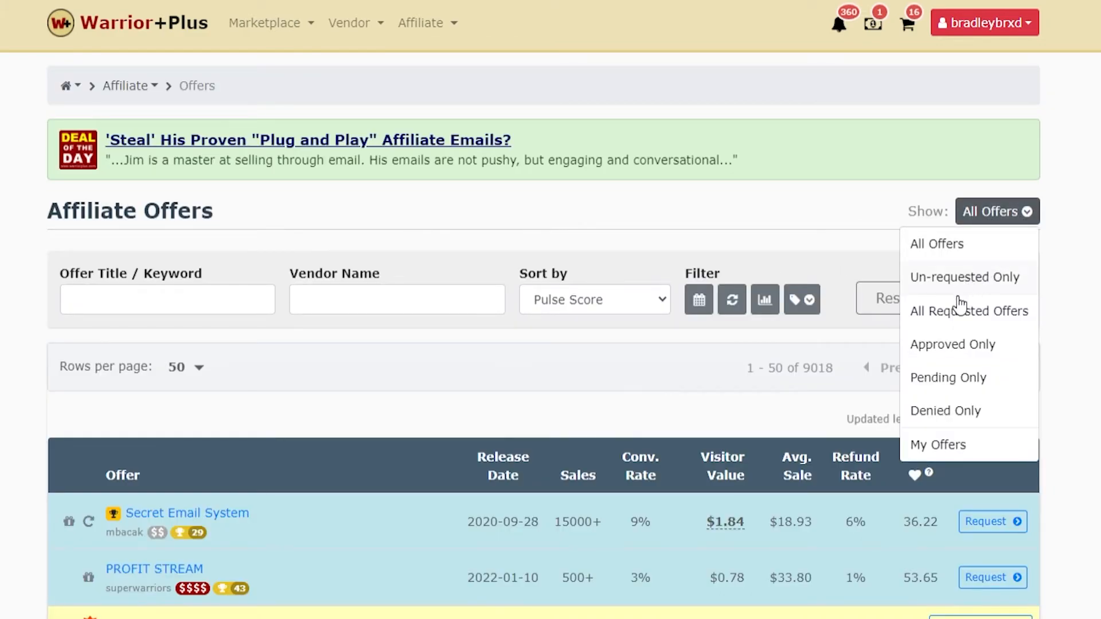
click(951, 344)
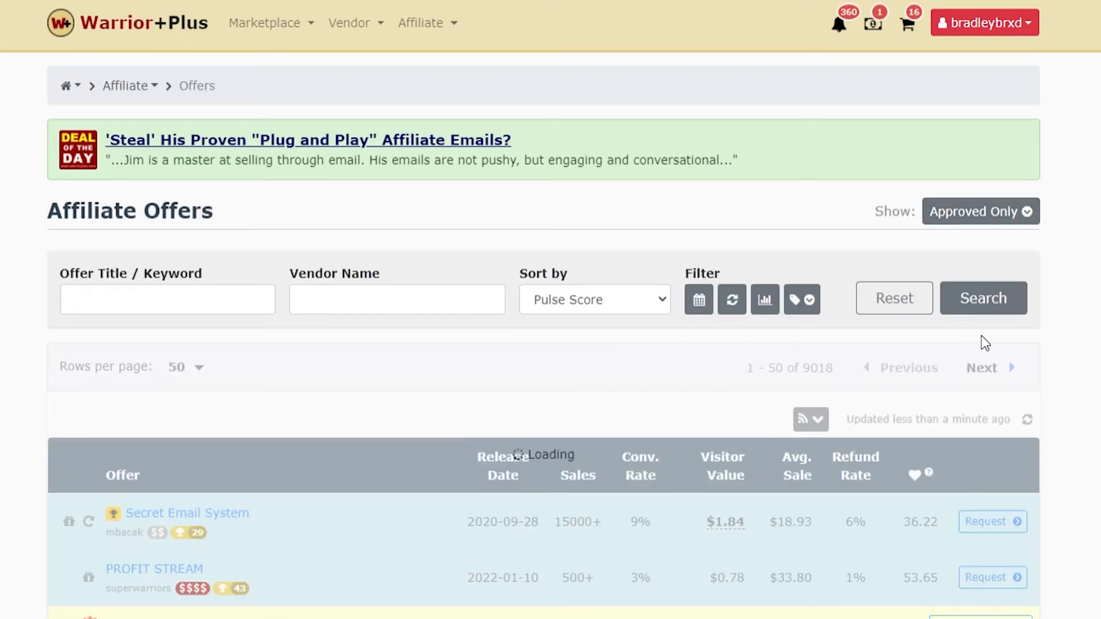
scroll(down, 3)
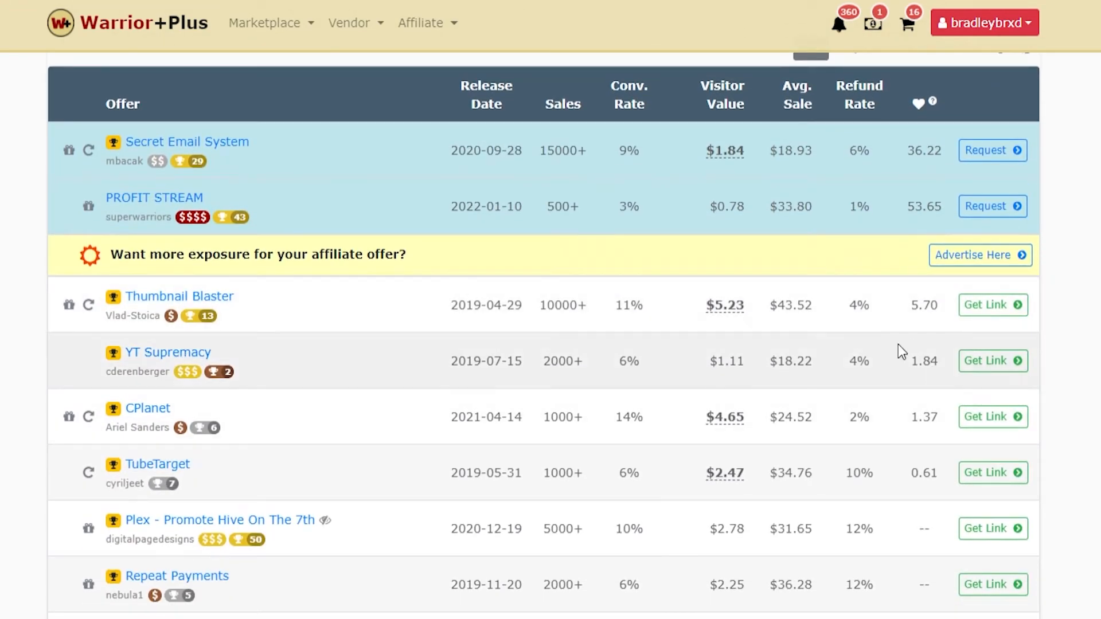
mouse_move(1085, 365)
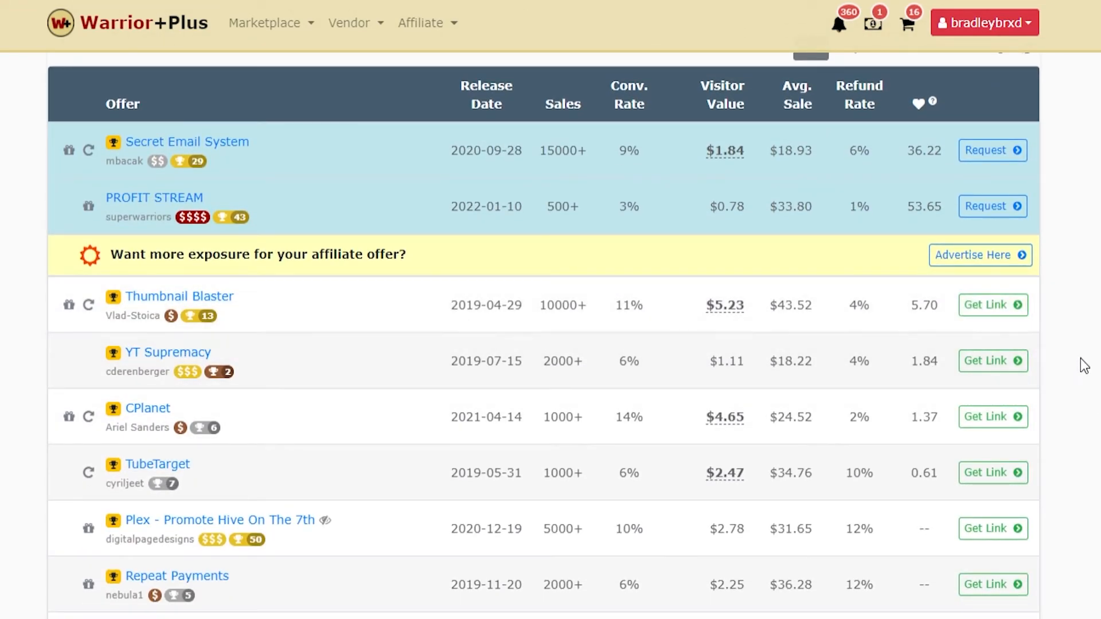
Step: Get and copy the Thumbnail Blaster affiliate link
click(991, 304)
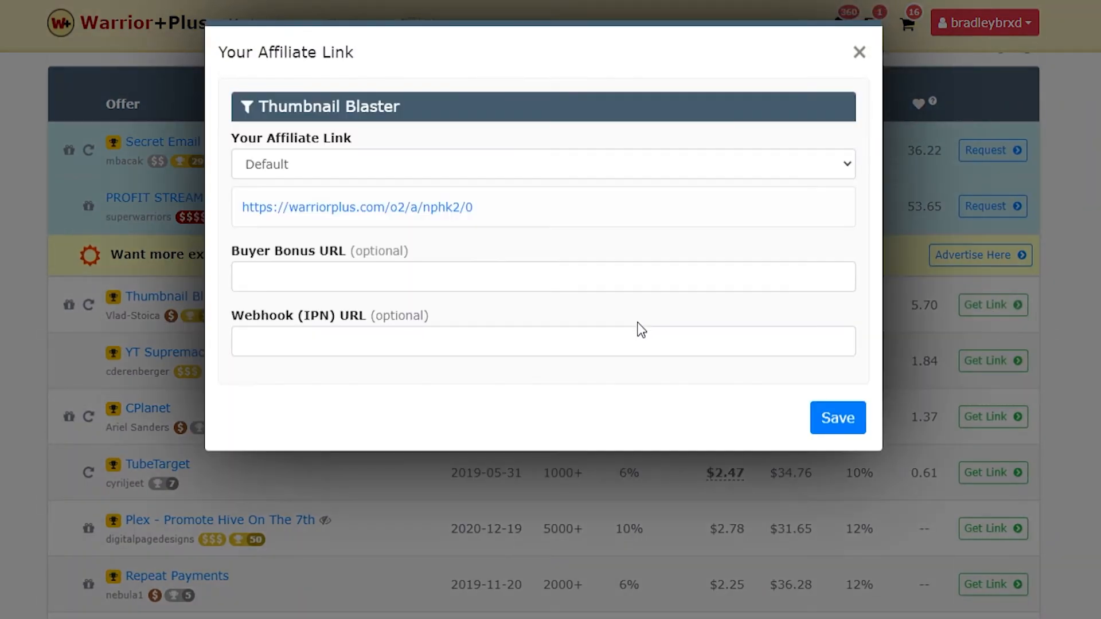
right_click(357, 206)
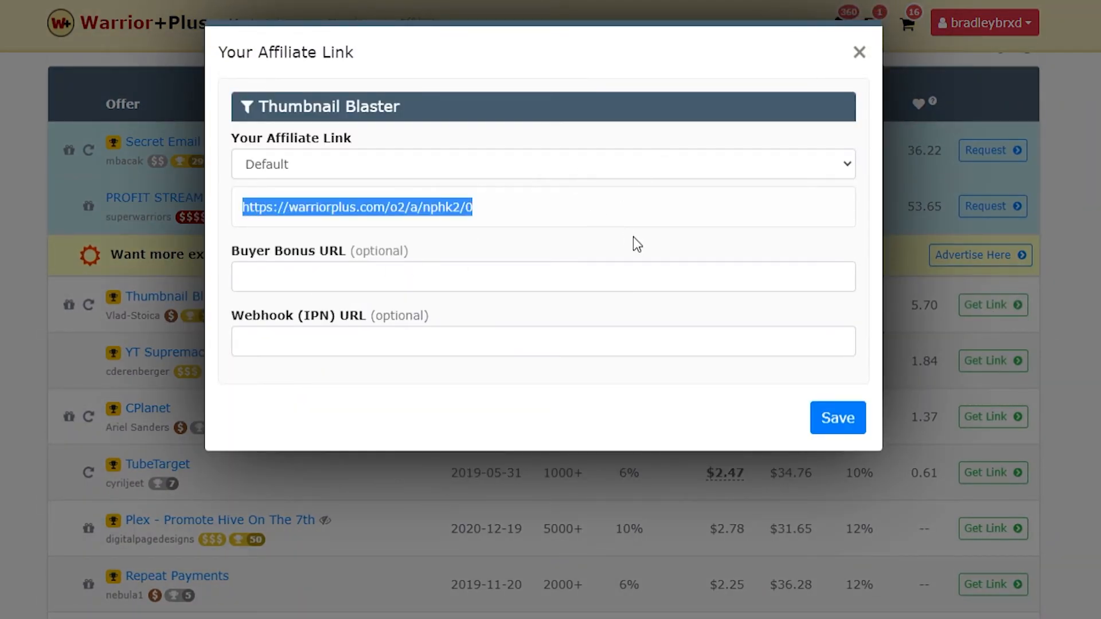
click(859, 52)
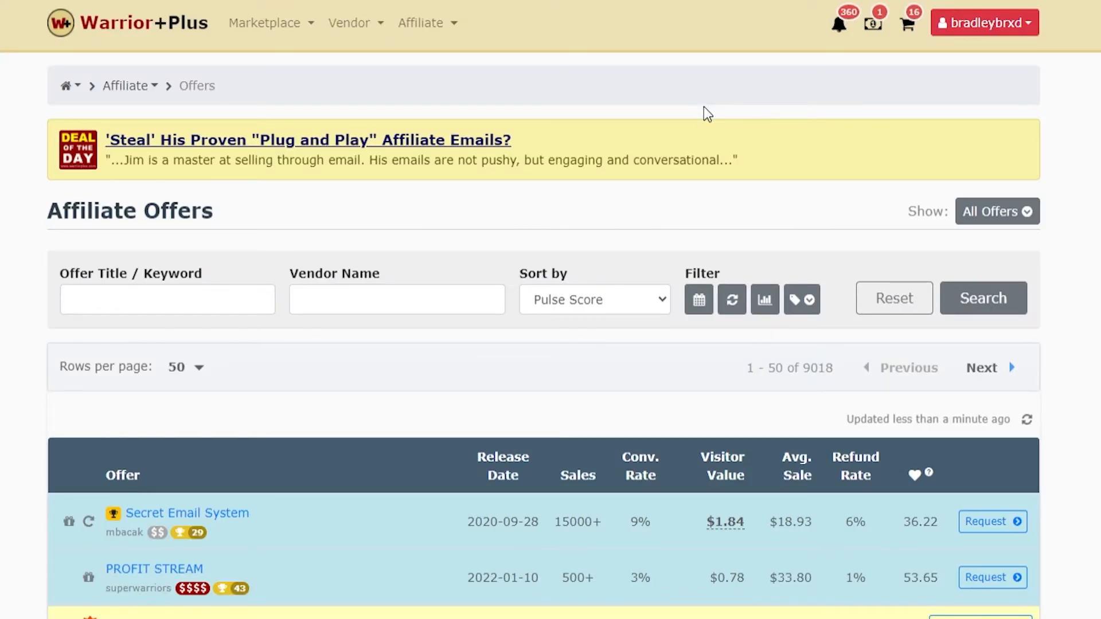
Step: Load the Affiliate Stats report with the period set to All Time
click(422, 23)
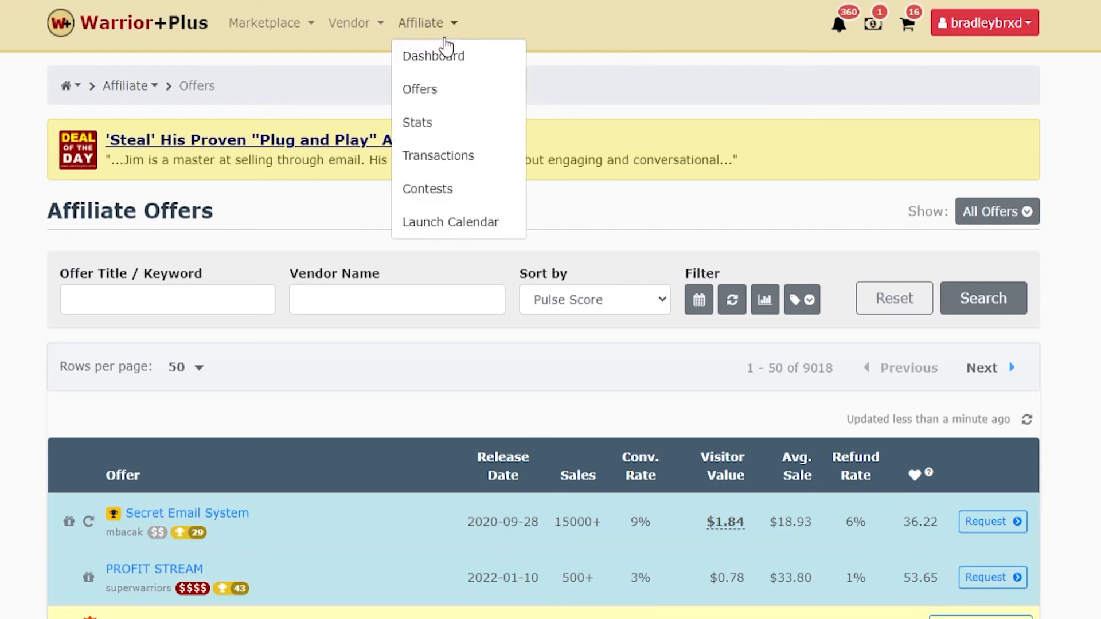
mouse_move(435, 95)
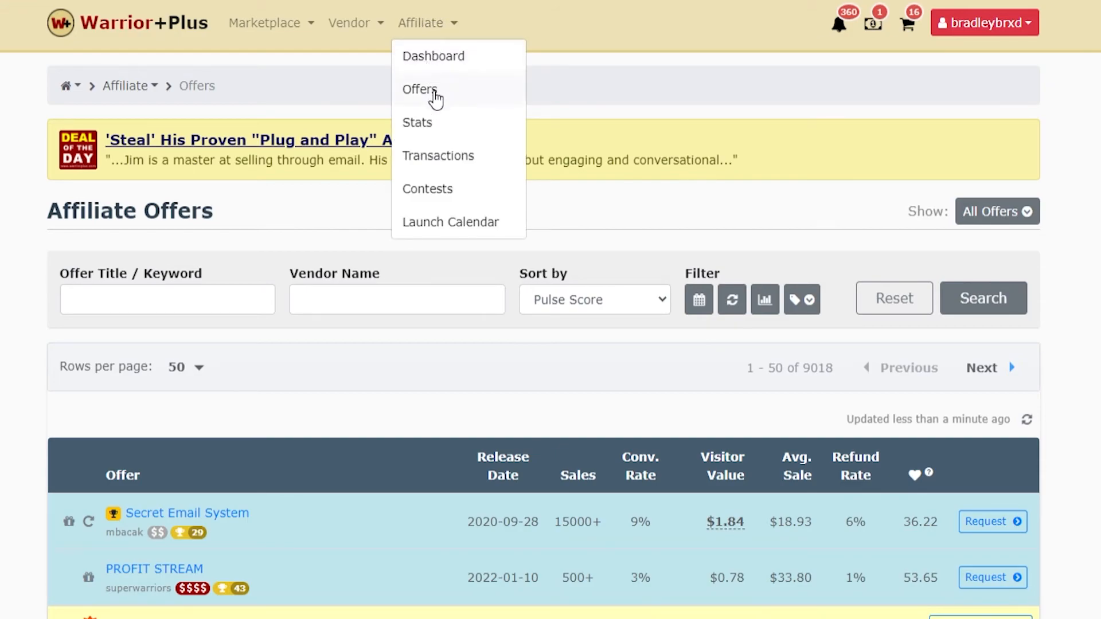
click(416, 123)
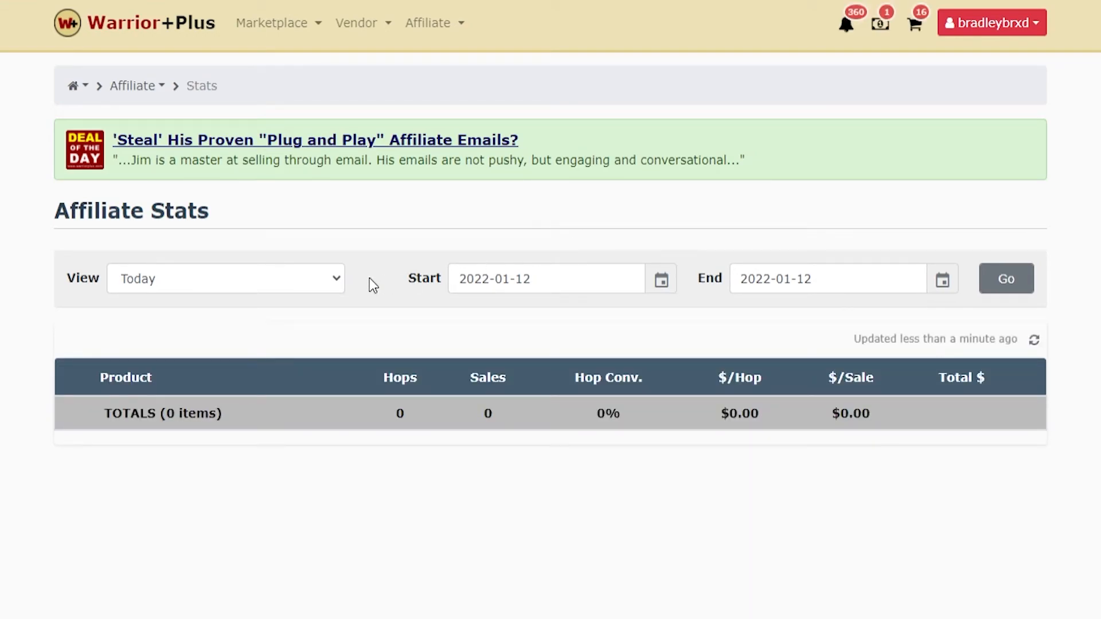
click(225, 278)
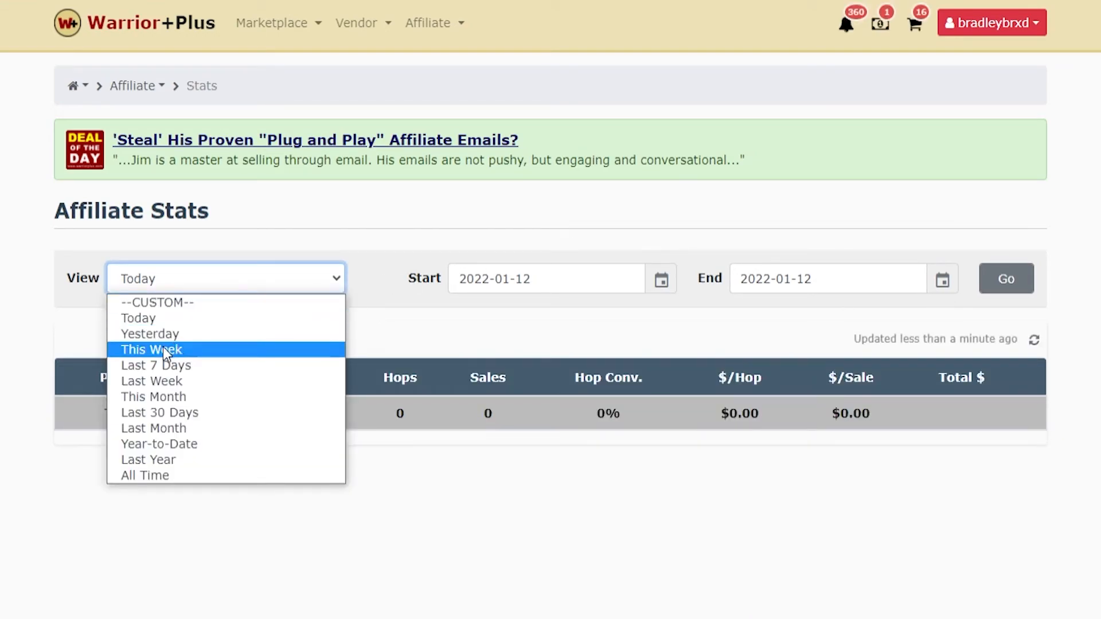
click(144, 475)
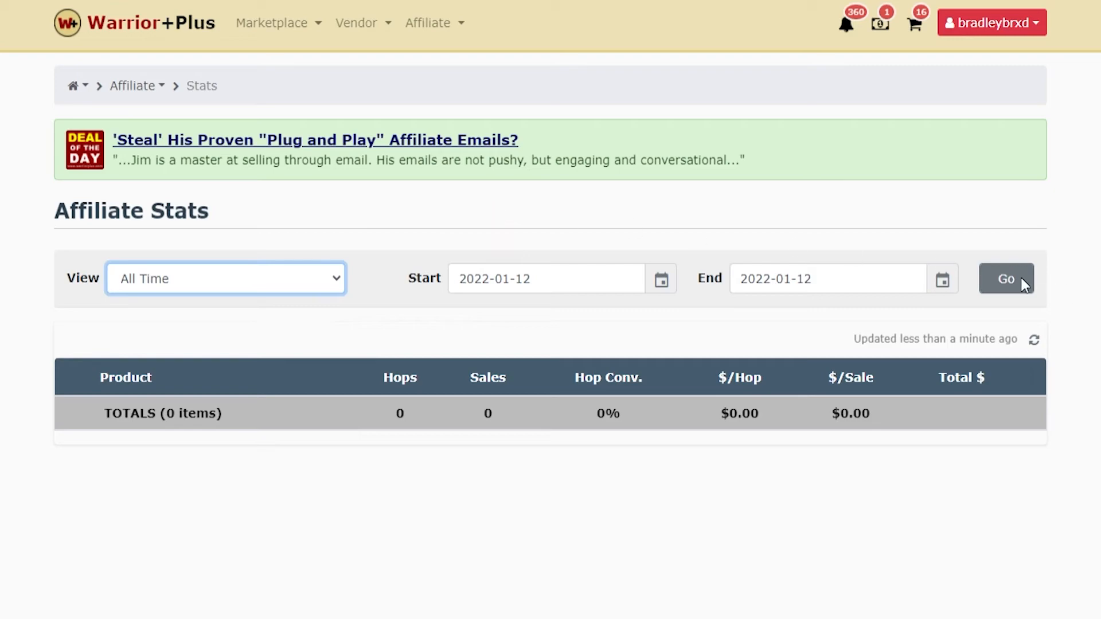
click(1005, 279)
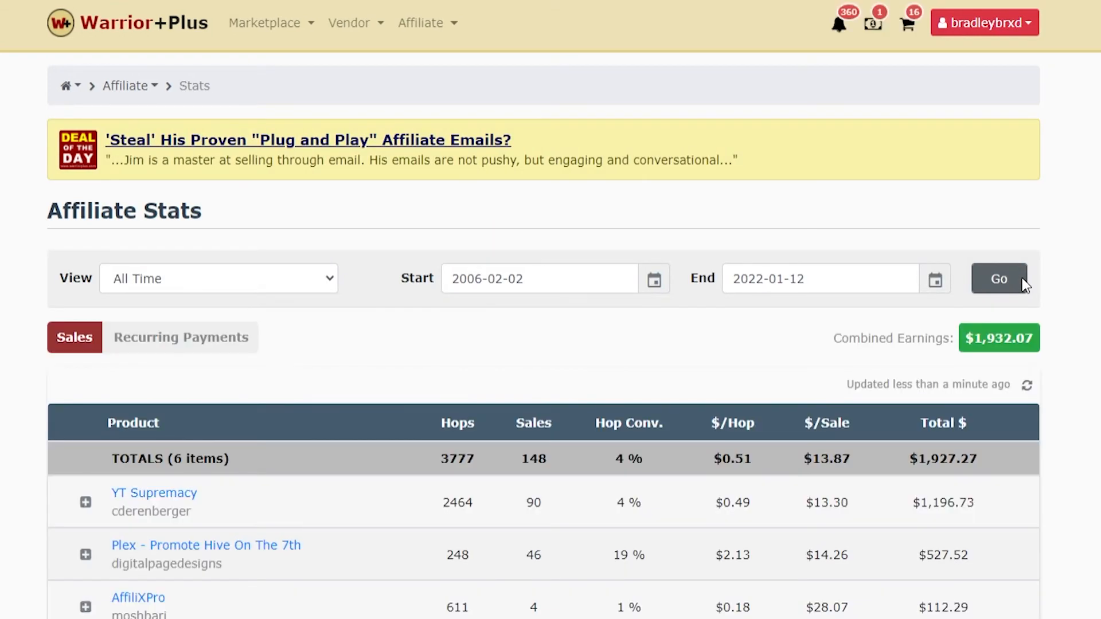
mouse_move(525, 456)
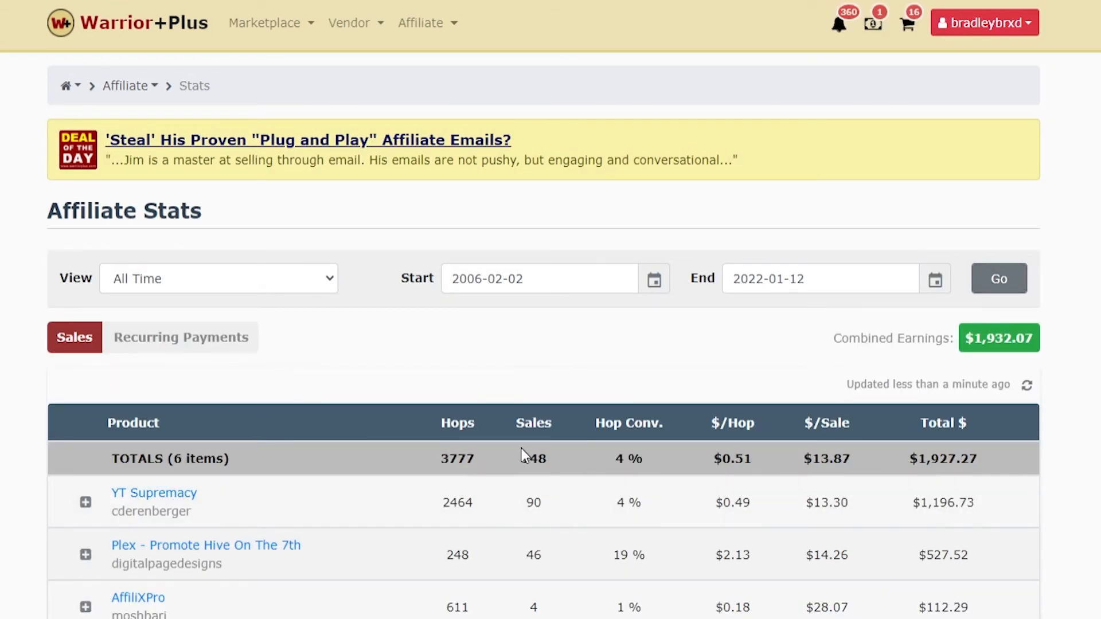
Step: Review the product totals table, highlighting the $1,927.27 all-time earnings figure
scroll(down, 3)
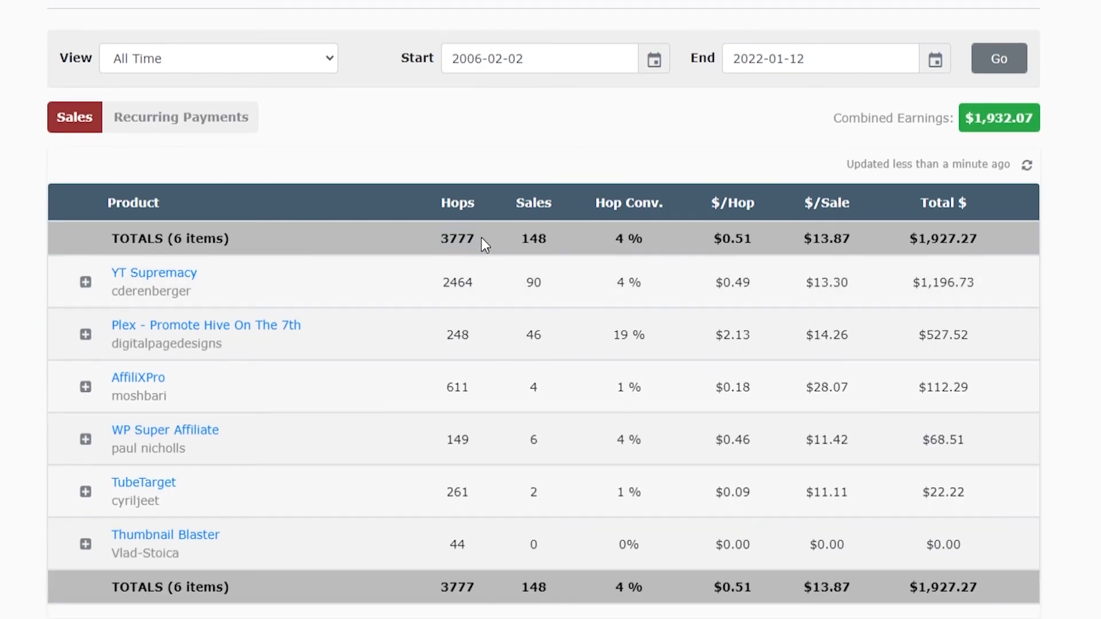
mouse_move(469, 223)
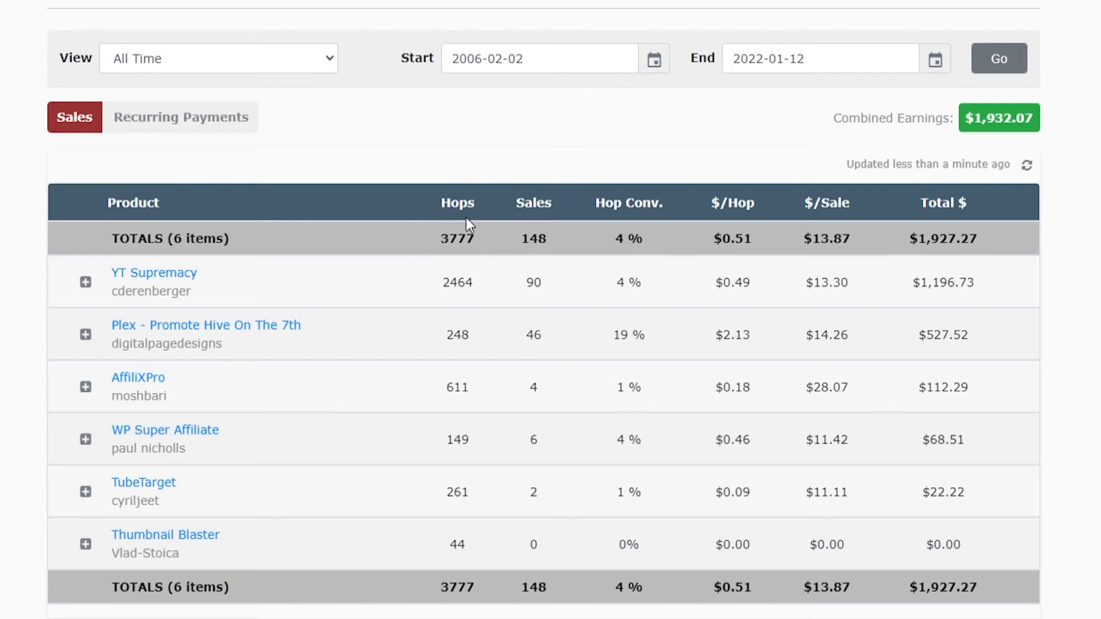
double_click(533, 239)
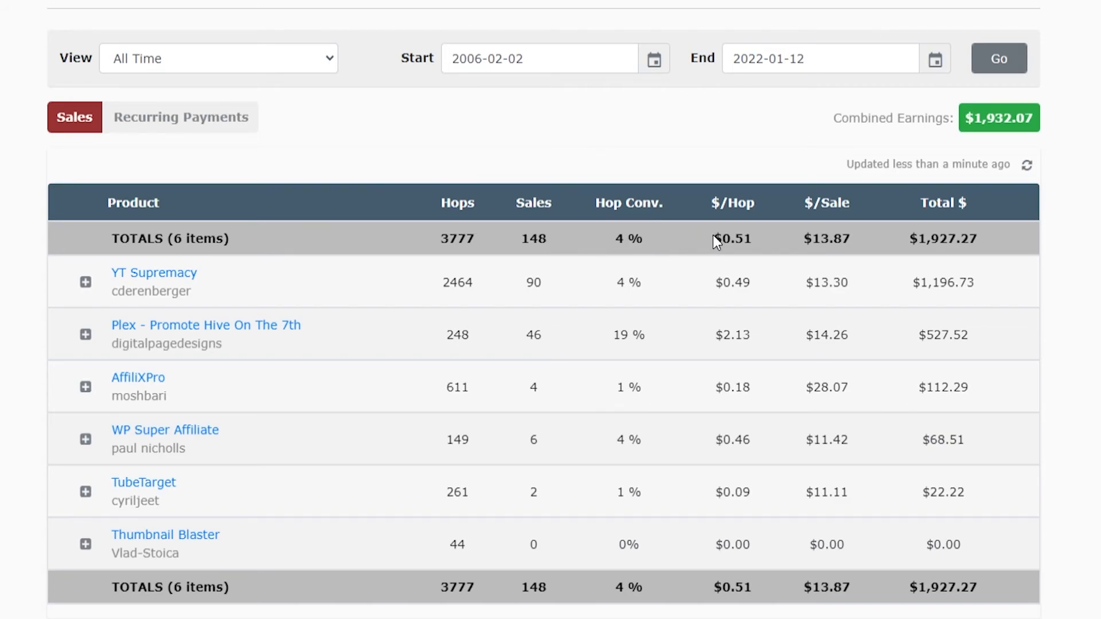
double_click(942, 238)
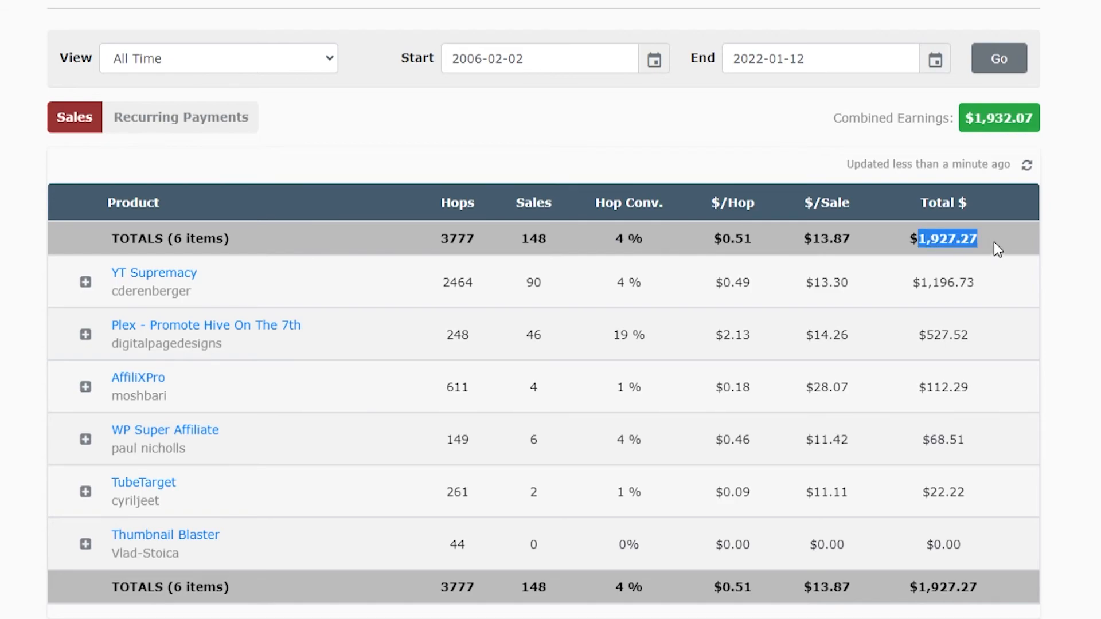
mouse_move(782, 282)
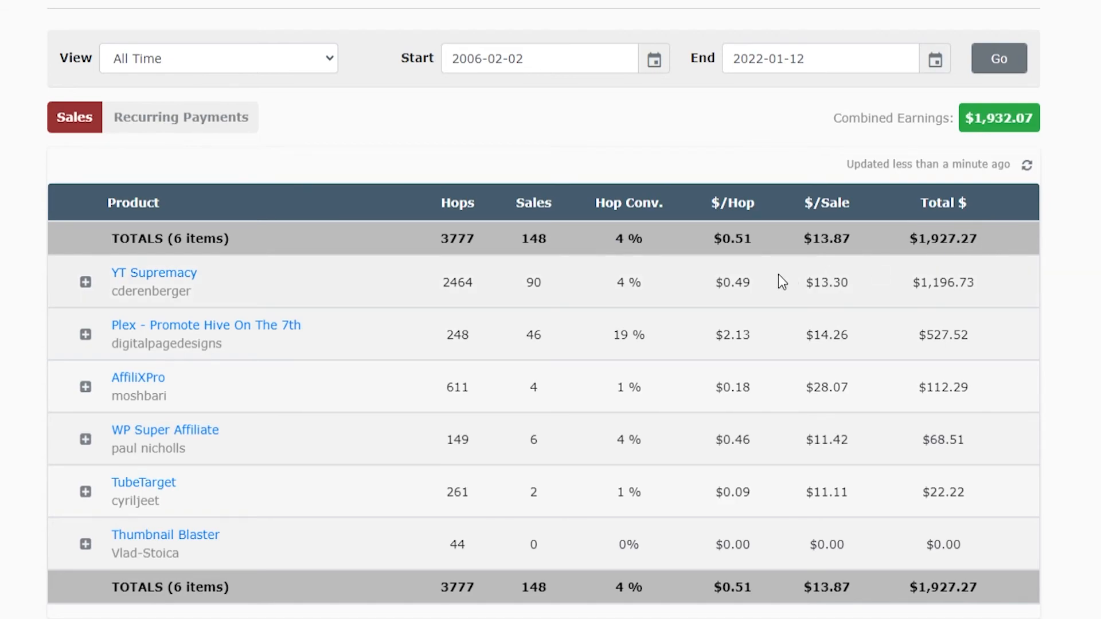
mouse_move(671, 285)
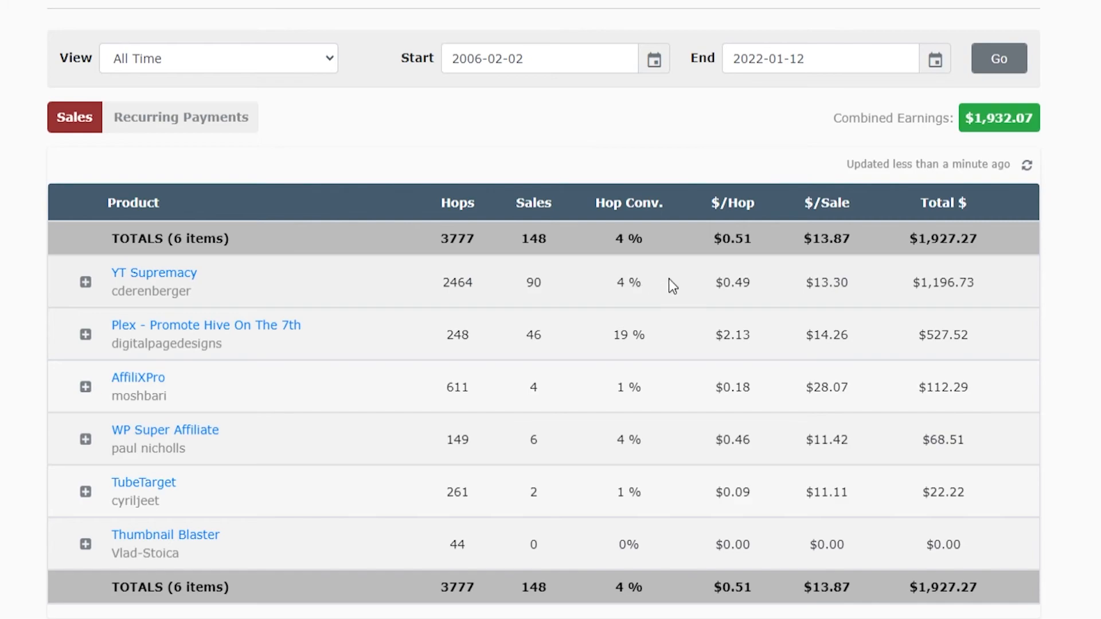
double_click(732, 282)
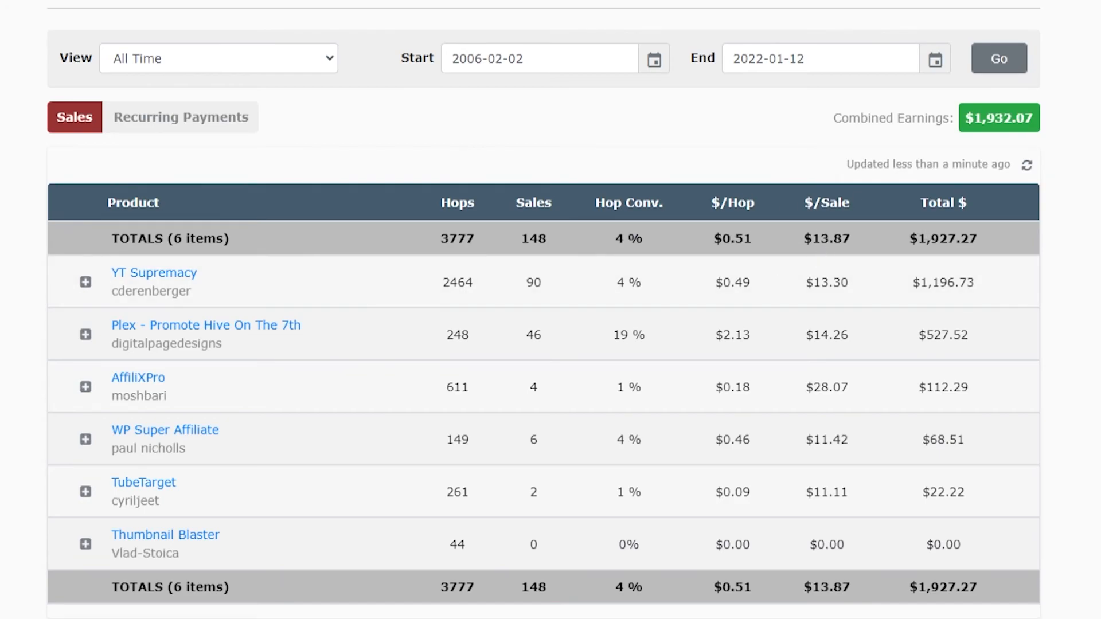
Step: Go to the W+ wallet page and start a withdrawal
click(868, 44)
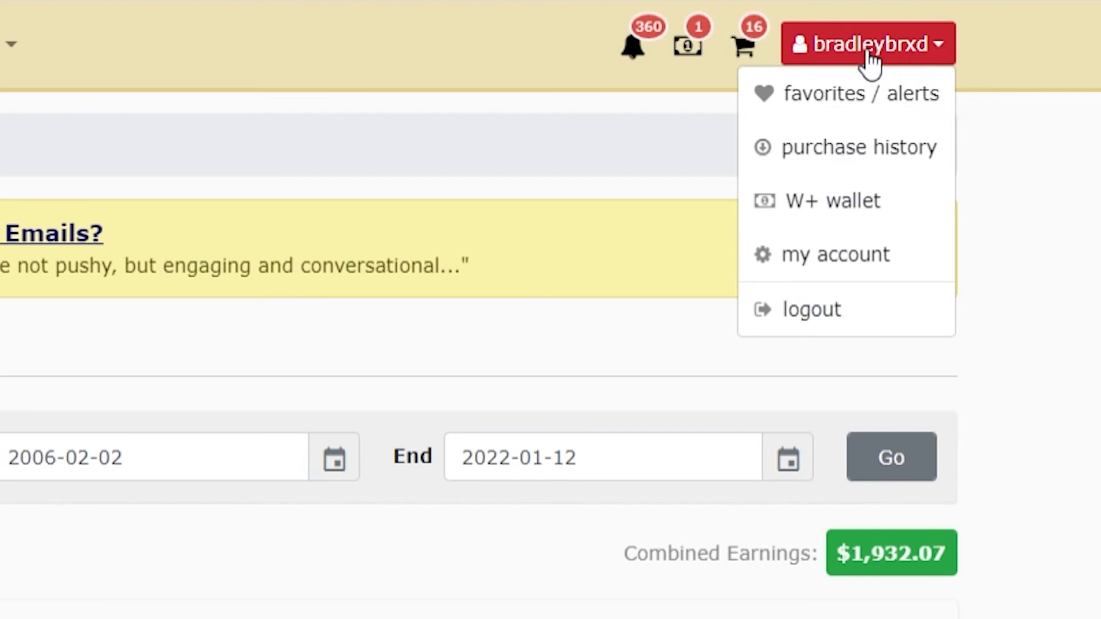
mouse_move(796, 228)
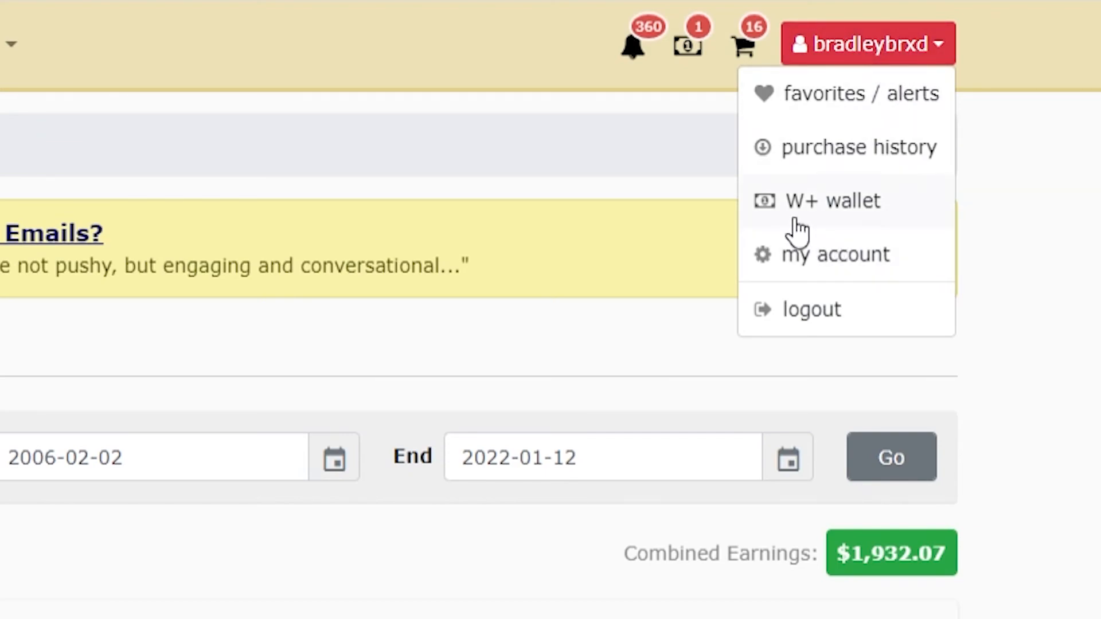
mouse_move(854, 214)
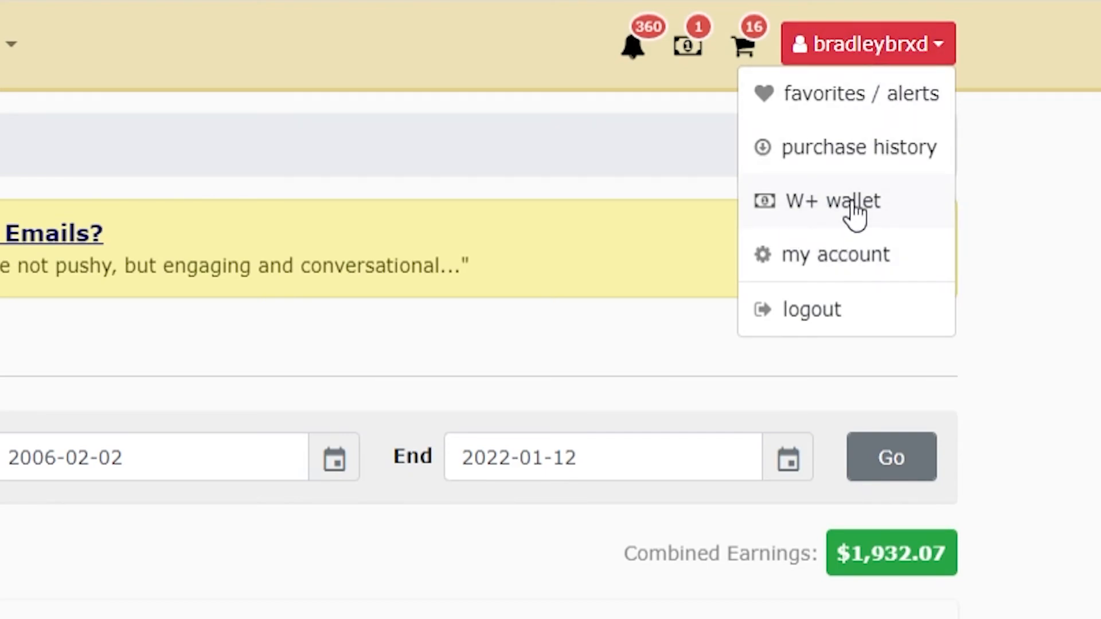
click(832, 201)
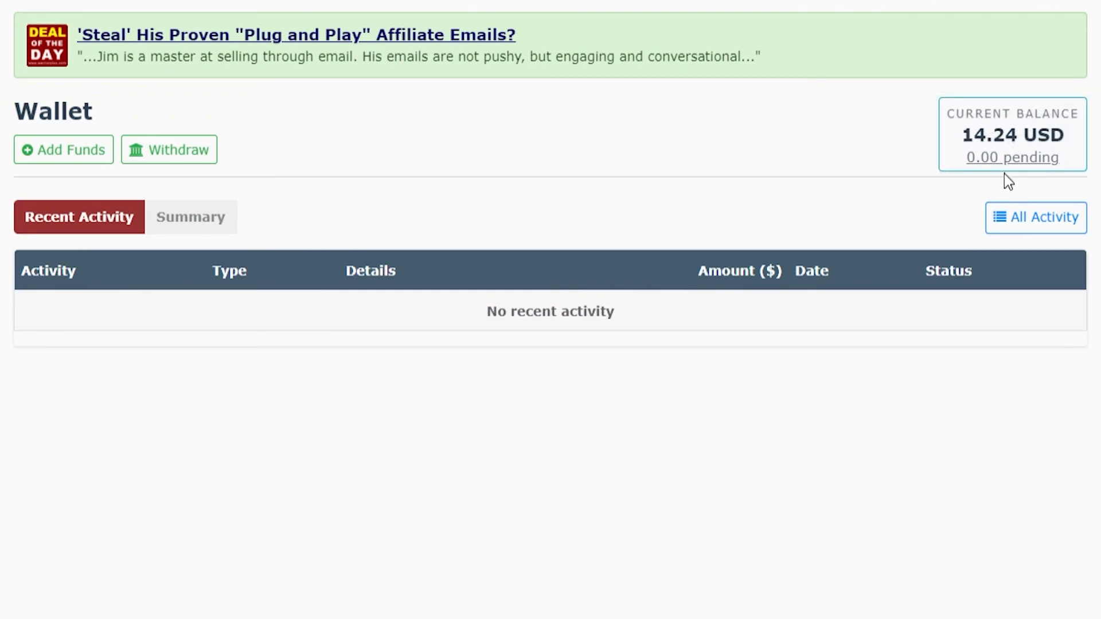
mouse_move(311, 197)
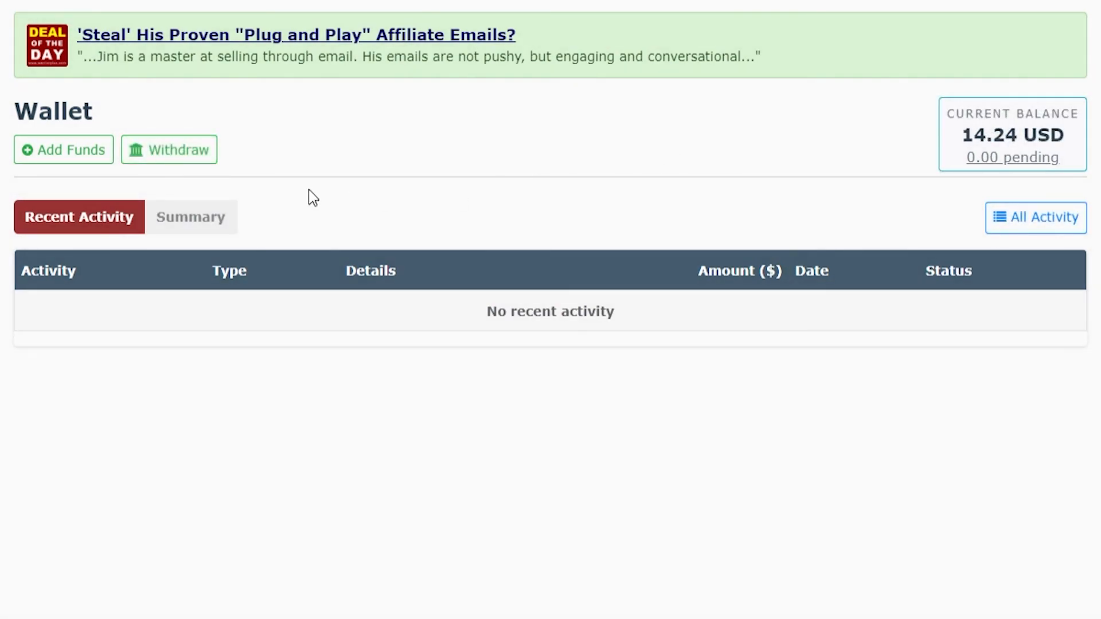
click(169, 149)
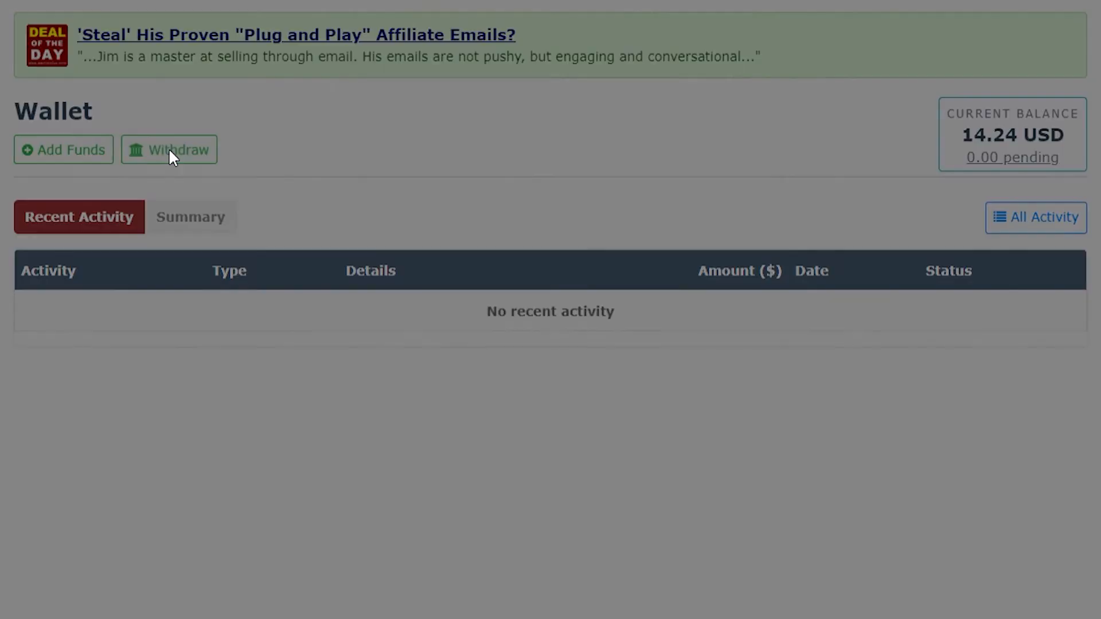
click(168, 149)
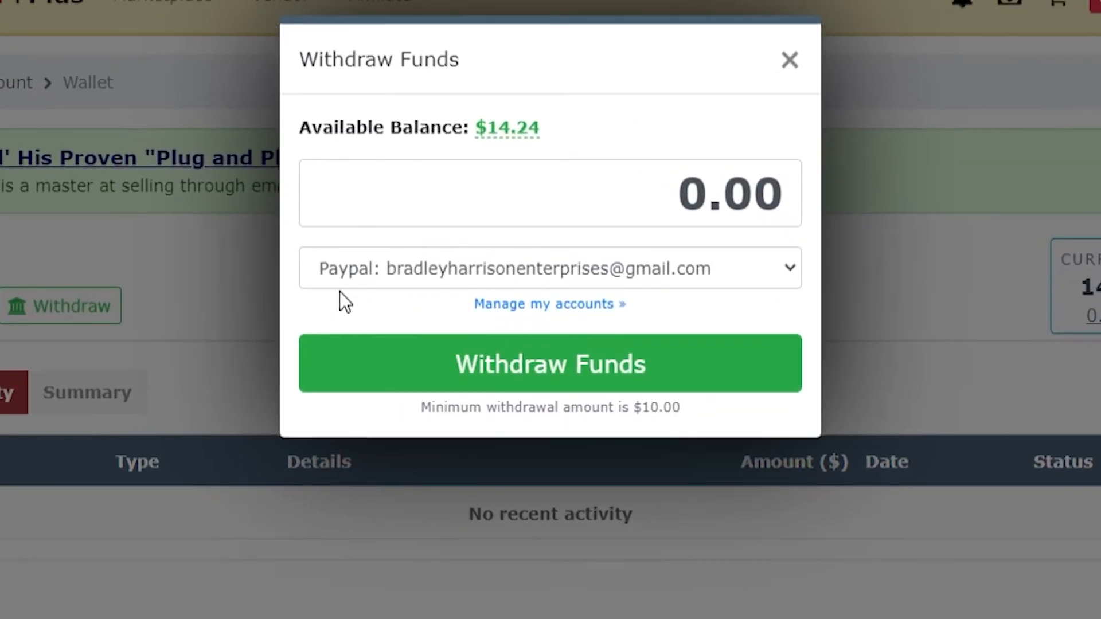
mouse_move(586, 275)
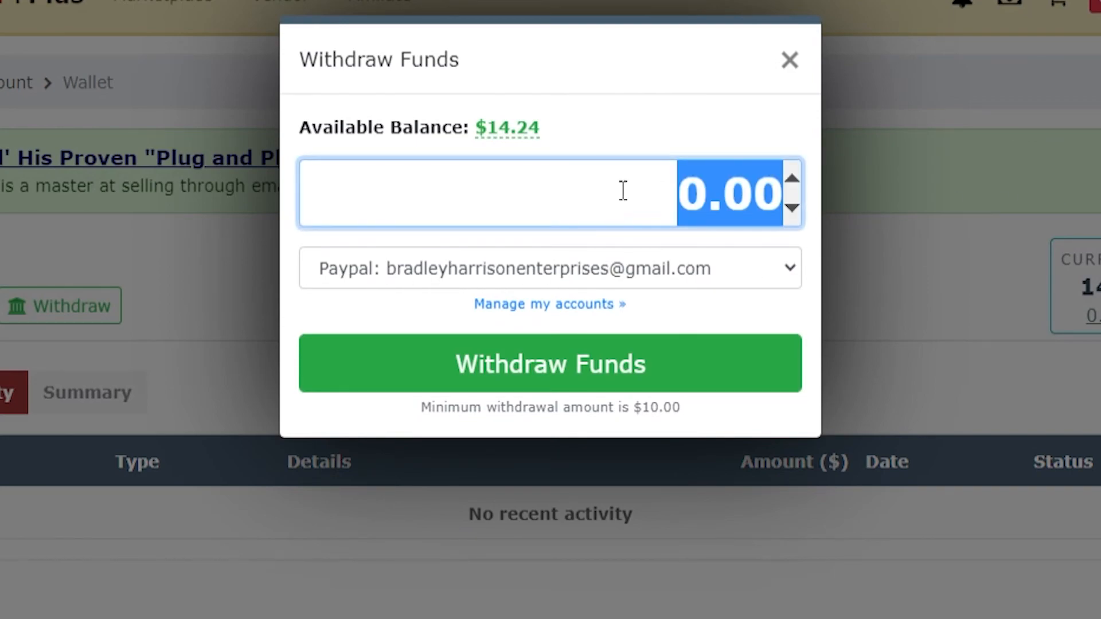
Step: Withdraw $14.24 to PayPal, confirm it, and dismiss the success message
text(14.23)
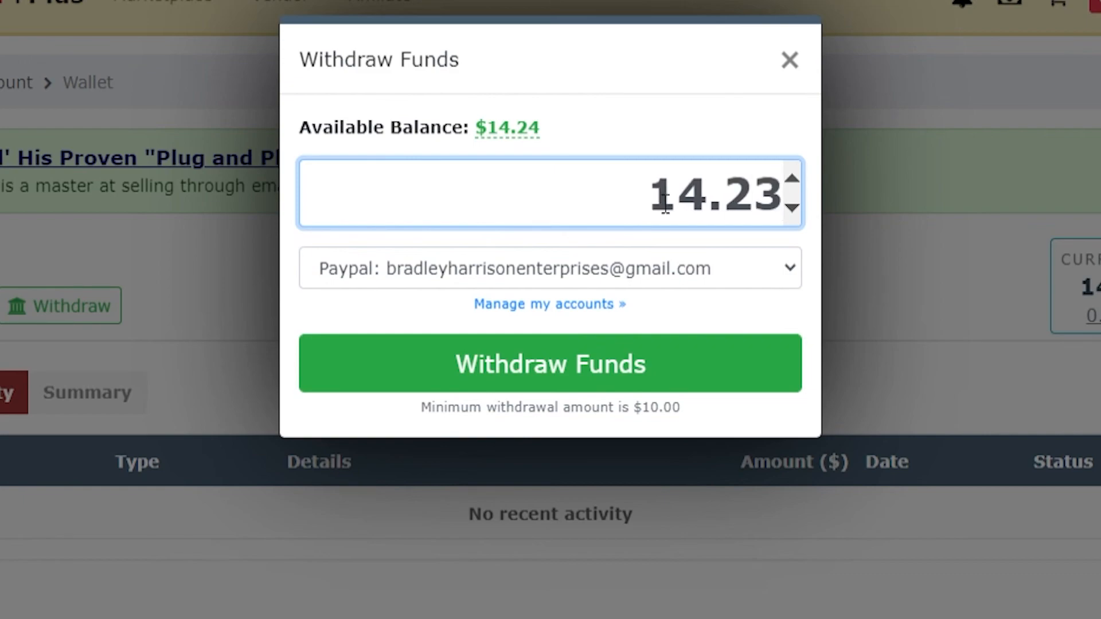
click(793, 179)
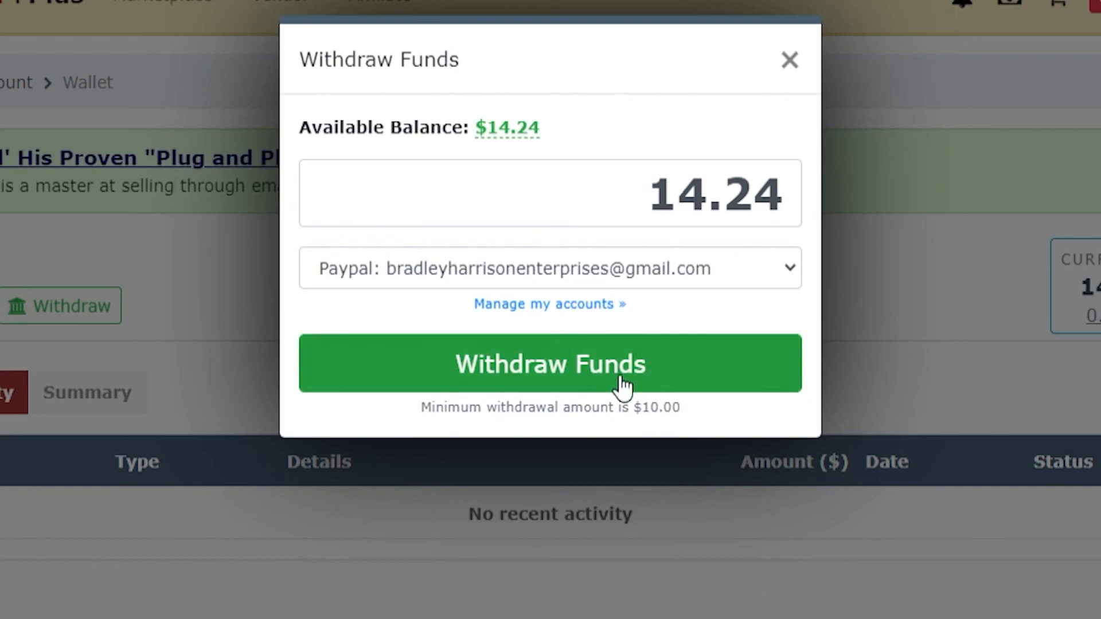
click(550, 364)
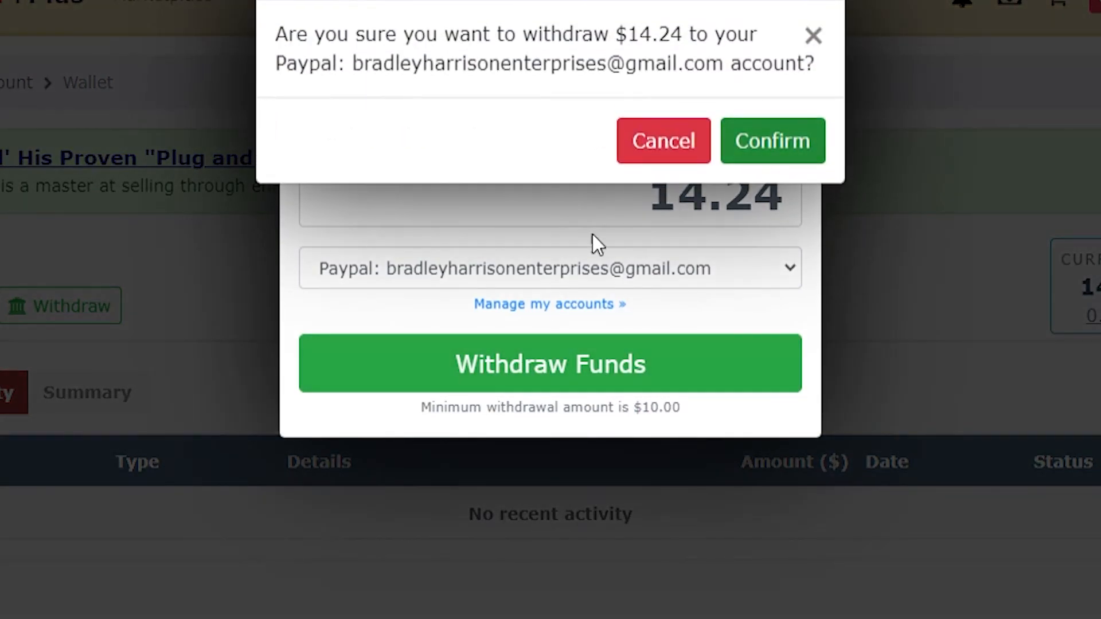
click(771, 141)
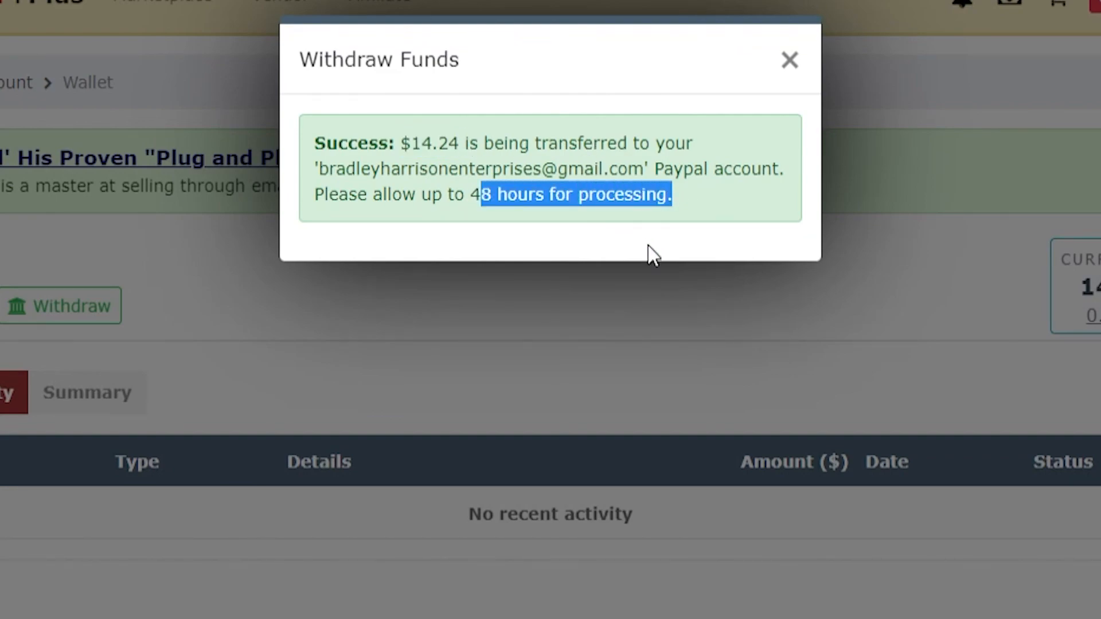
click(789, 59)
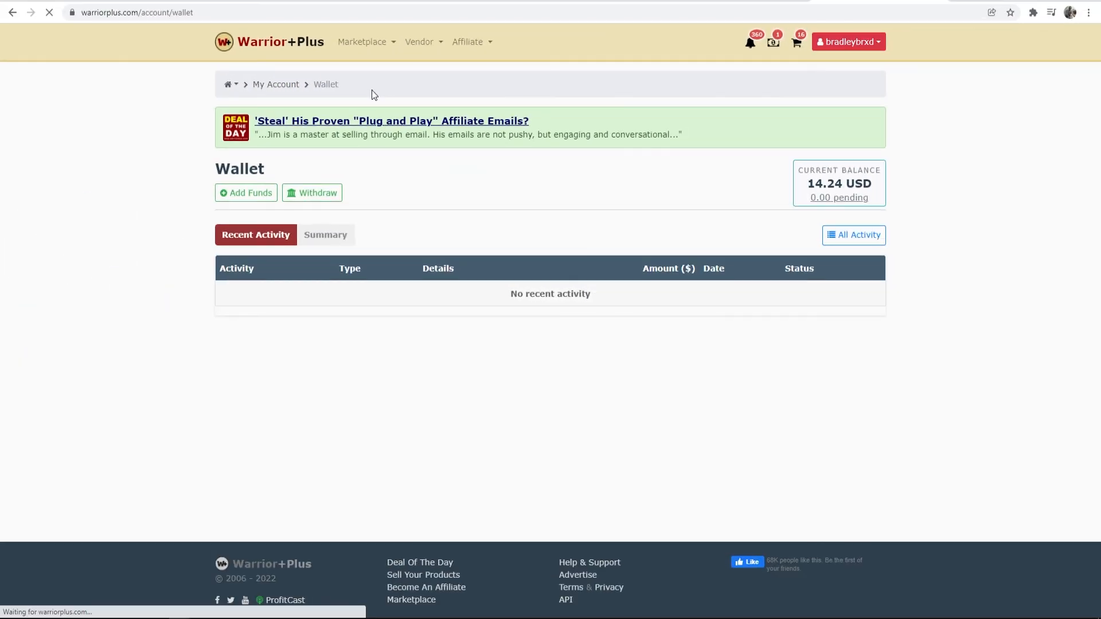